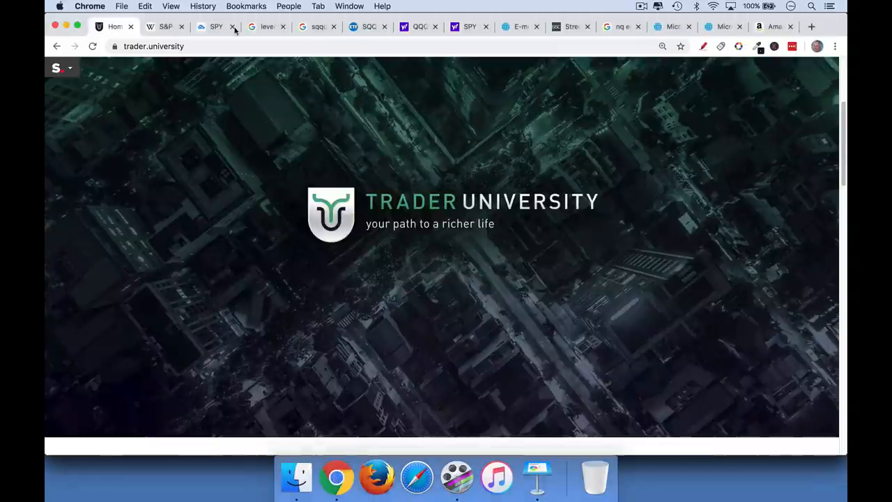
- Bring the S&P 500 Index Wikipedia article to the front
click(165, 26)
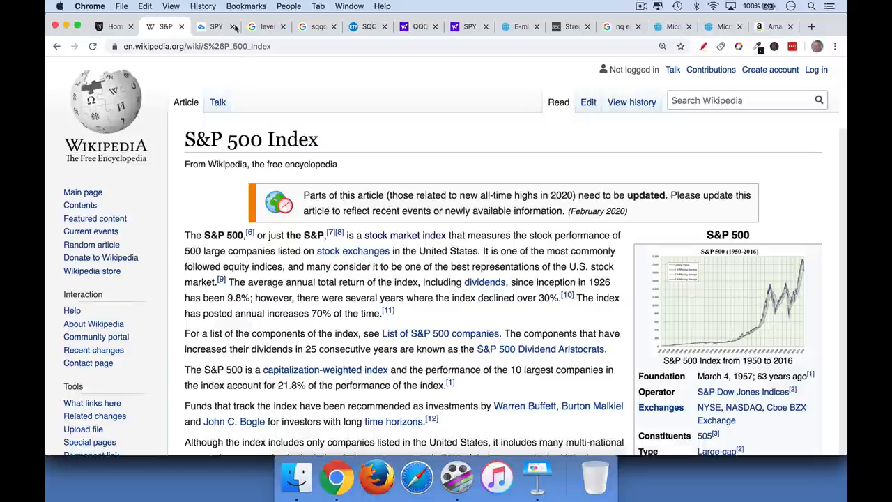
mouse_move(216, 26)
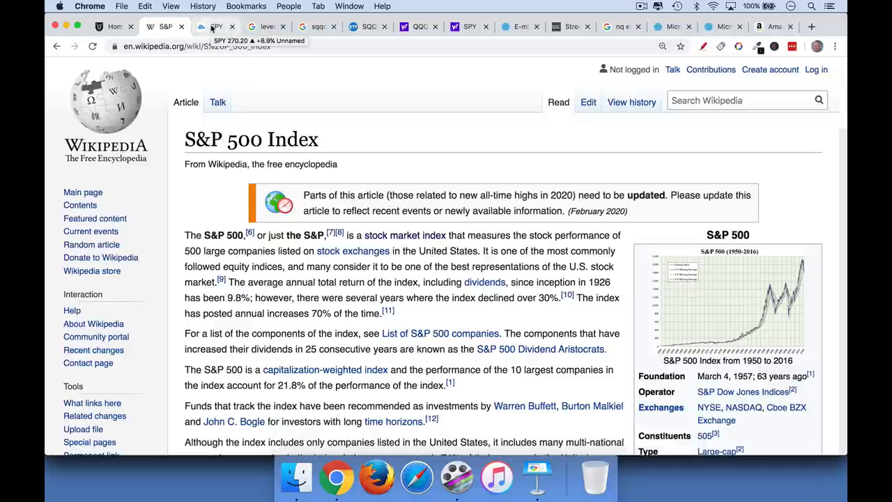
- Mark the SPY chart in red: B line under the October low, S line at the December highs, arrow between
click(216, 27)
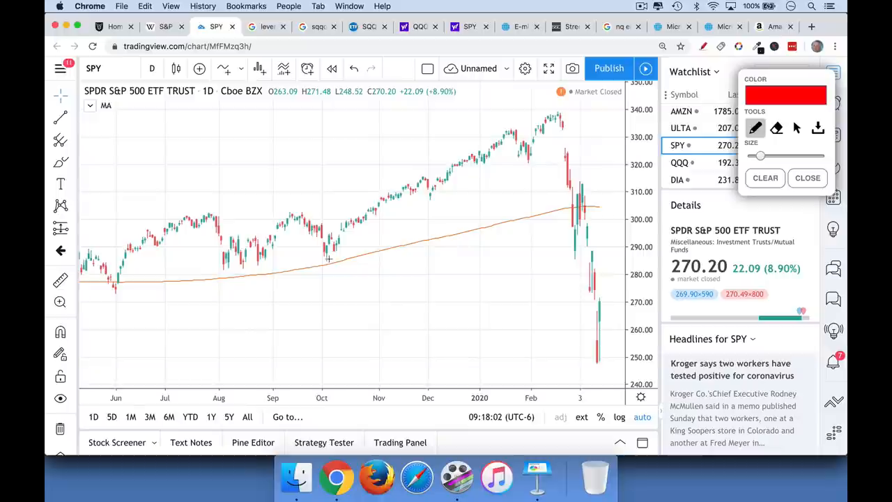
mouse_move(366, 259)
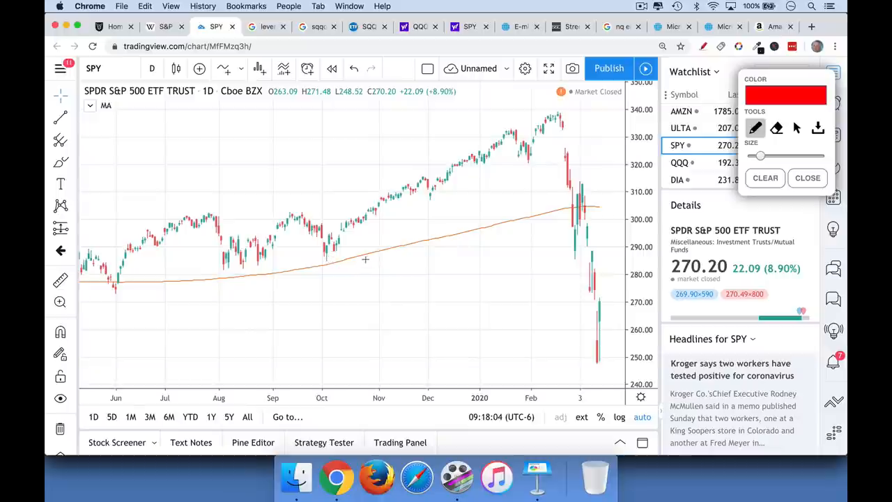
drag(304, 263, 360, 257)
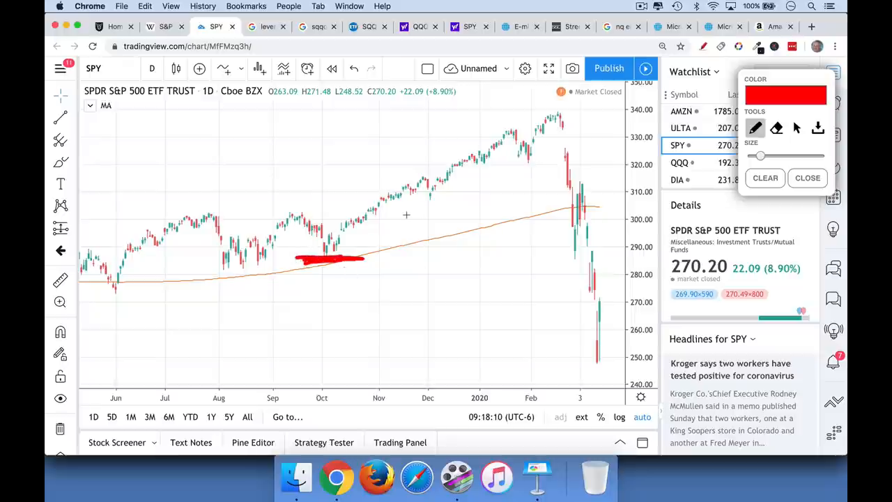
drag(395, 152, 502, 142)
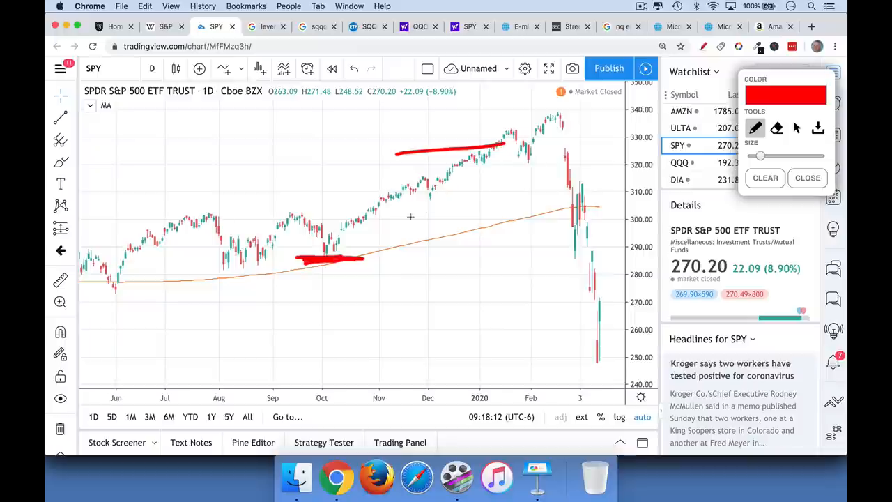
drag(393, 237, 446, 167)
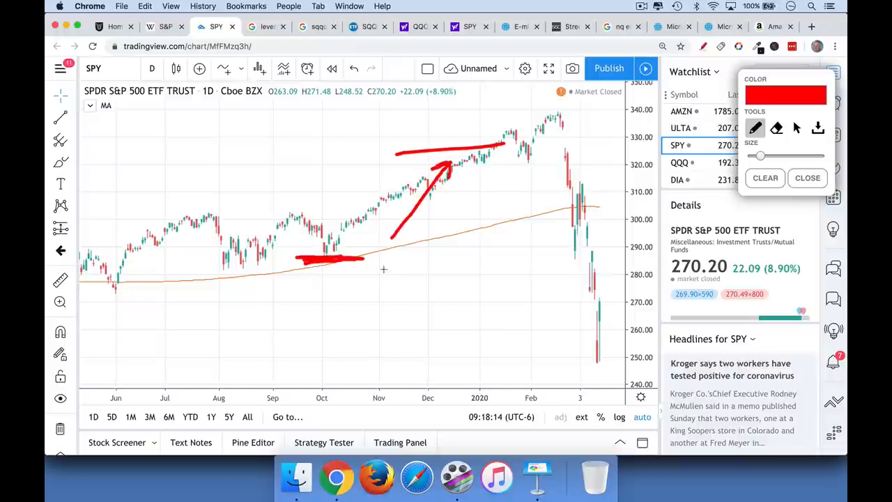
drag(379, 253, 390, 282)
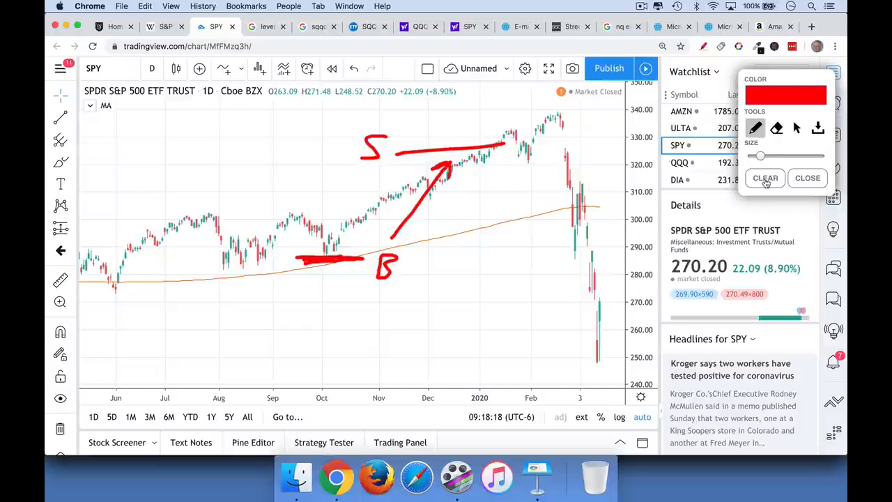
- Clear the drawings, then mark the February peak, a B line under the October low and an S at the December high
click(764, 179)
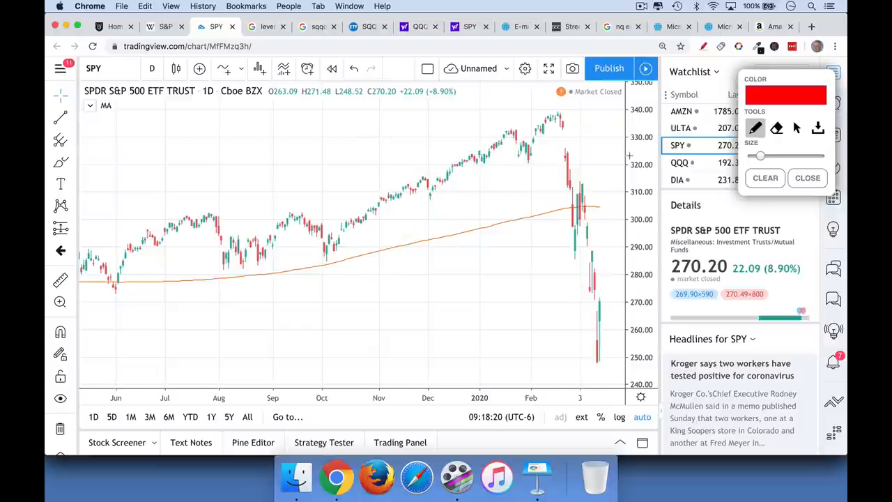
drag(527, 114, 574, 114)
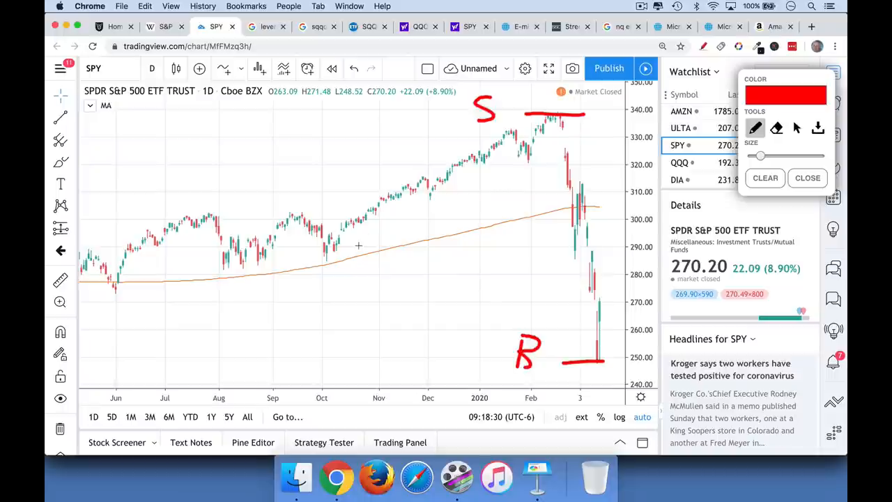
drag(295, 267, 356, 267)
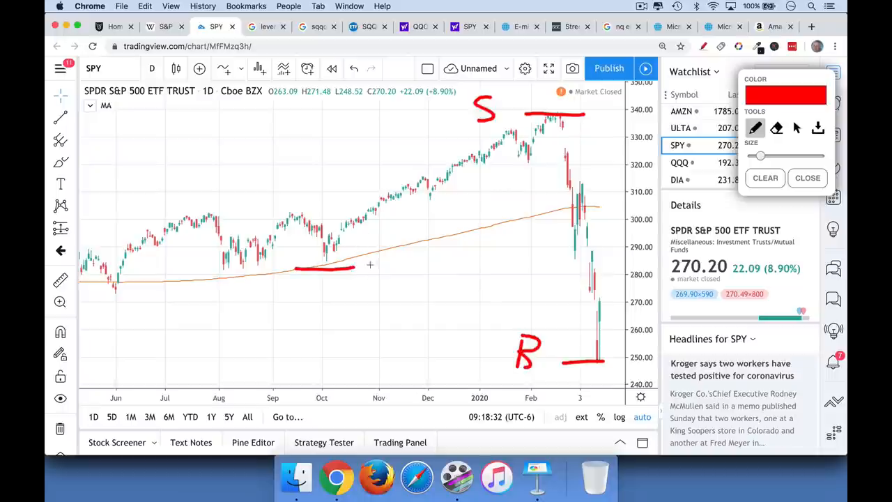
drag(362, 265, 387, 289)
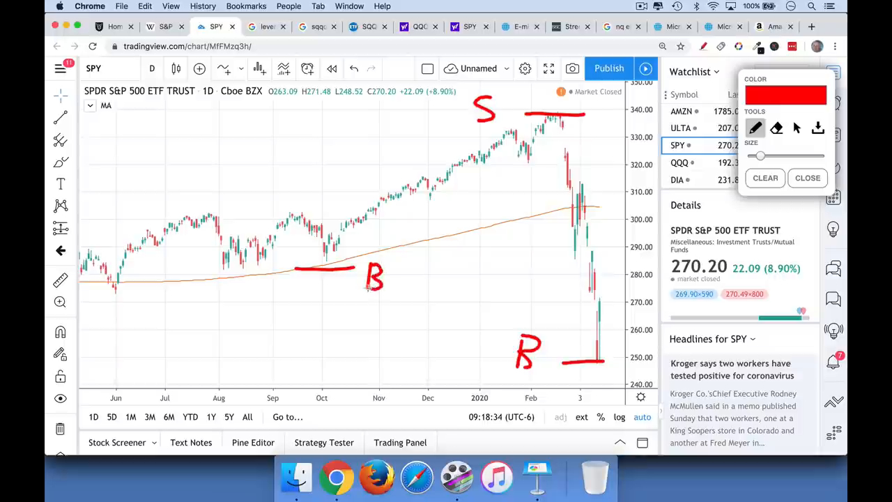
drag(369, 175, 460, 184)
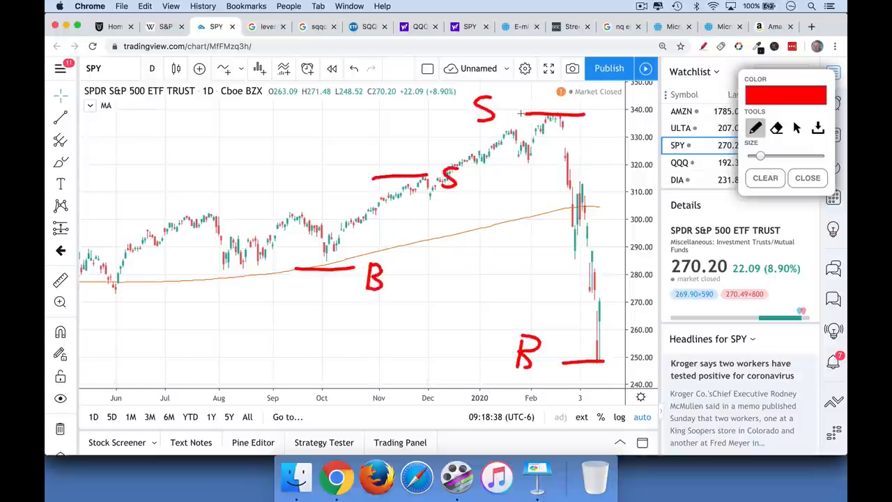
- Draw a red line from the February peak down to the March low with arrowheads
drag(551, 114, 564, 359)
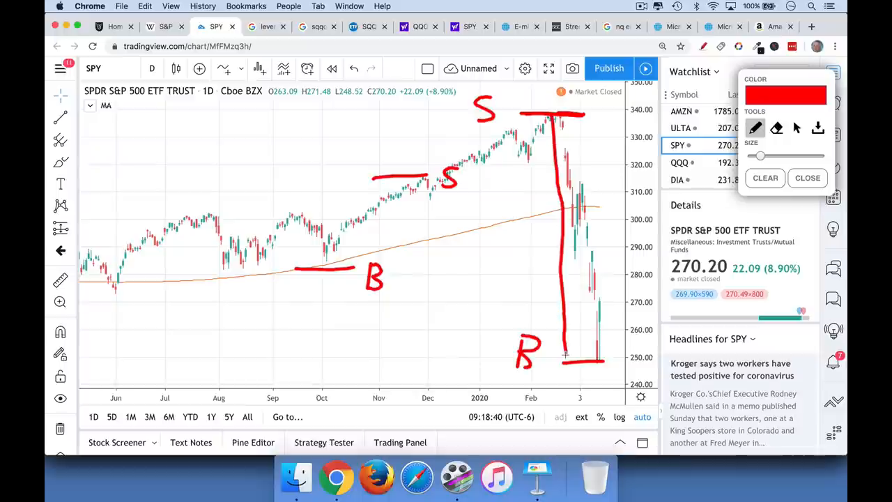
drag(564, 324, 564, 360)
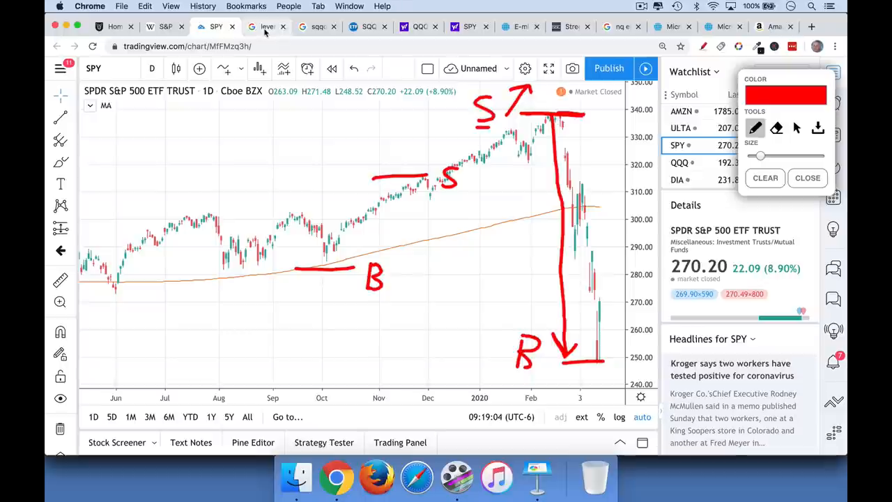
mouse_move(267, 27)
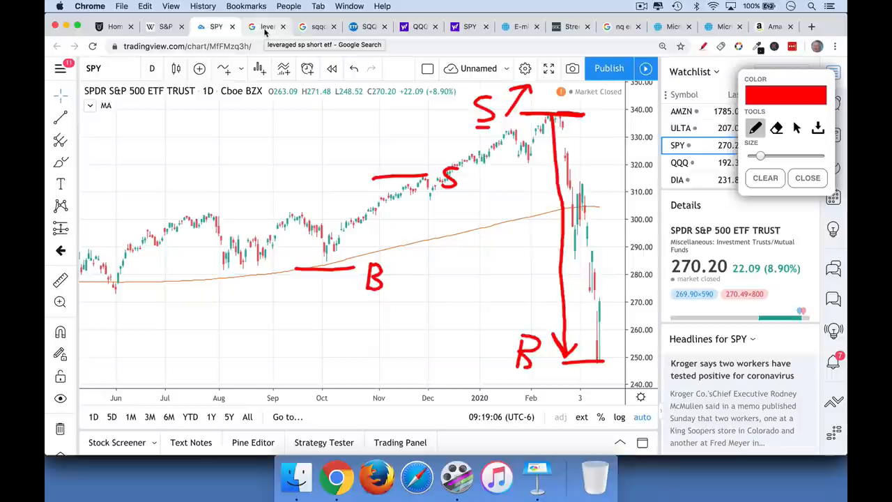
- View the leveraged short S&P ETF results with the ProShares ad's leverage multiples underlined in red
click(265, 26)
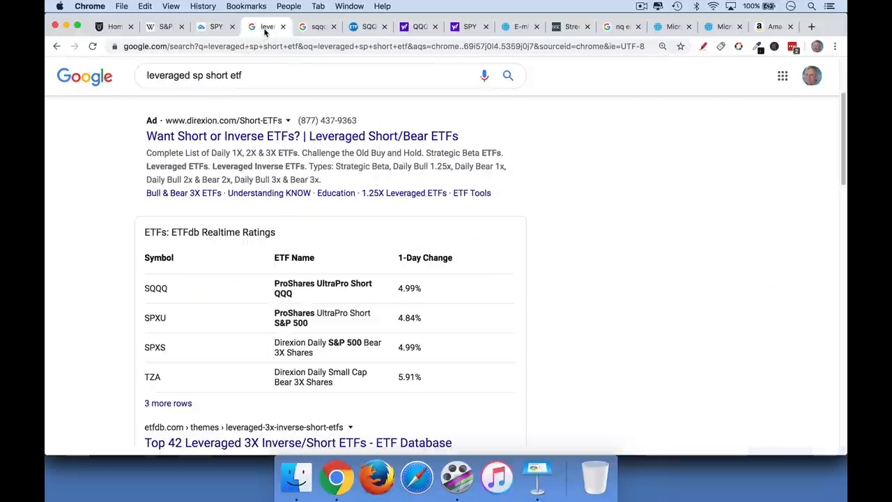
mouse_move(461, 217)
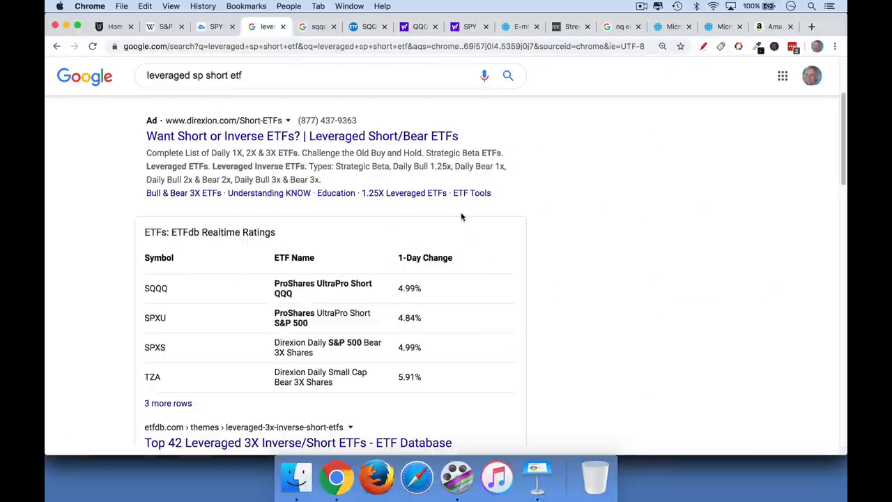
scroll(up, 3)
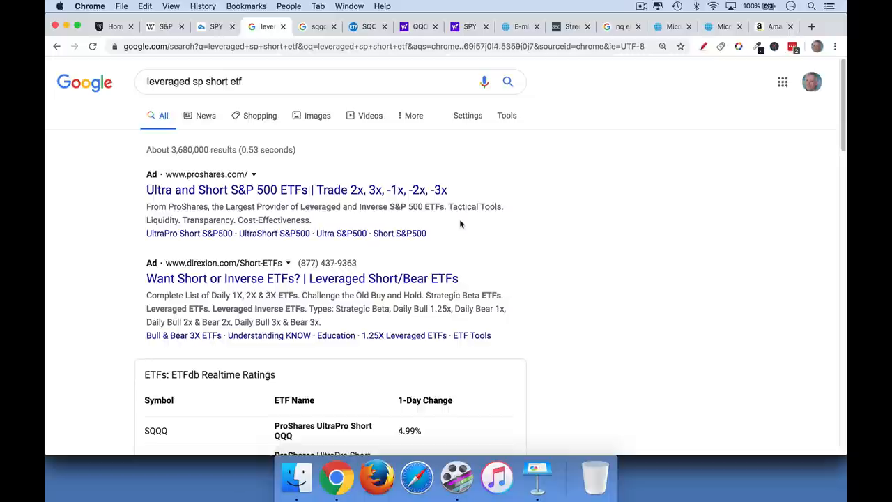
scroll(down, 3)
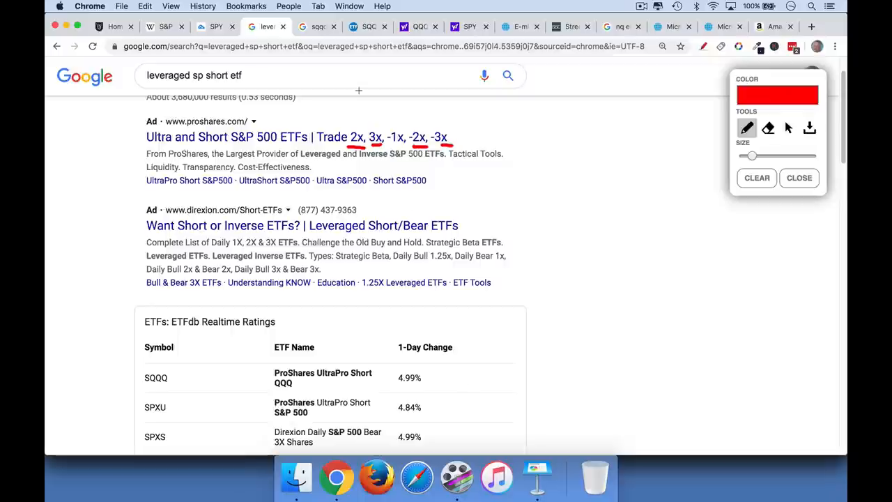
- Show the SQQQ Google results, glancing at the annotated SPY chart in between
click(315, 27)
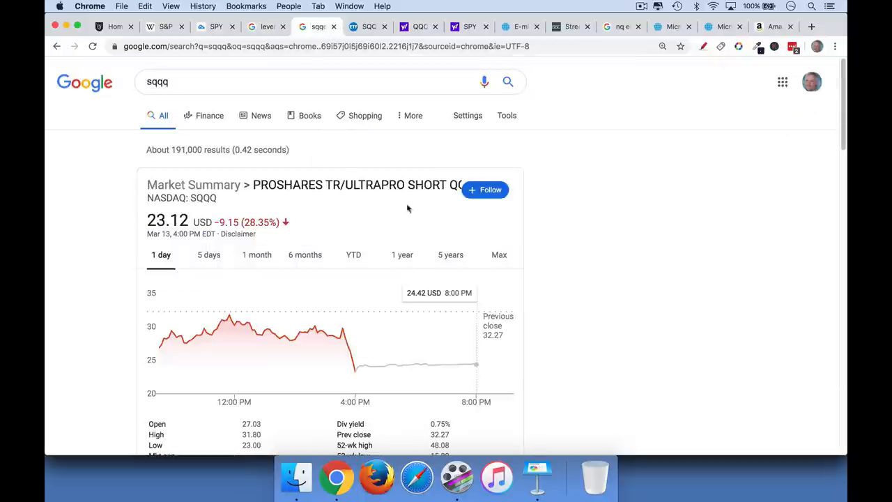
mouse_move(558, 262)
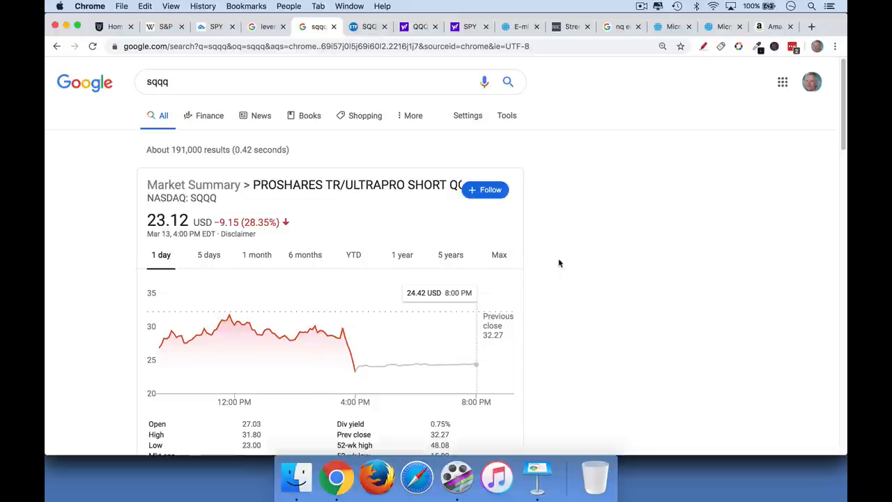
mouse_move(625, 254)
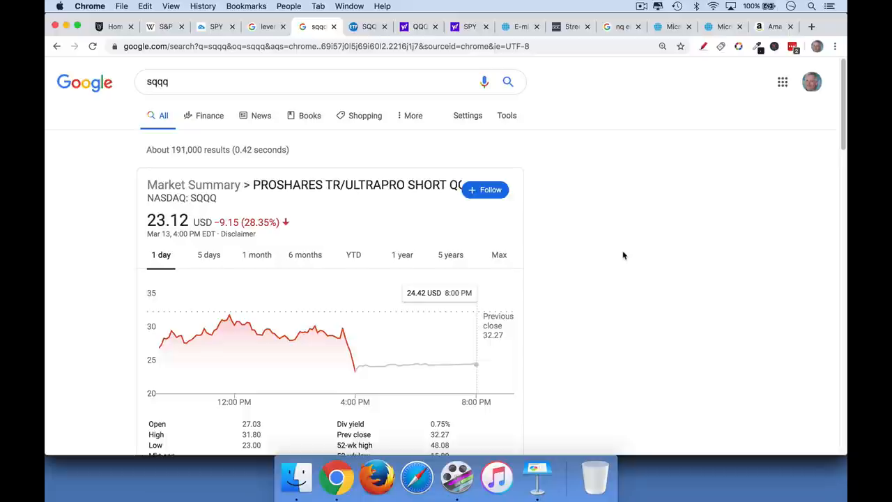
mouse_move(613, 167)
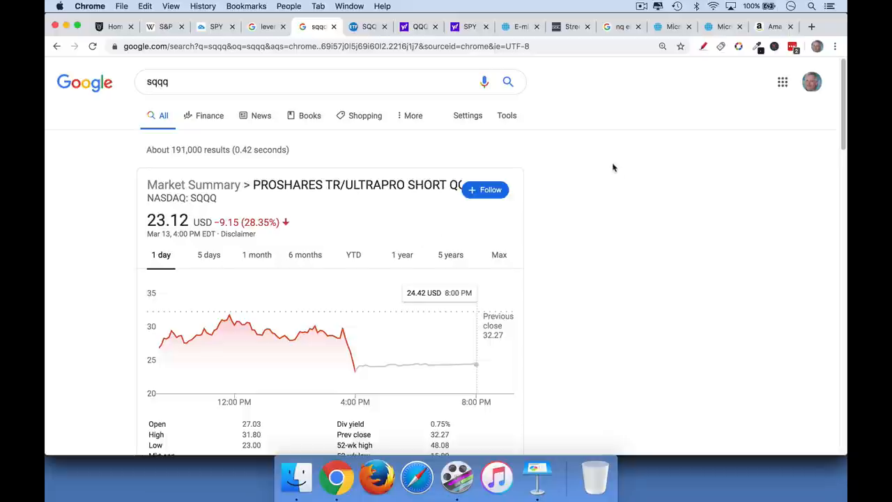
mouse_move(602, 167)
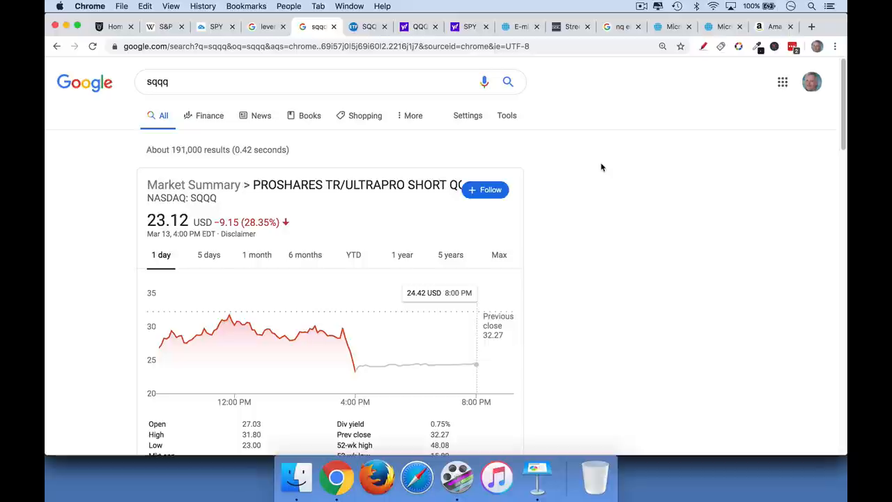
mouse_move(295, 36)
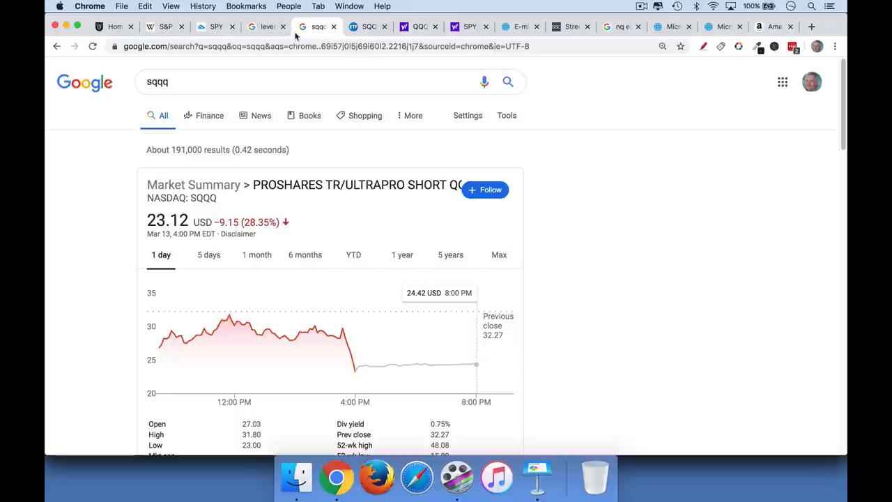
click(216, 27)
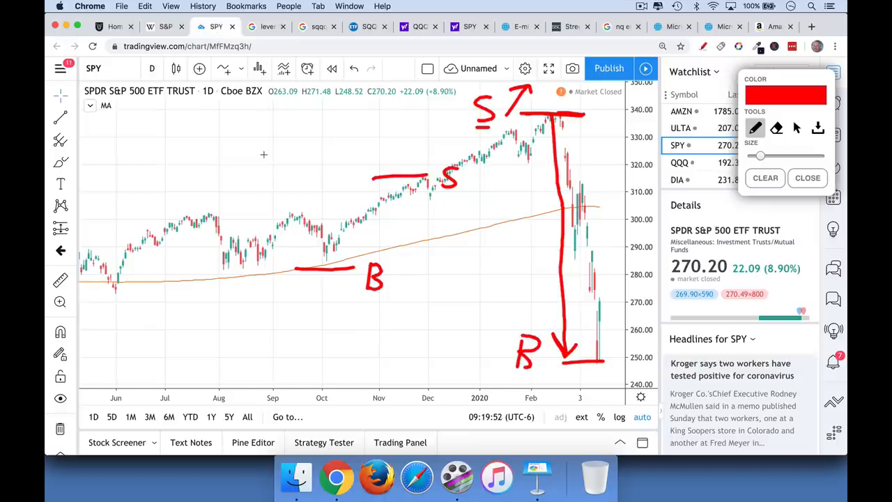
click(317, 27)
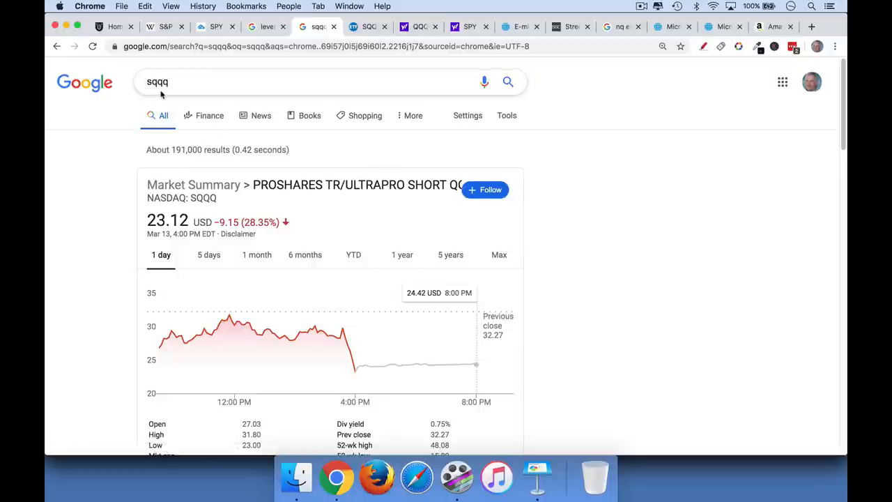
- On the etf.com SQQQ page, underline SQQQ in red and handwrite '-1' beside the description
click(368, 26)
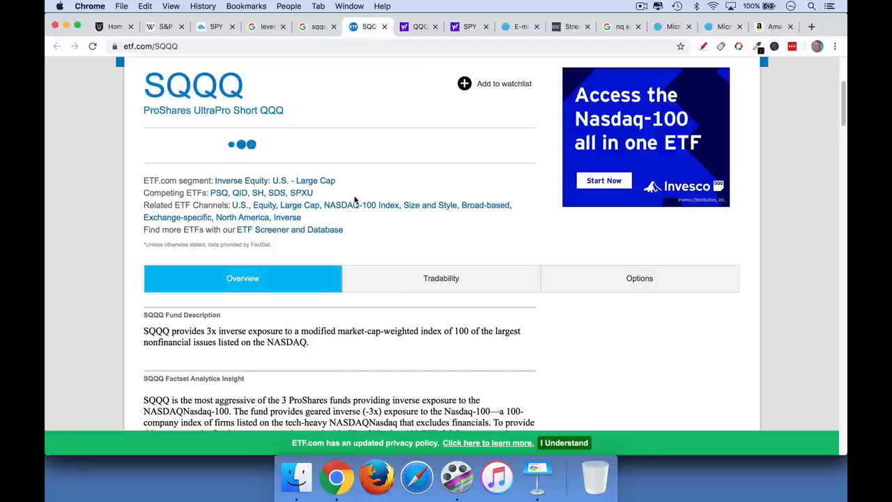
mouse_move(361, 203)
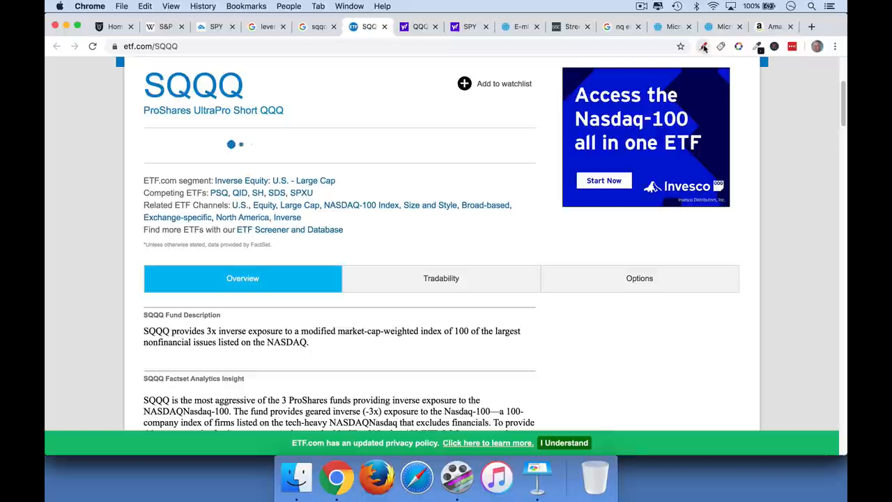
click(703, 47)
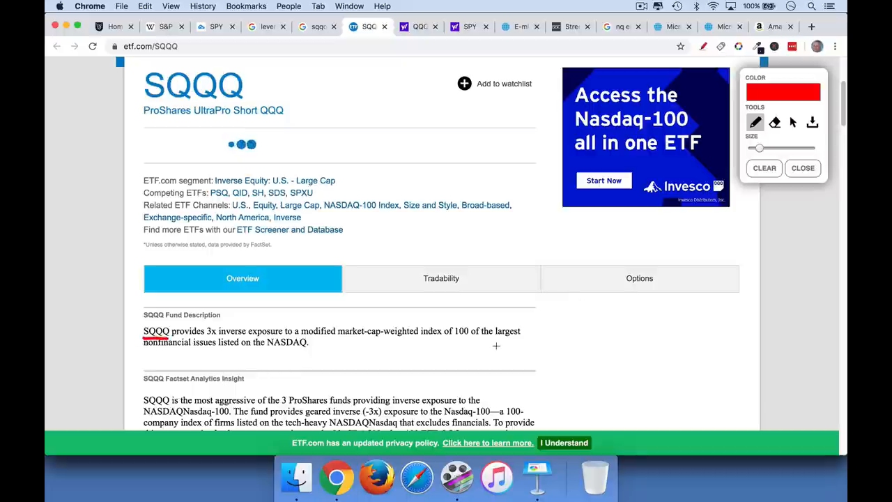
drag(596, 299, 597, 346)
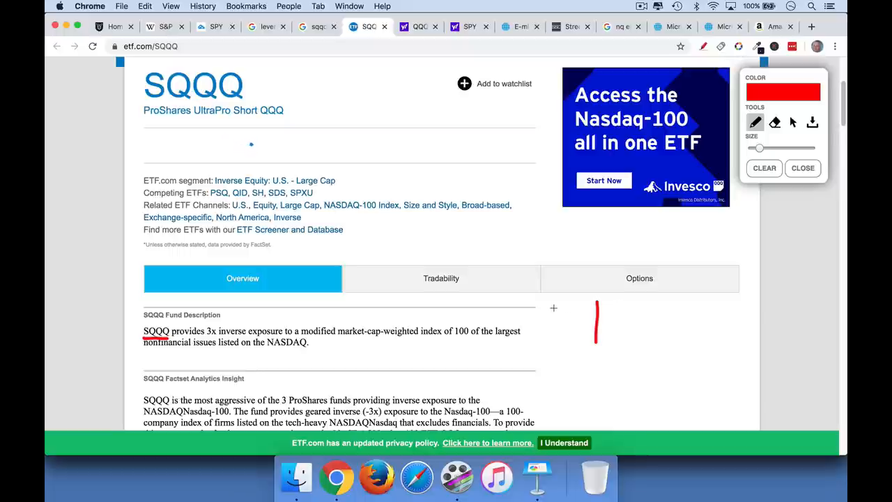
drag(597, 308, 612, 346)
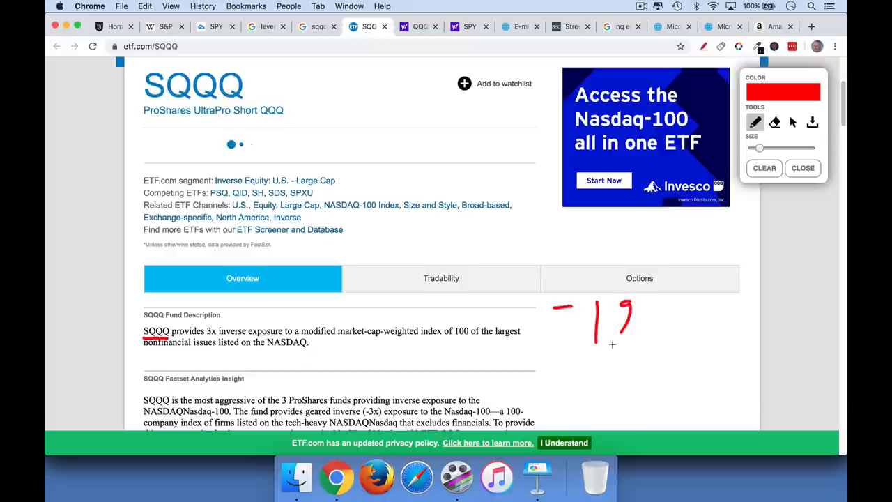
- Review the SQQQ daily chart, then return to the Google results for sqqq
click(215, 26)
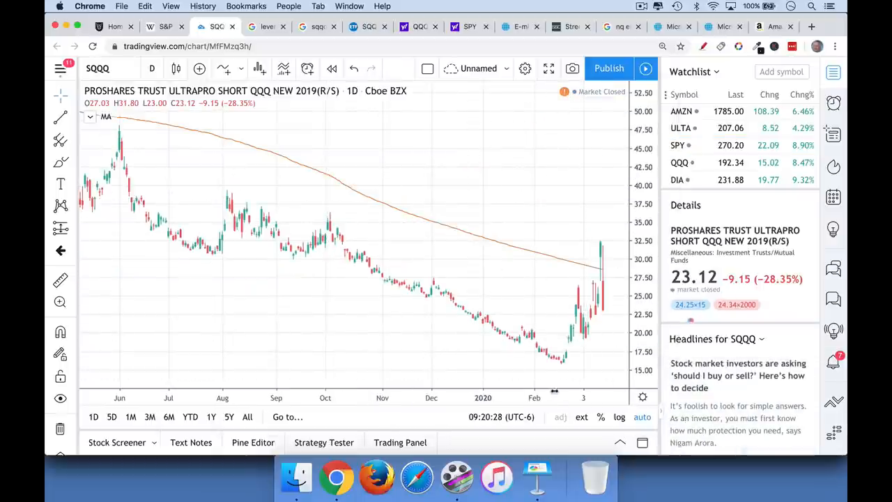
mouse_move(593, 279)
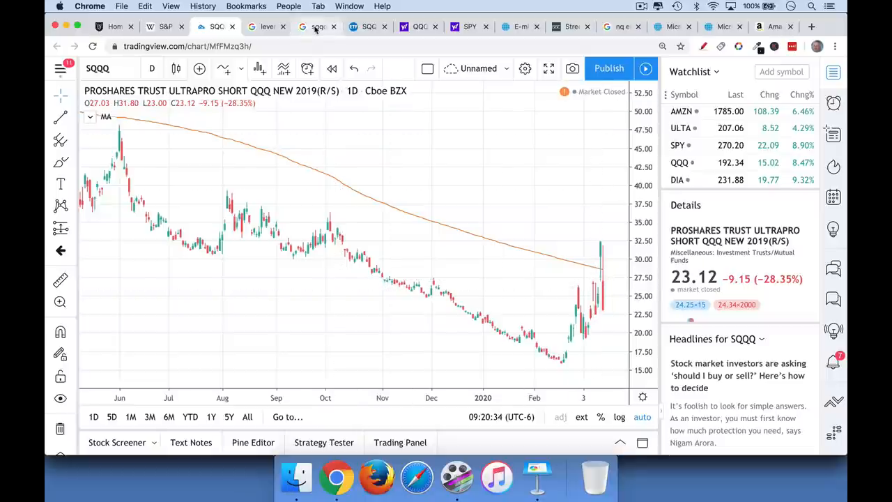
mouse_move(317, 26)
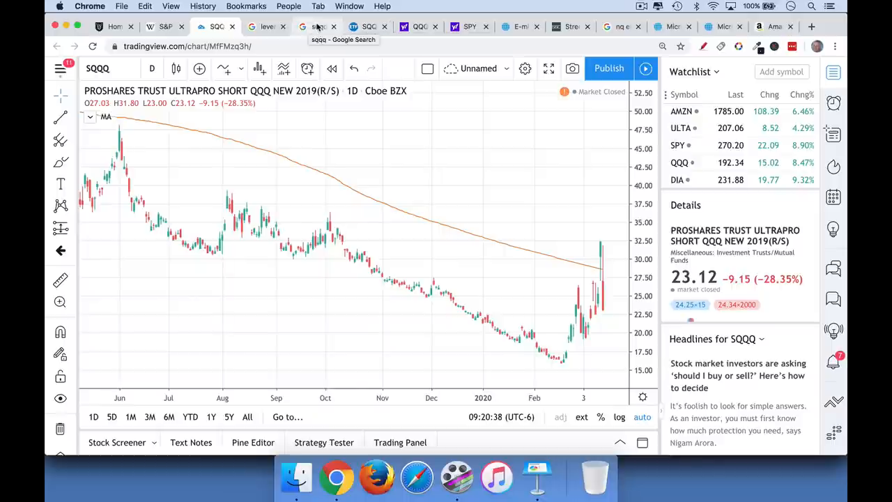
click(318, 26)
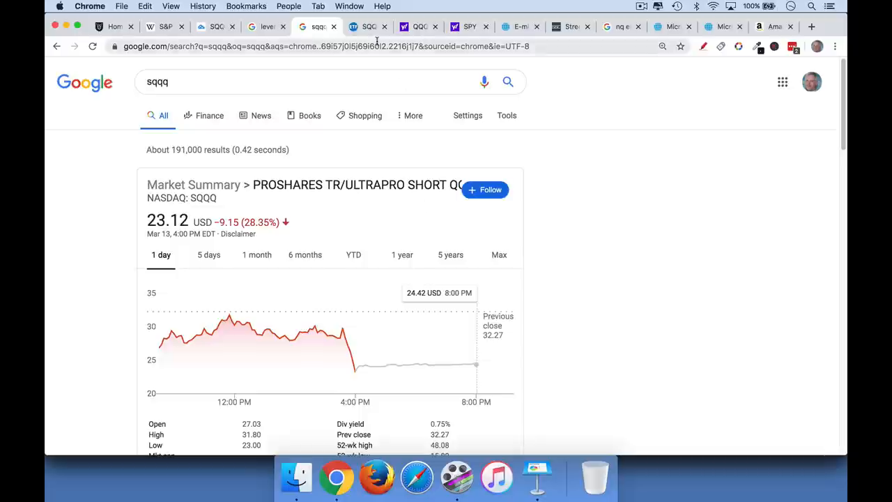
- Show the Yahoo Finance Invesco QQQ Trust quote at 192.34, up 8.47%
click(418, 27)
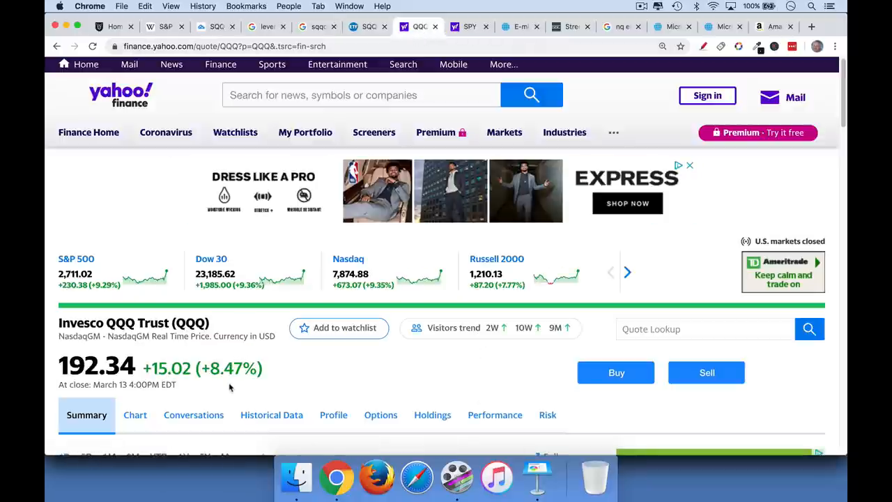
mouse_move(285, 318)
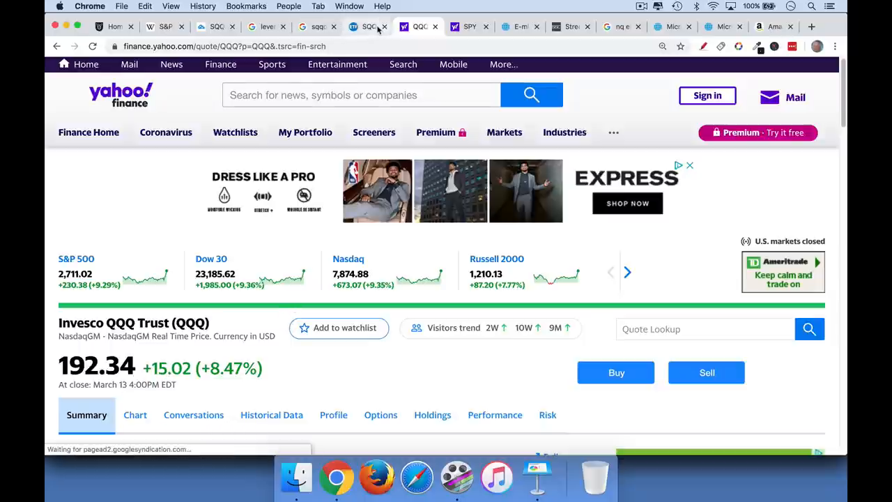
mouse_move(318, 26)
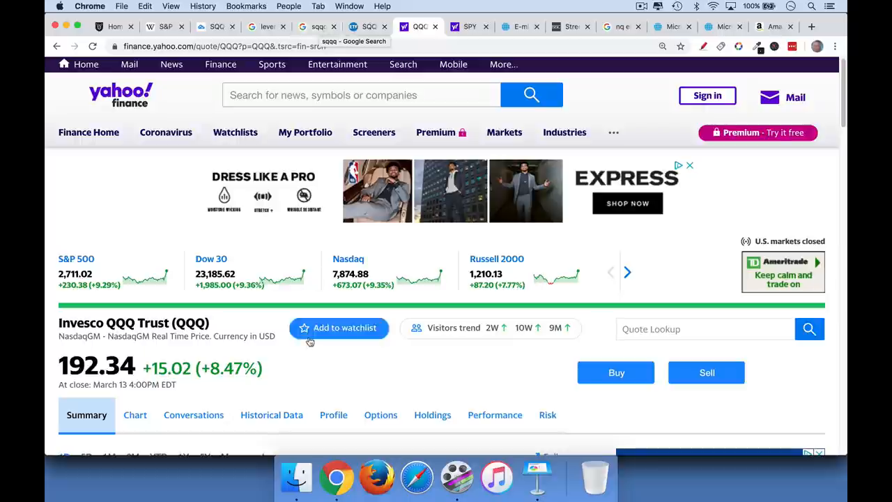
mouse_move(218, 382)
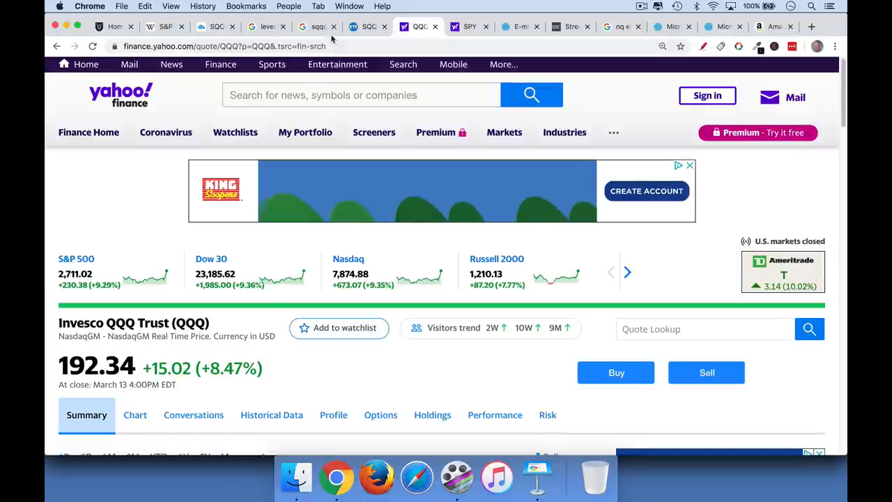
- Revisit the sqqq results, then change the TradingView chart symbol from QQQ to SQQQ
click(318, 27)
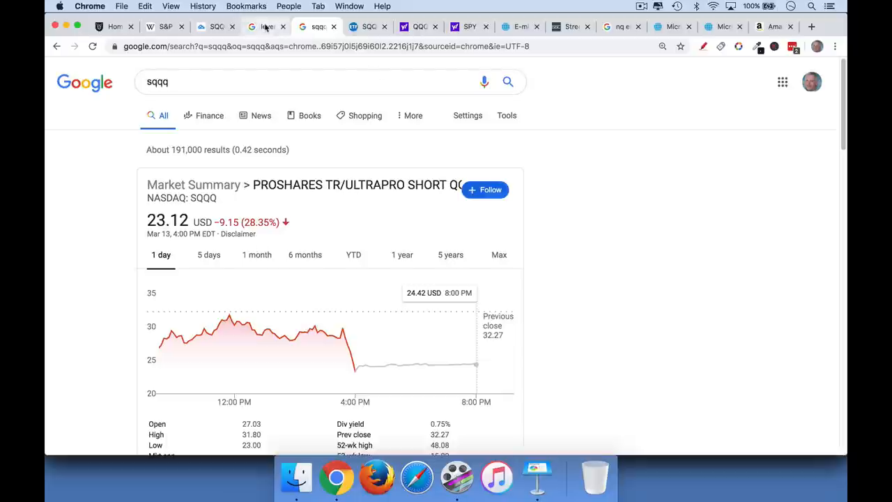
mouse_move(265, 26)
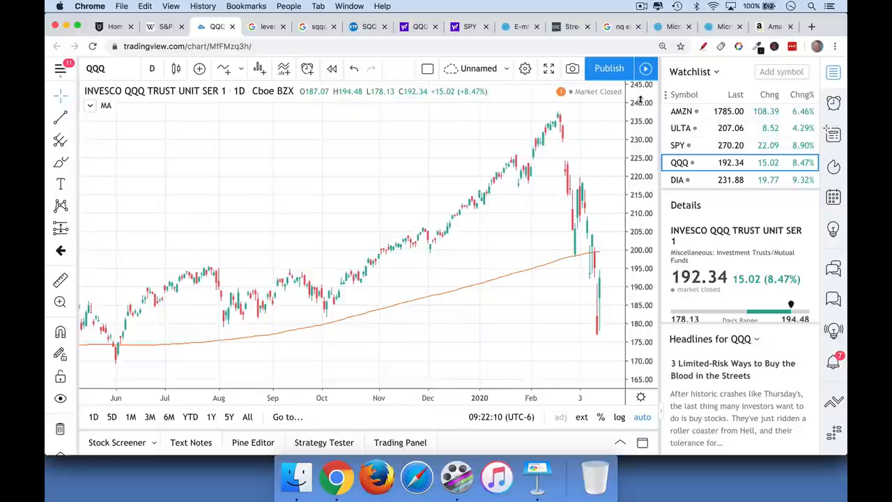
mouse_move(558, 147)
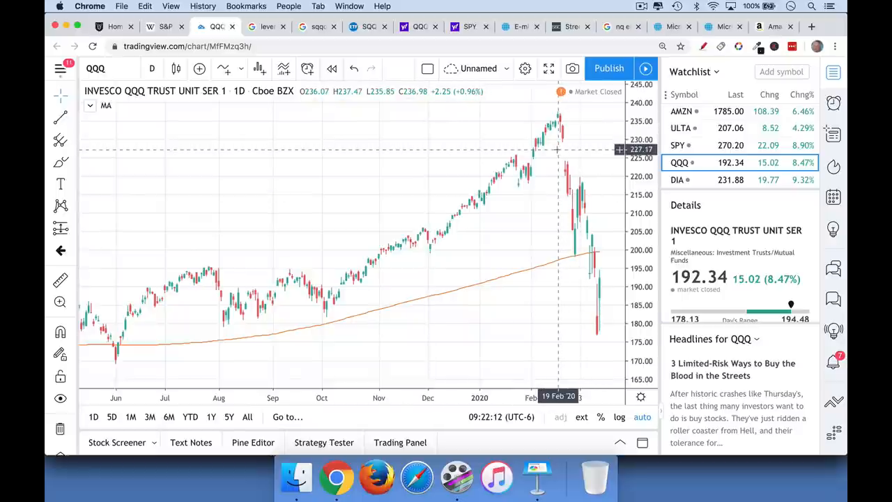
text(S)
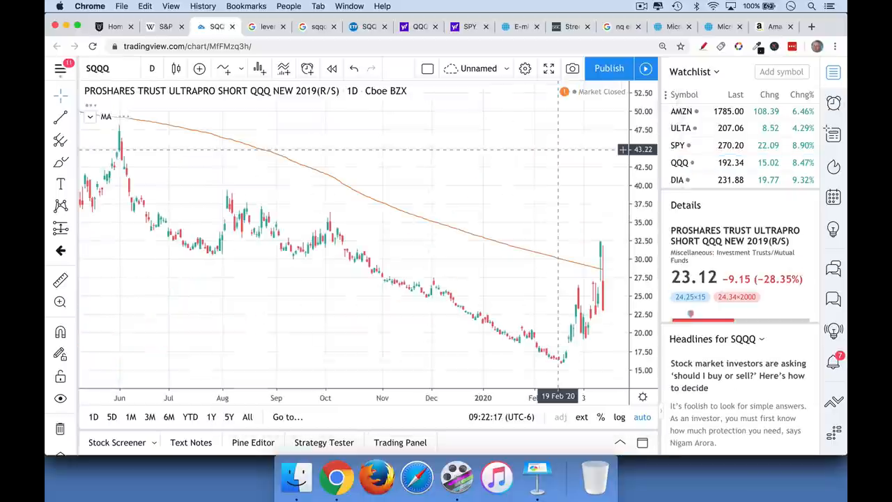
mouse_move(569, 362)
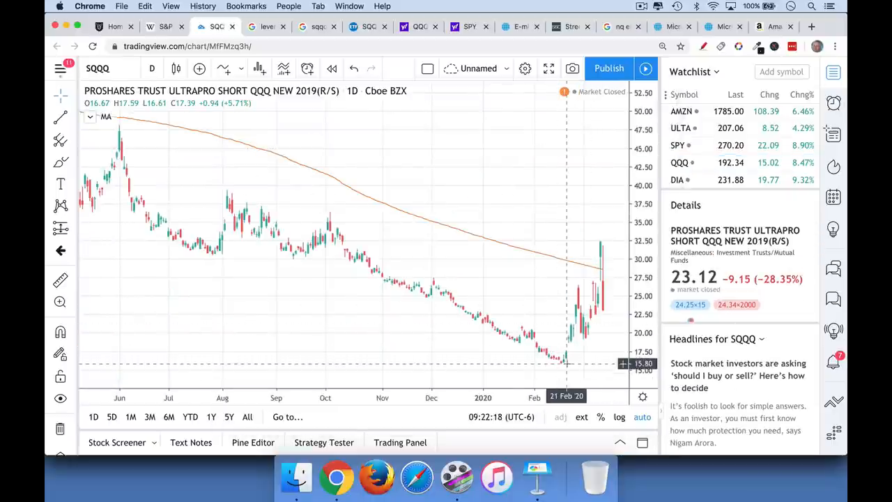
mouse_move(603, 335)
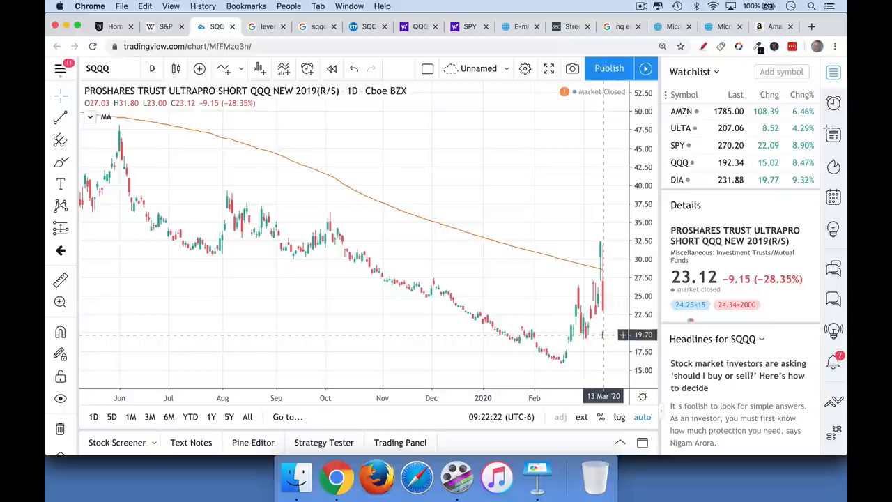
mouse_move(602, 335)
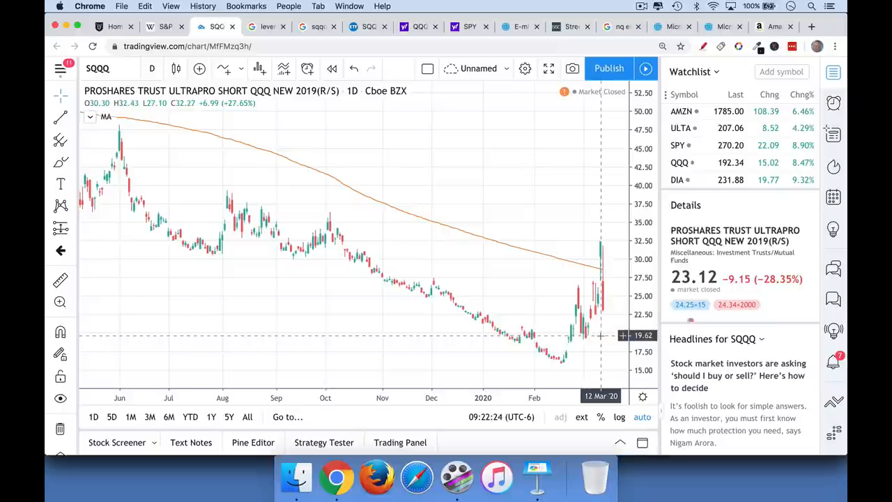
mouse_move(598, 287)
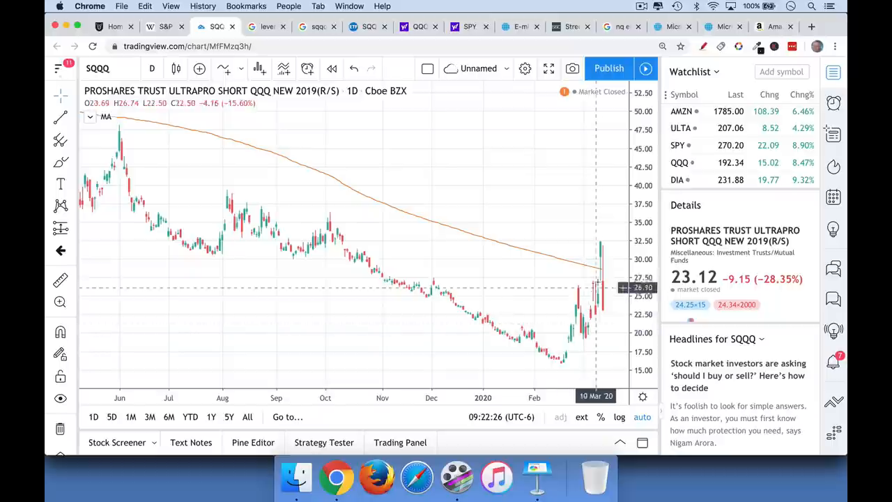
mouse_move(596, 313)
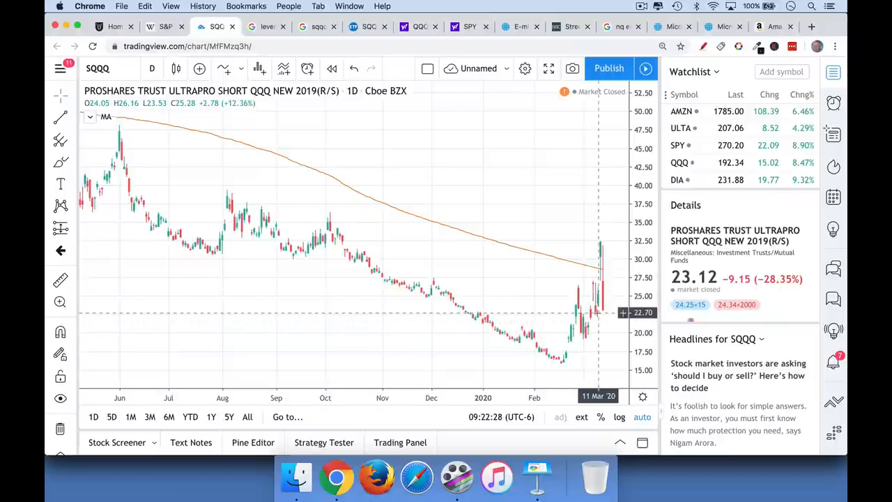
mouse_move(598, 312)
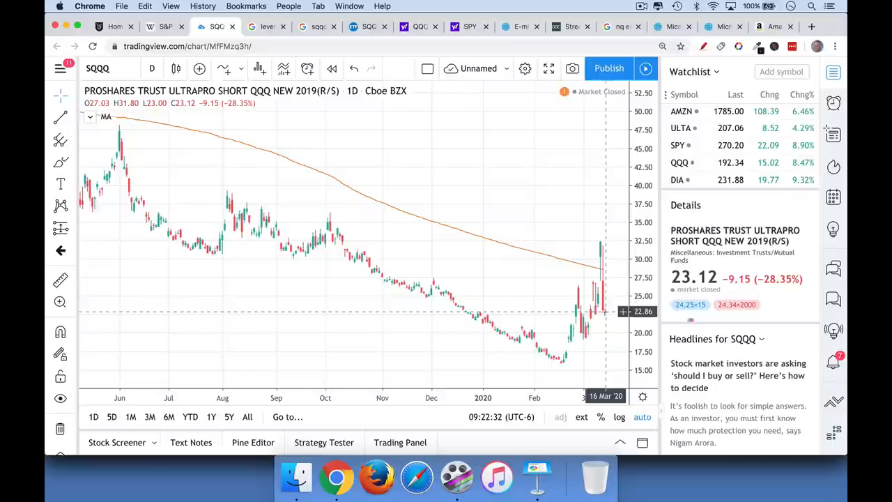
mouse_move(524, 251)
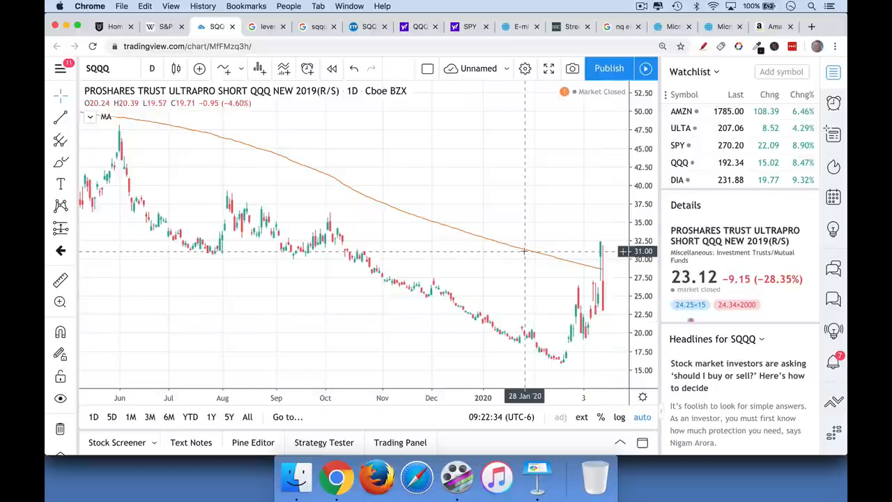
- Handwrite 'Sell Short SPY @ 270' in red over the chart
click(678, 161)
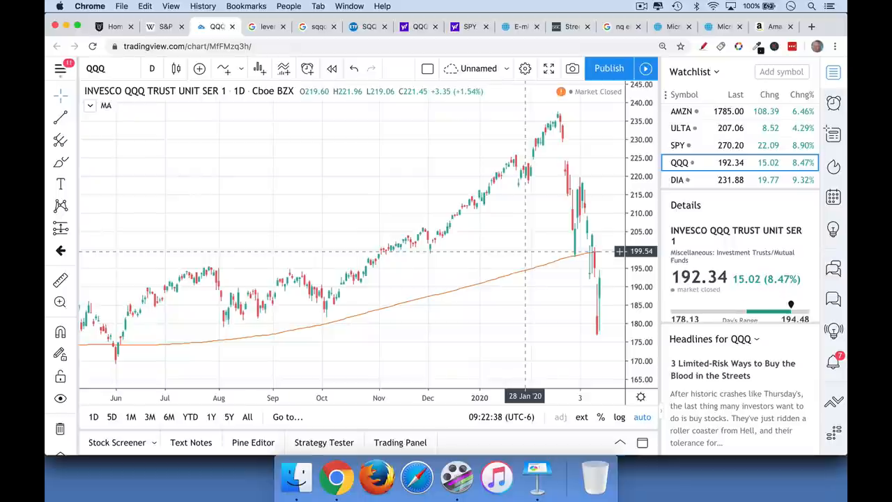
mouse_move(516, 226)
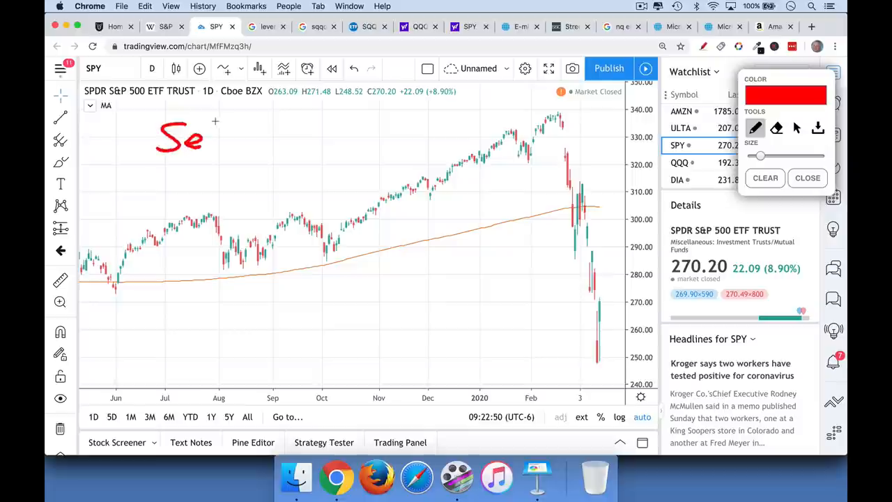
drag(202, 139, 286, 147)
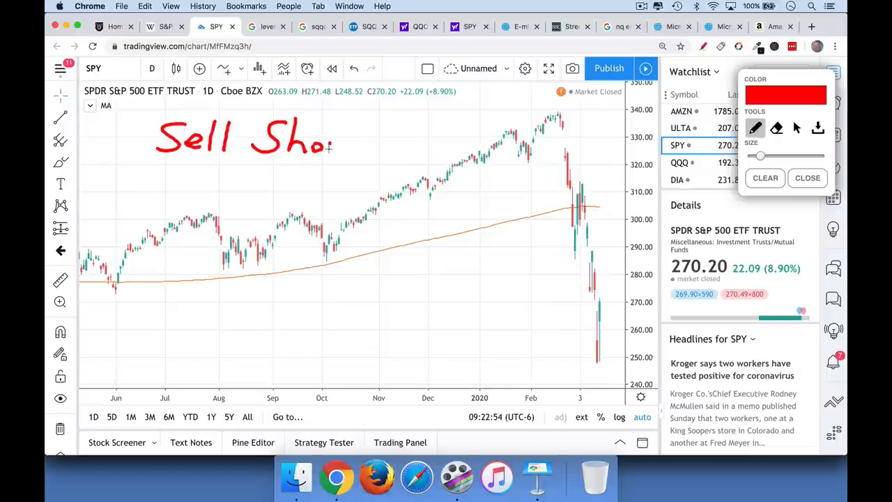
drag(328, 150, 355, 129)
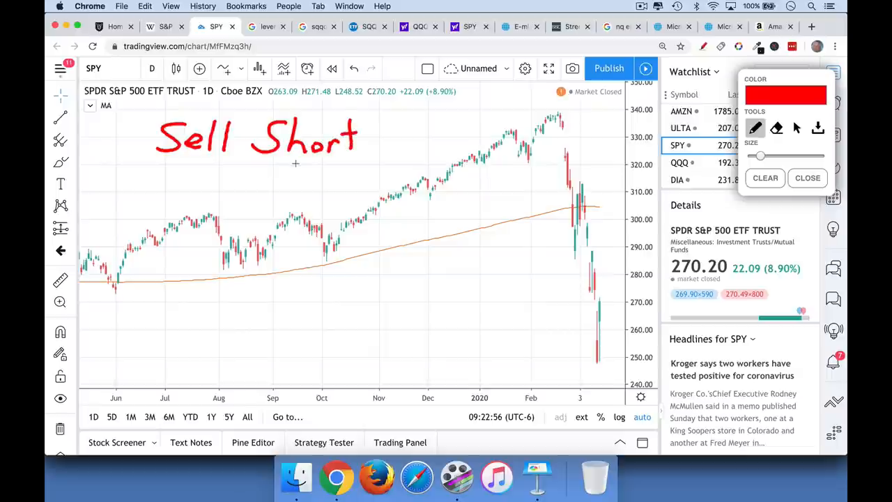
mouse_move(233, 181)
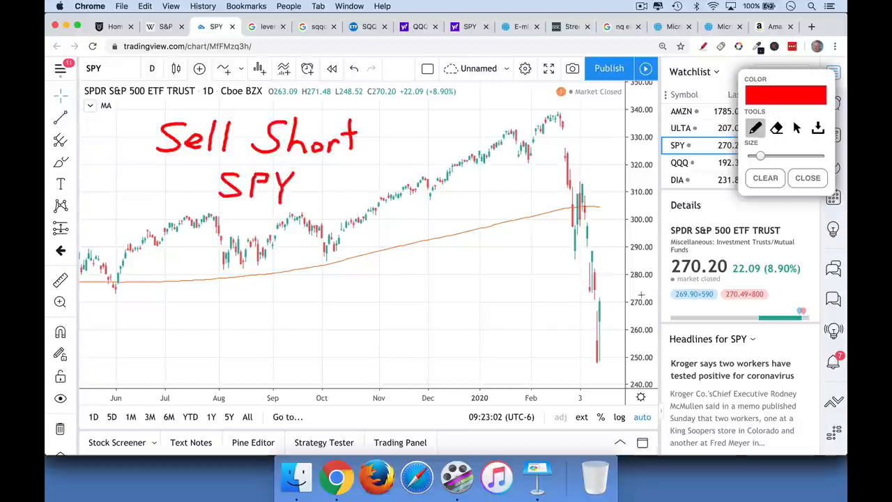
drag(321, 188, 335, 189)
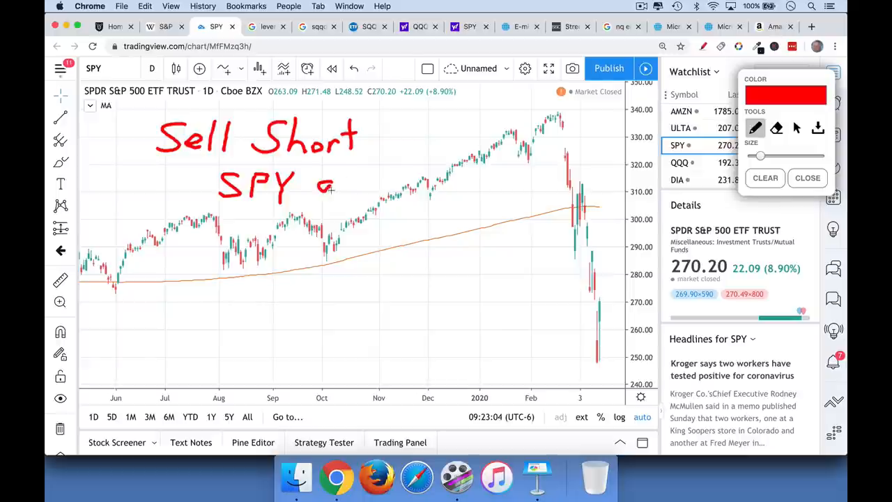
drag(321, 181, 401, 198)
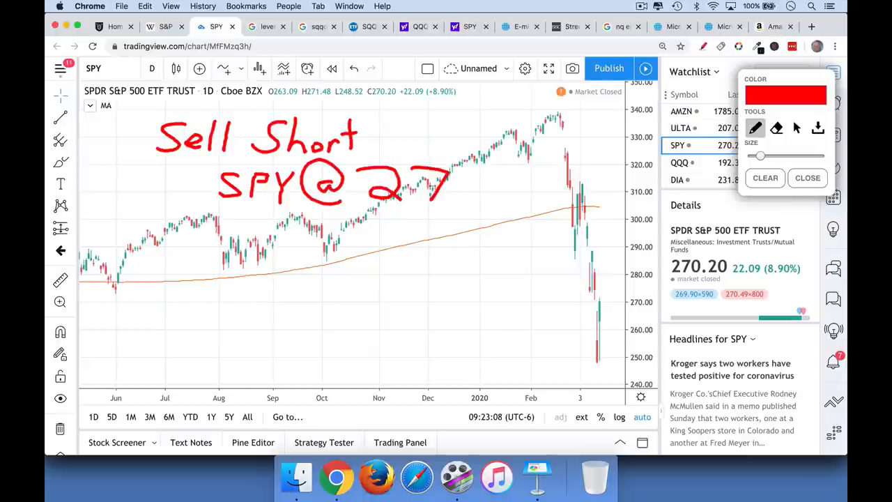
drag(435, 184, 476, 193)
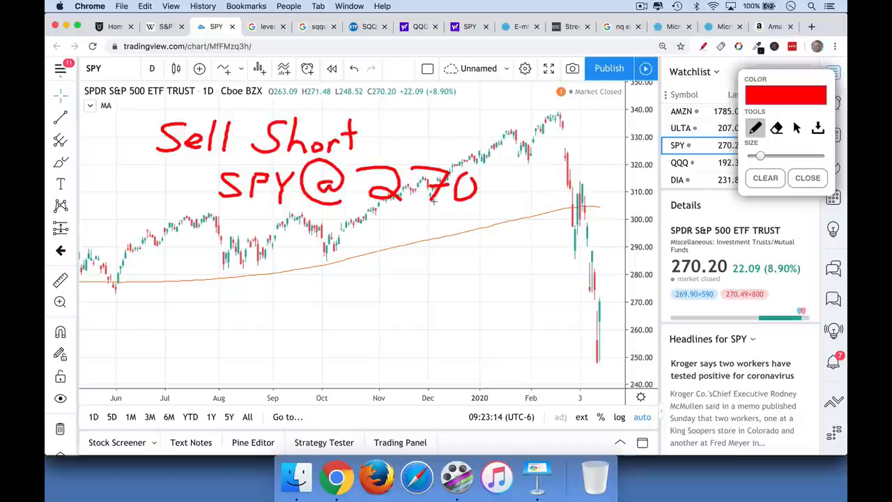
- Underline the 270 entry price and add the quantity 100 after Sell Short
drag(387, 214, 453, 218)
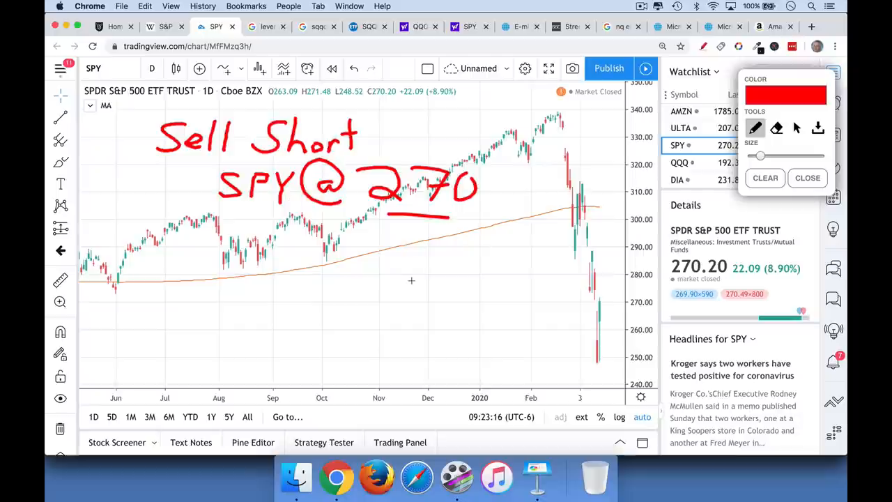
drag(508, 184, 509, 212)
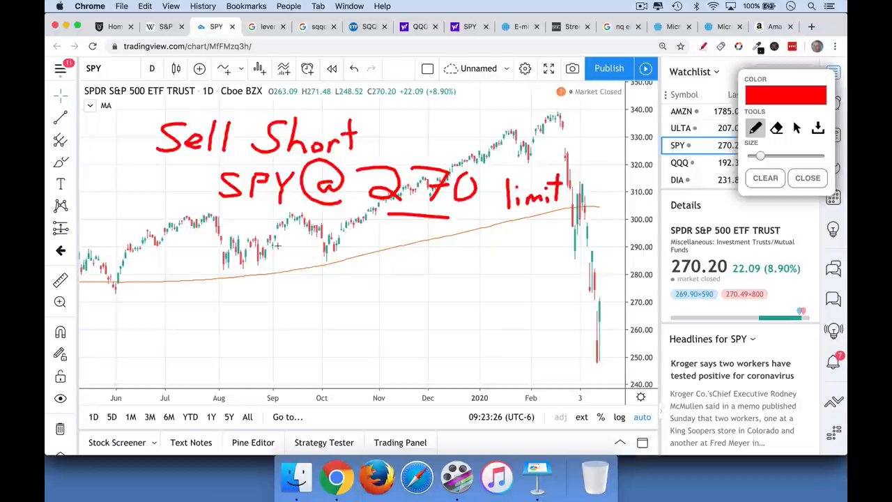
mouse_move(262, 323)
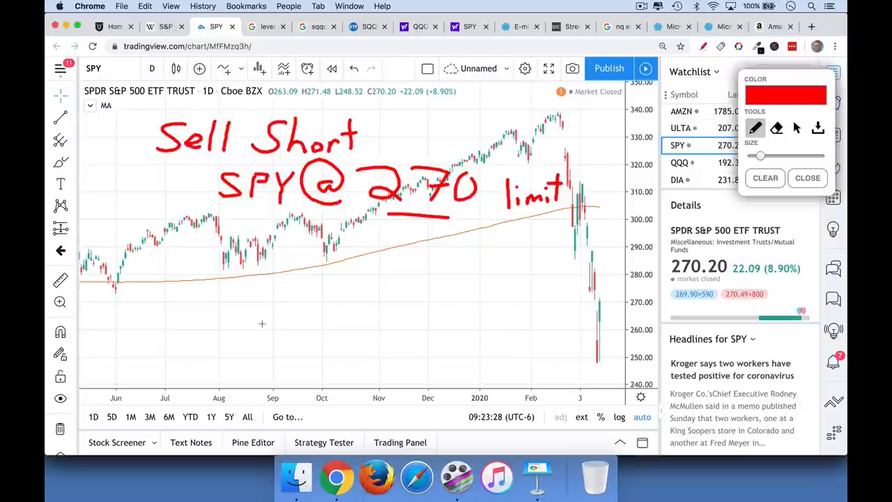
mouse_move(329, 289)
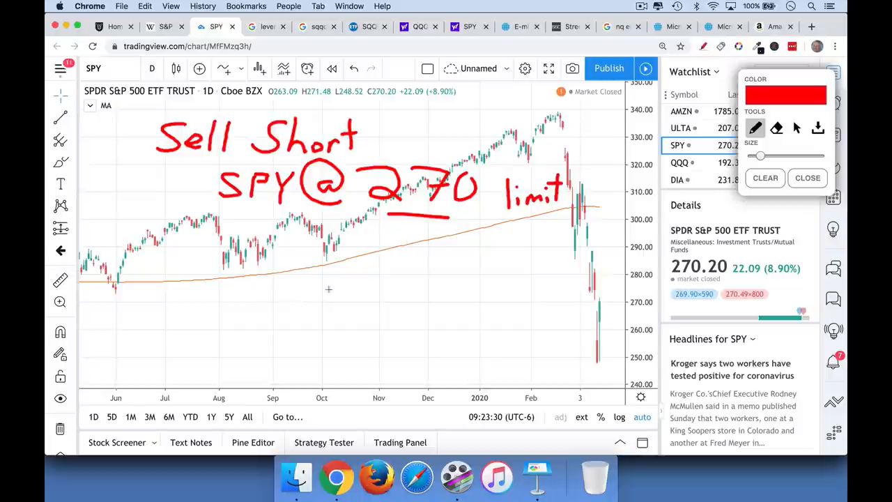
drag(401, 122, 418, 140)
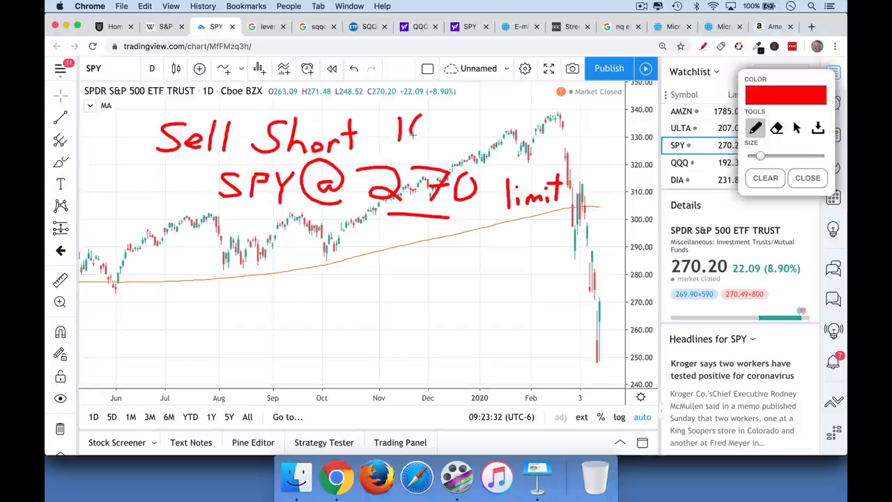
drag(411, 129, 449, 129)
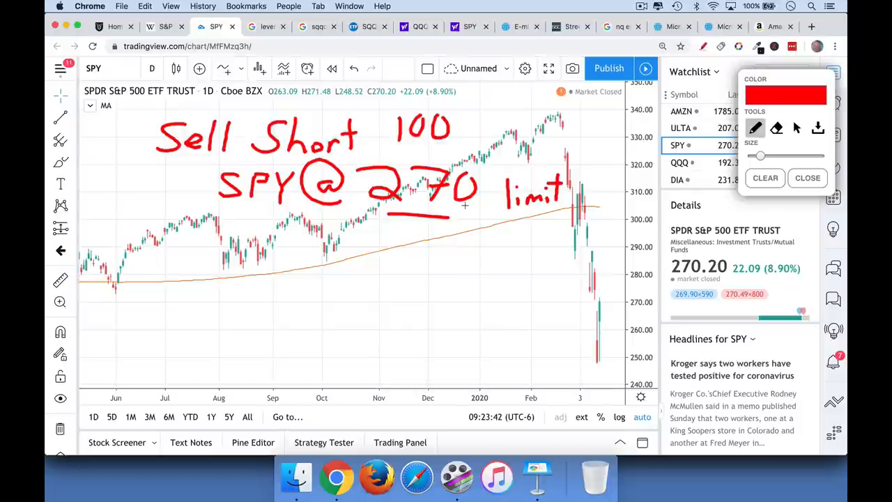
mouse_move(418, 308)
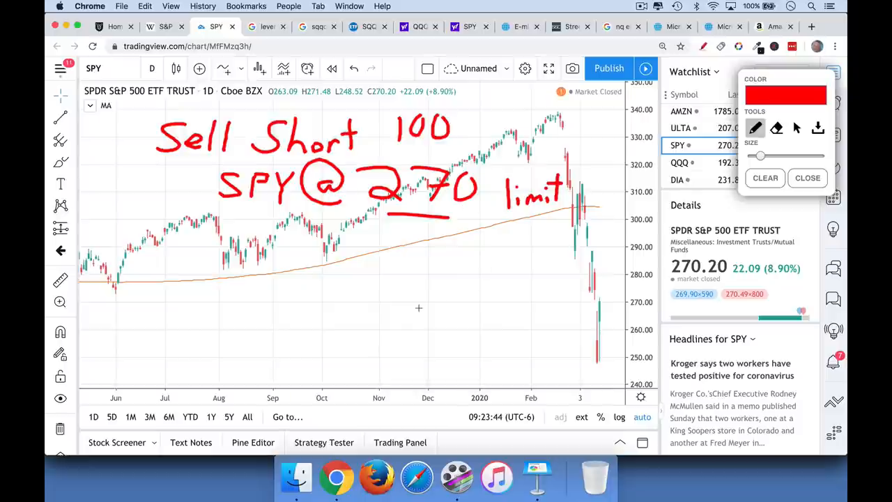
- Mark a downward arrow from 270 to 260 with a brace labelled 10, underlining 100 and 260
drag(409, 223, 410, 279)
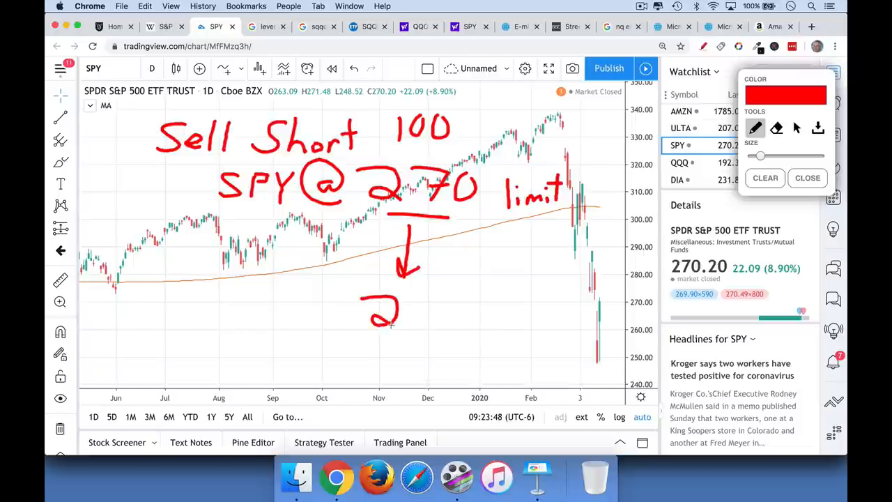
drag(390, 320, 457, 304)
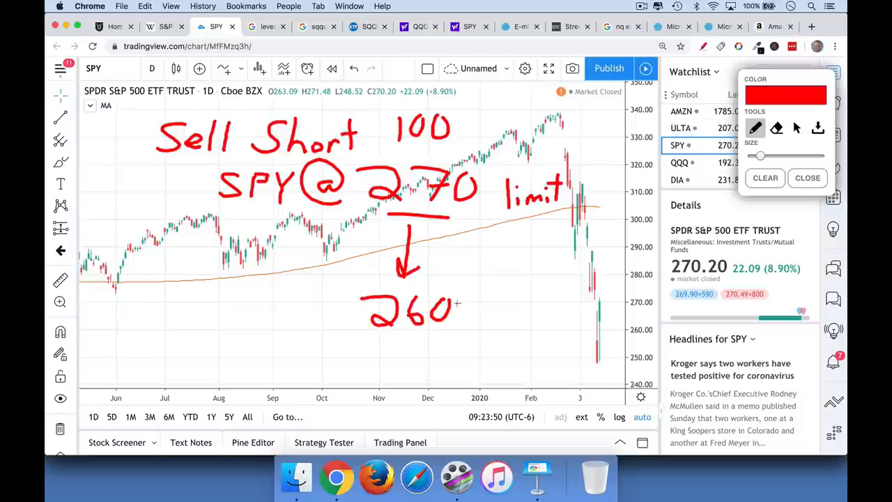
drag(481, 209, 502, 285)
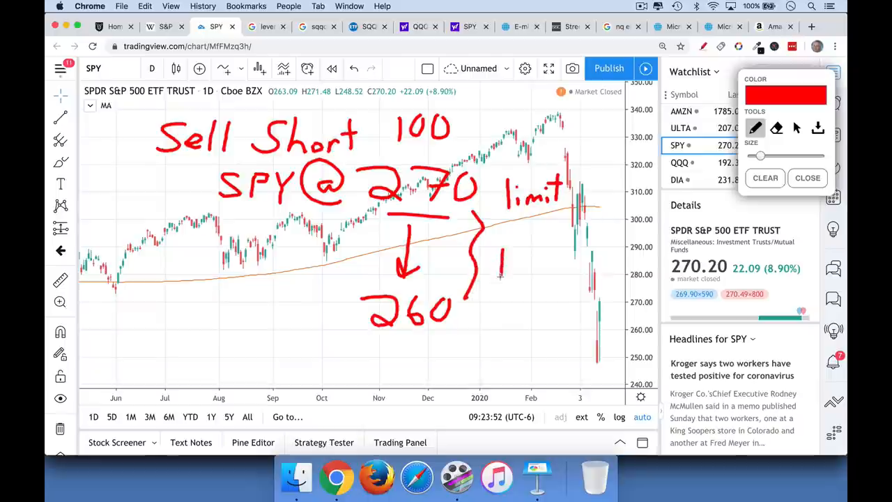
drag(509, 250, 518, 279)
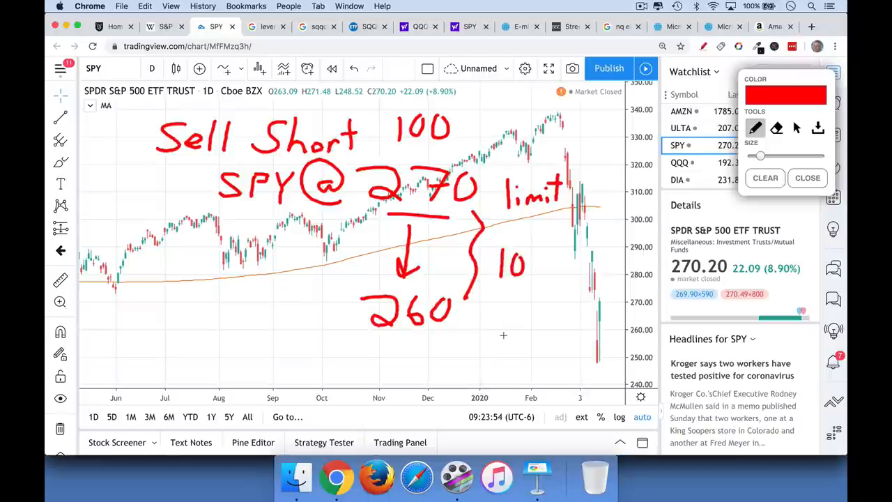
drag(404, 147, 439, 150)
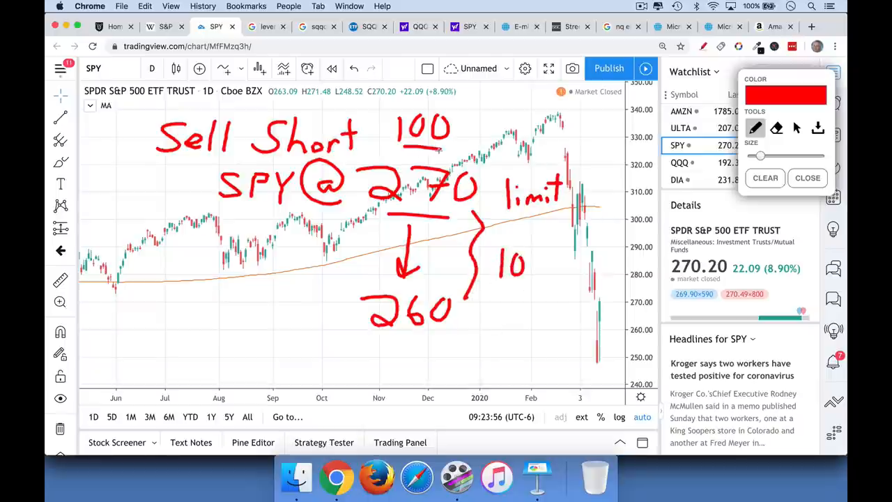
drag(181, 321, 165, 377)
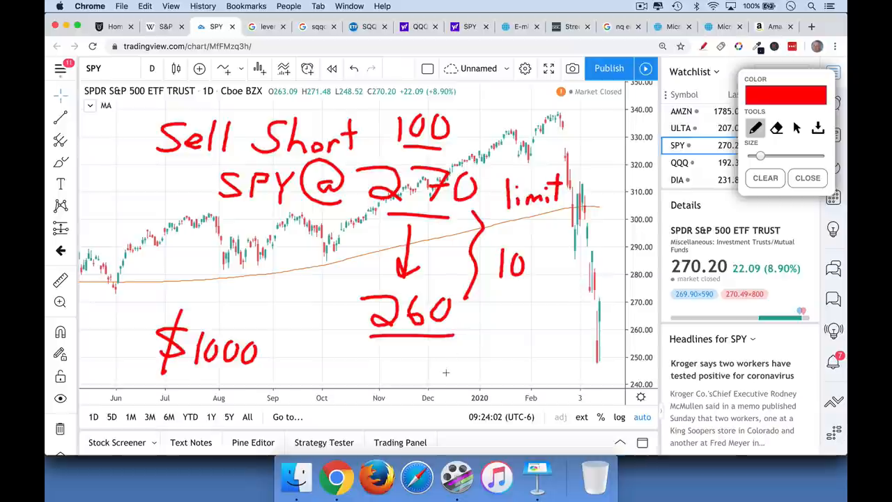
- Write $1000, 'Buy' and underlined 'Buy to Cover' beside 260, then start an upward arrow from 270
drag(263, 285, 264, 310)
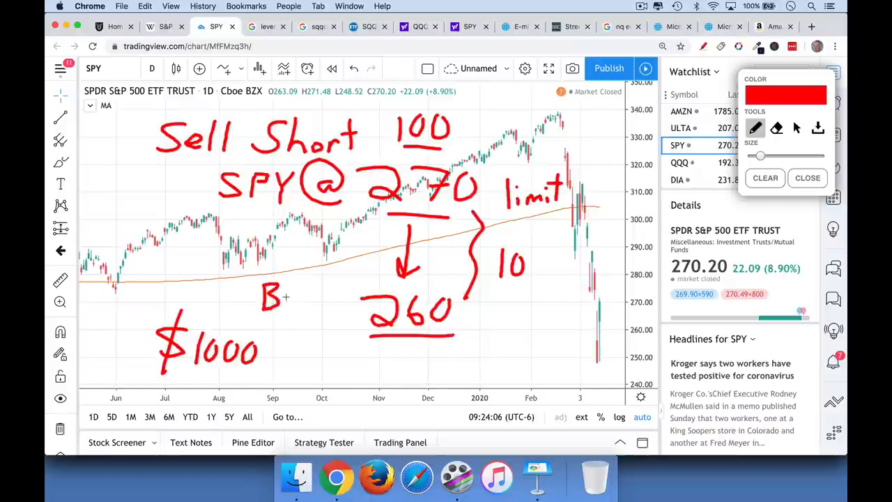
drag(293, 300, 314, 309)
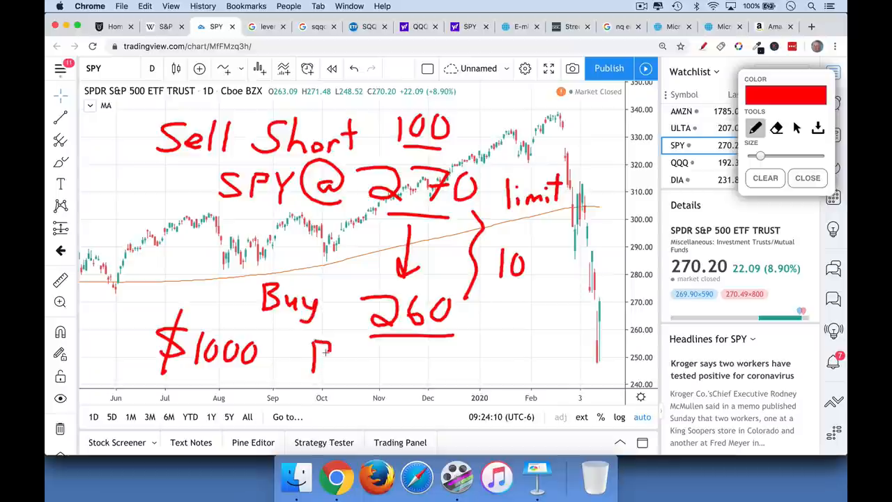
drag(321, 362, 370, 377)
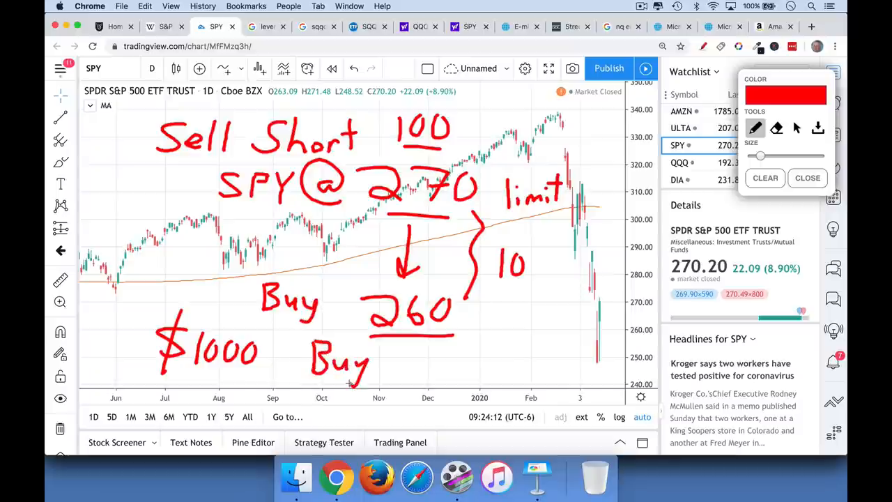
drag(379, 369, 393, 349)
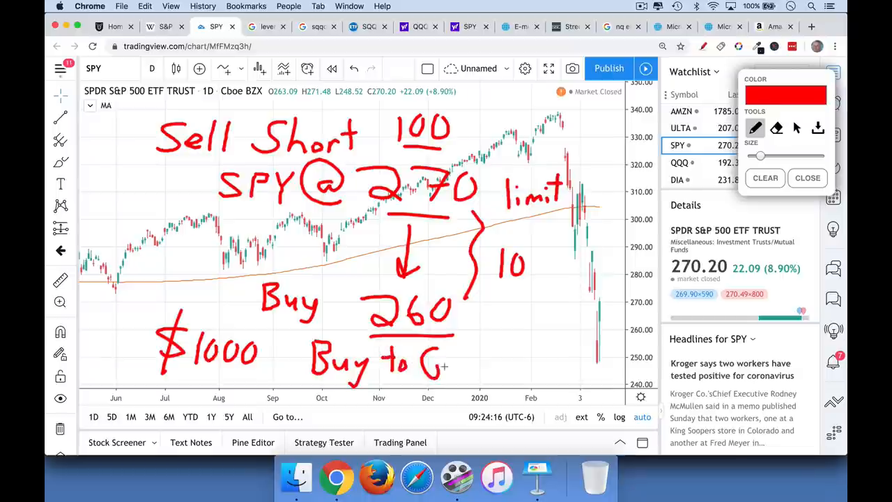
drag(443, 365, 488, 369)
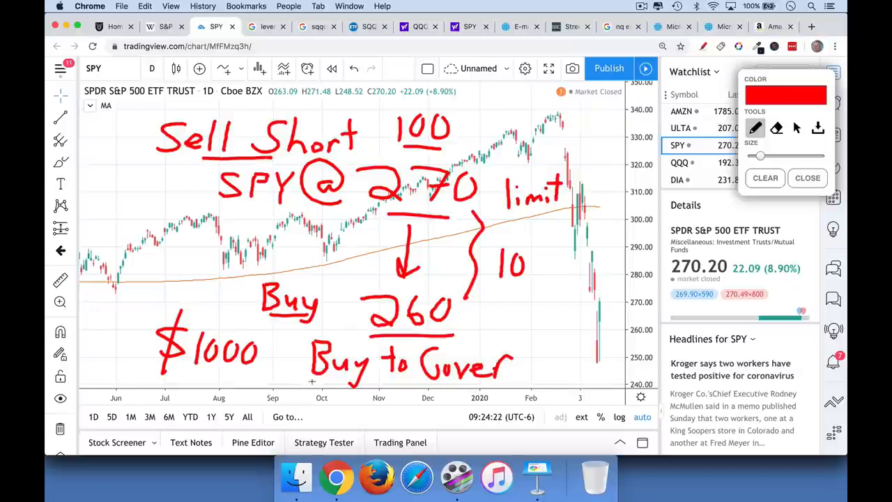
drag(310, 387, 449, 393)
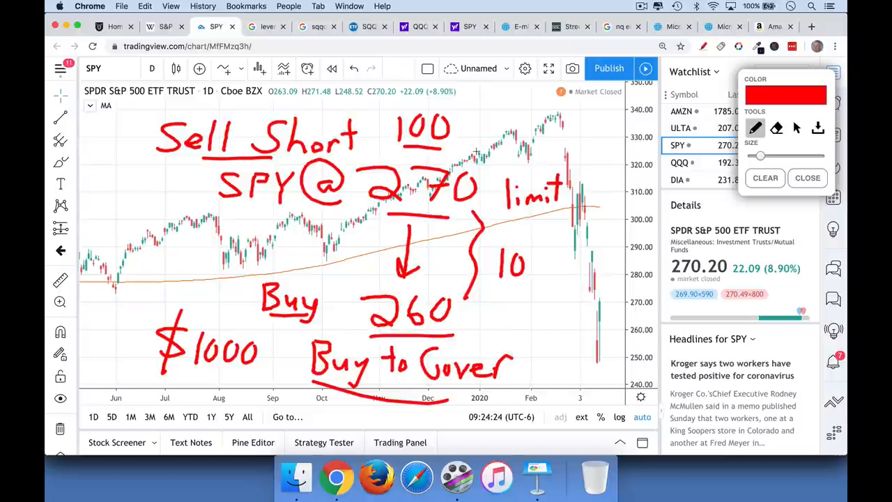
drag(467, 154, 496, 122)
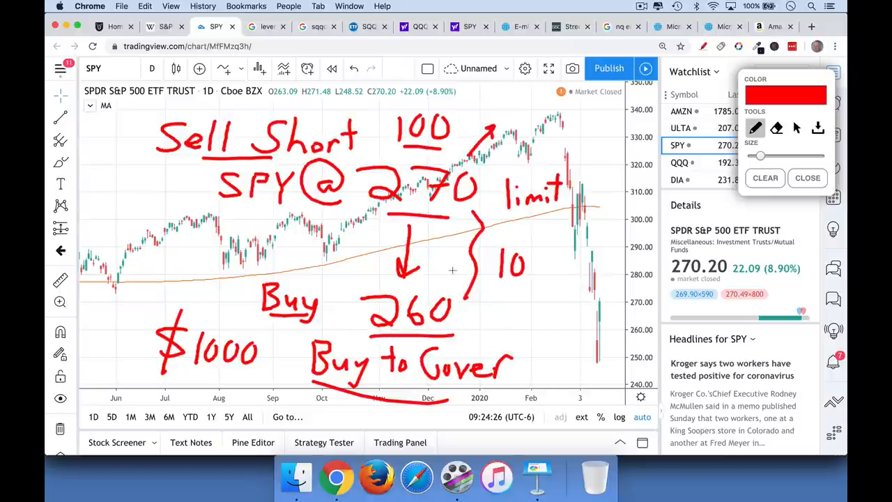
- Label the upward arrow 280, then clear all red notes from the SPY chart
drag(519, 118, 519, 105)
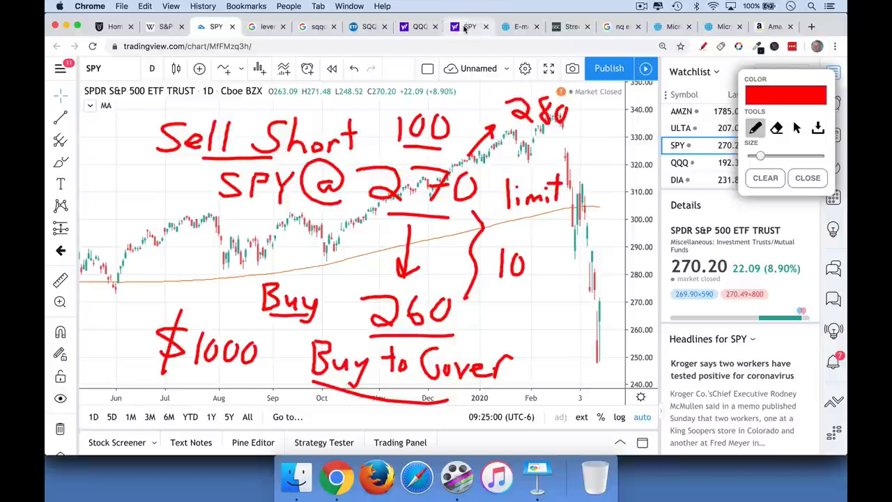
mouse_move(468, 27)
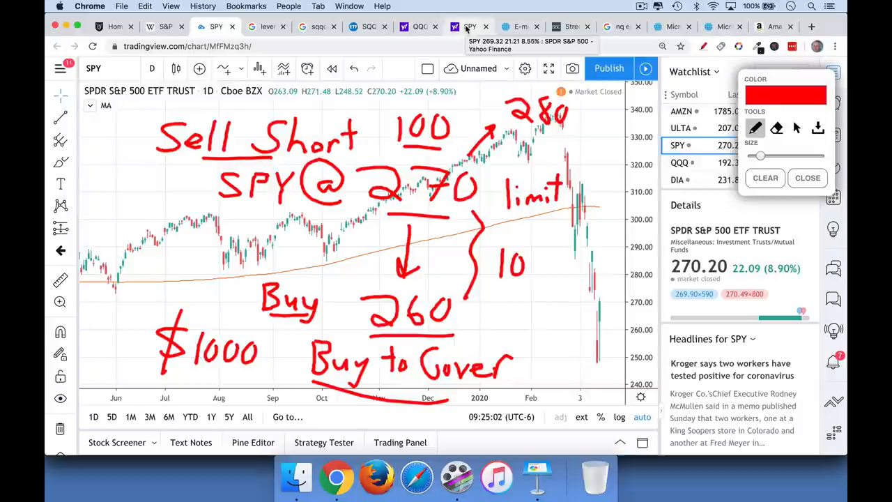
click(764, 178)
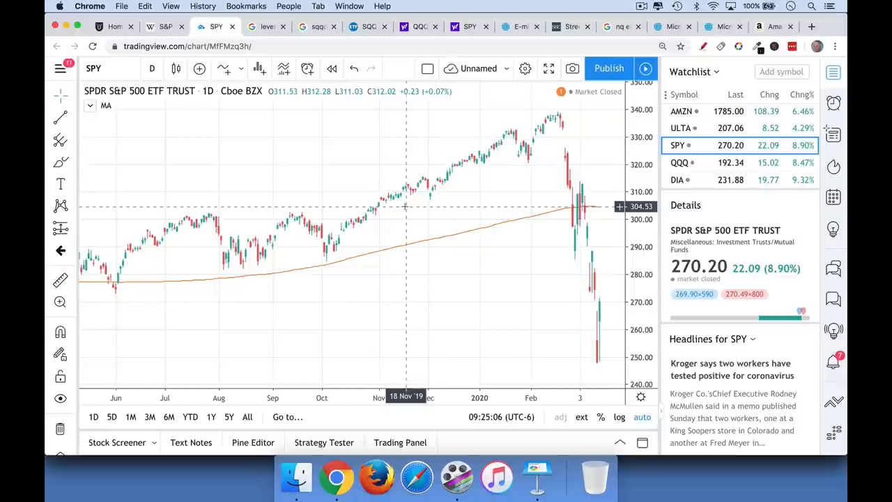
- Look up VIX in TradingView, then switch to the Yahoo Finance SPY tab
text(V)
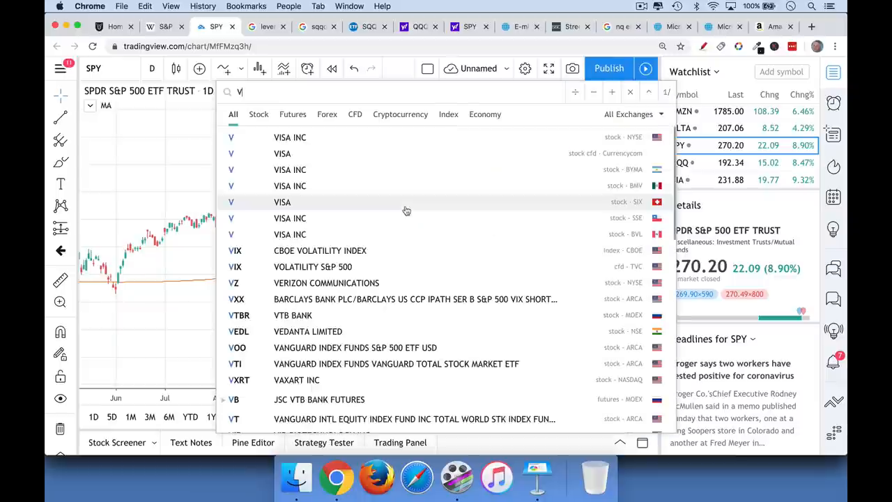
text(I)
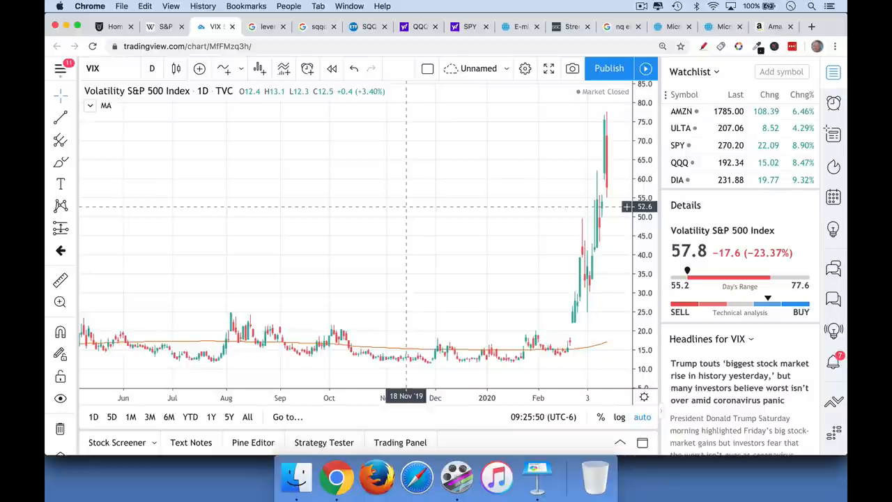
click(470, 27)
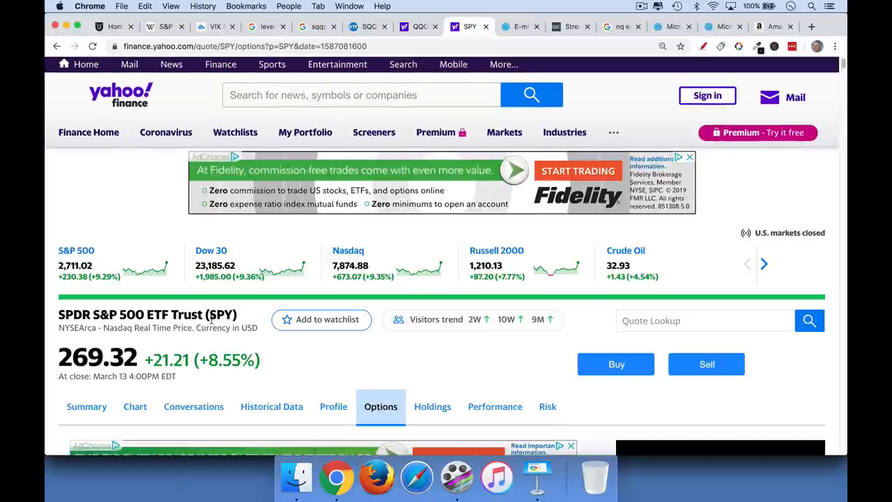
- Scroll the SPY April 17 options chain until the 260–273 put strikes are visible
scroll(down, 3)
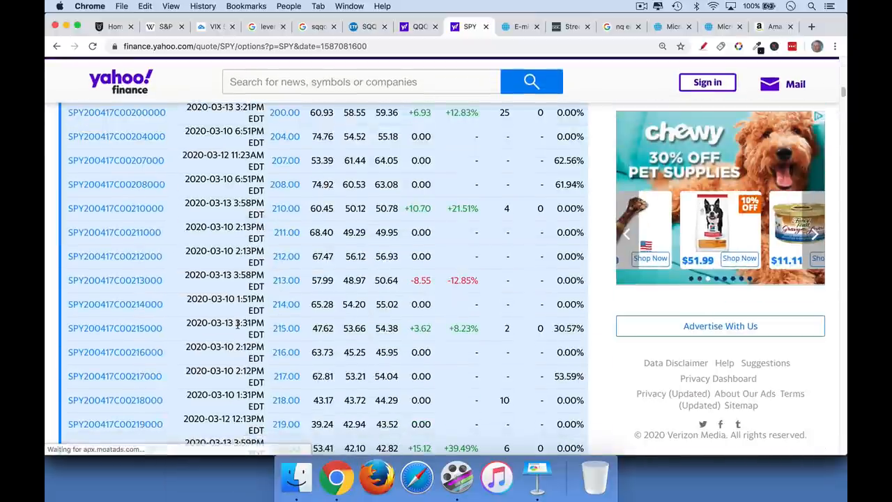
scroll(down, 3)
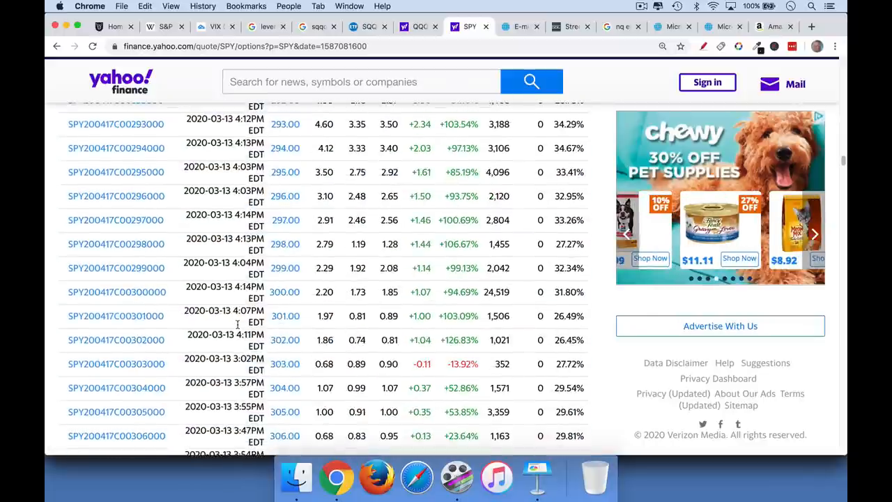
scroll(up, 3)
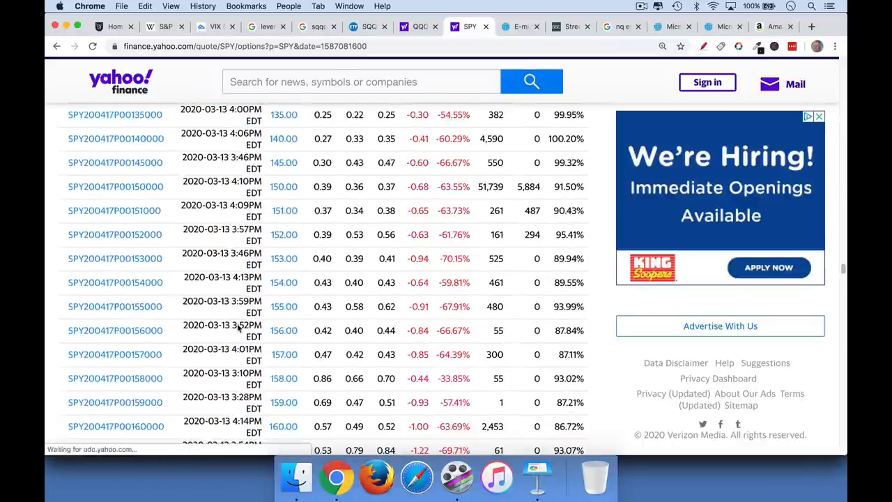
scroll(up, 3)
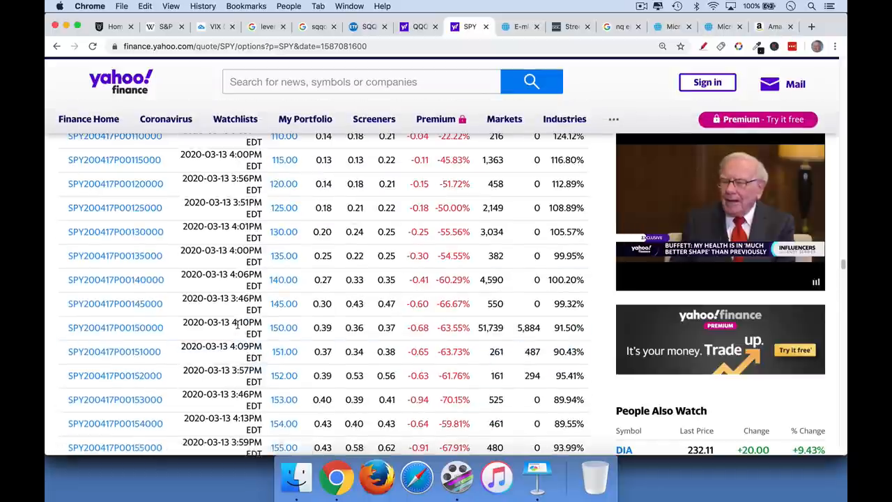
scroll(down, 3)
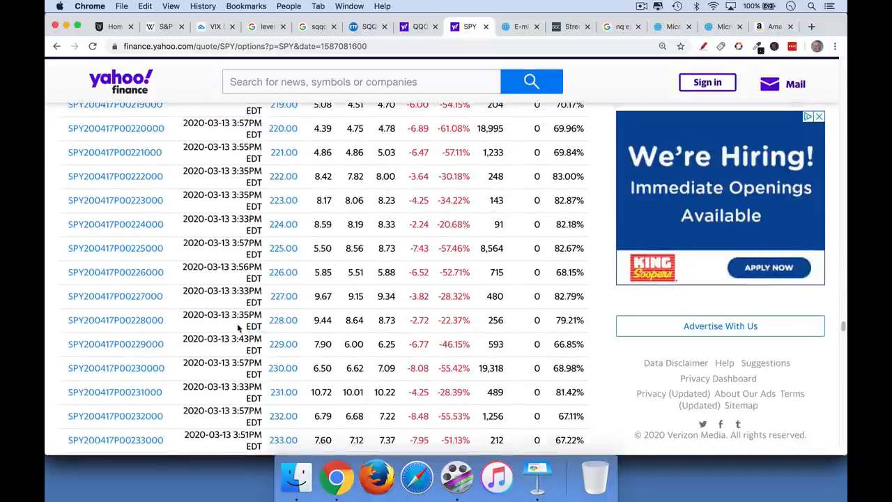
scroll(down, 3)
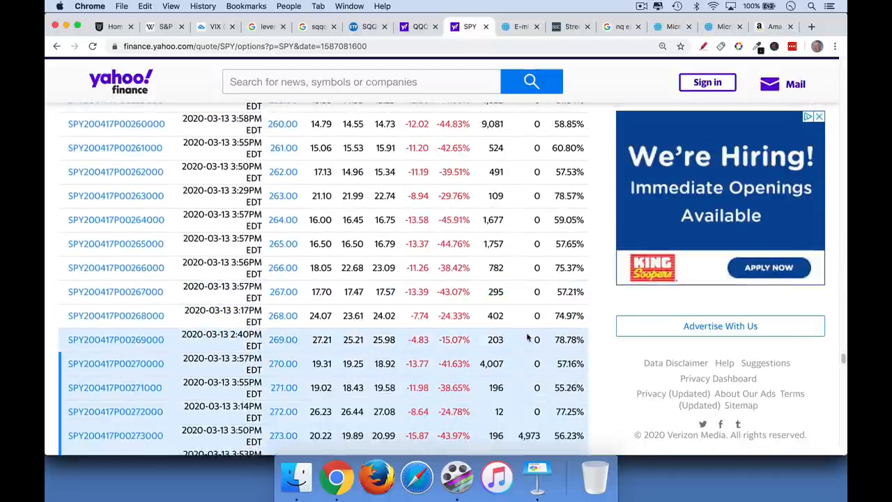
mouse_move(284, 369)
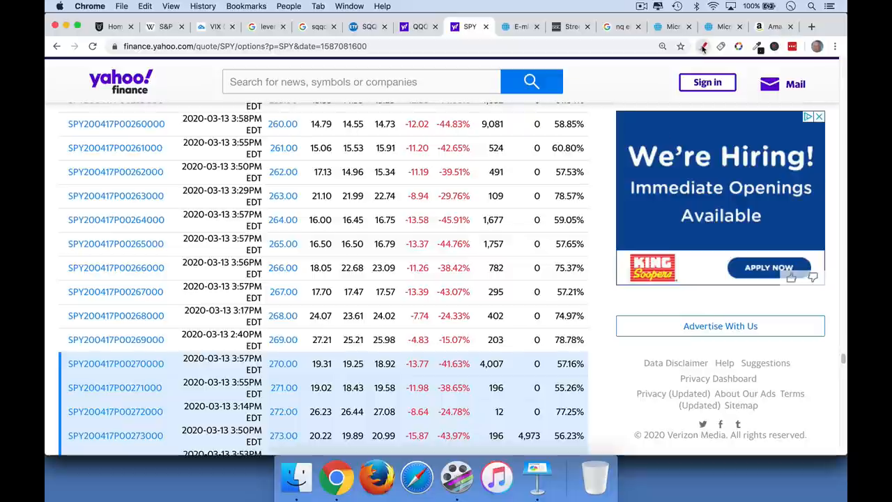
- With the red overlay pen, underline the 270 strike and add an arrow beside the table
click(702, 46)
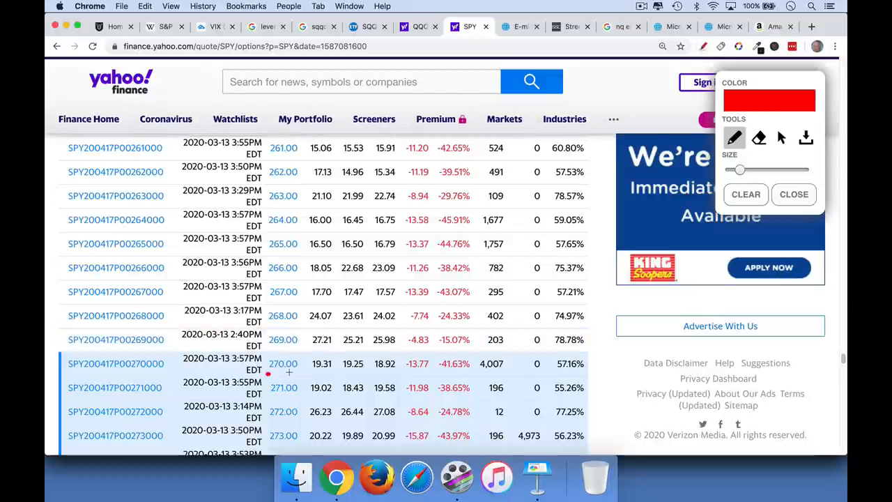
drag(268, 374, 293, 374)
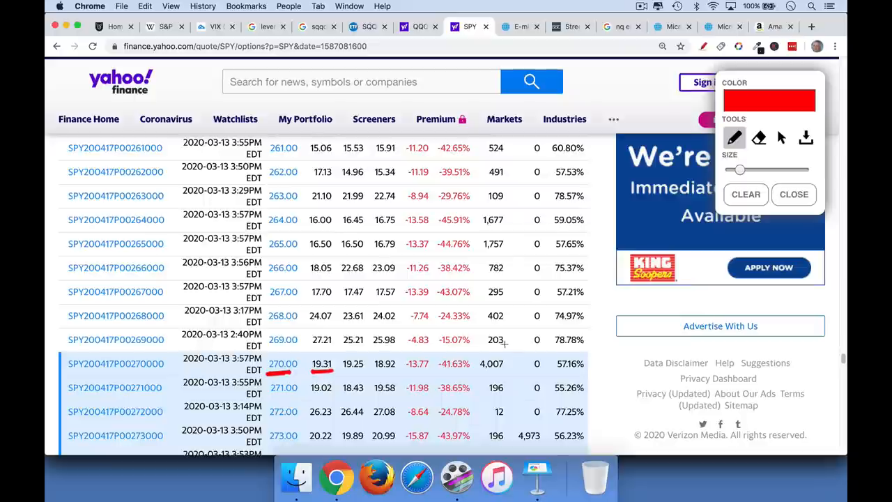
drag(592, 365, 613, 351)
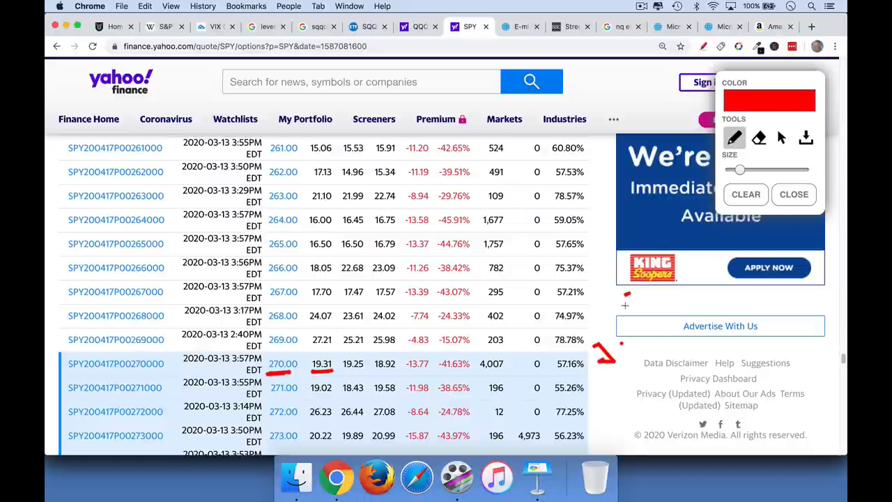
- Clear those marks, then redraw a bracket beside the rows and underline 270 again
click(795, 194)
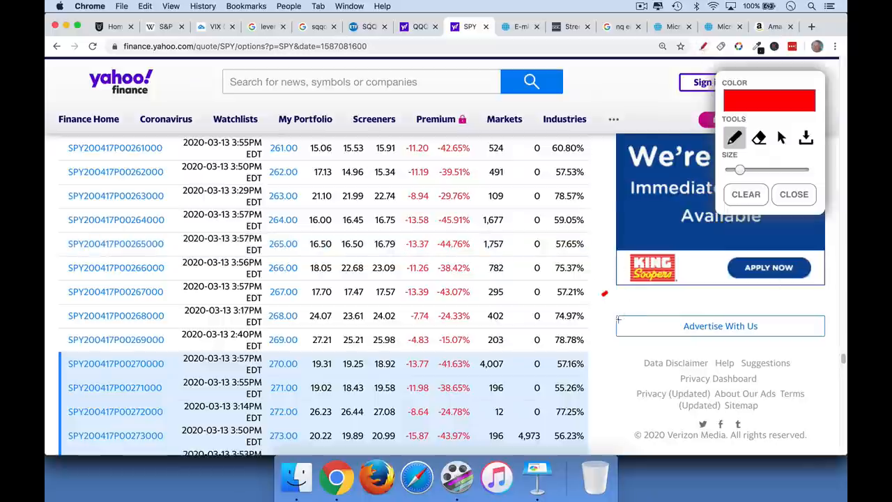
drag(625, 293, 602, 318)
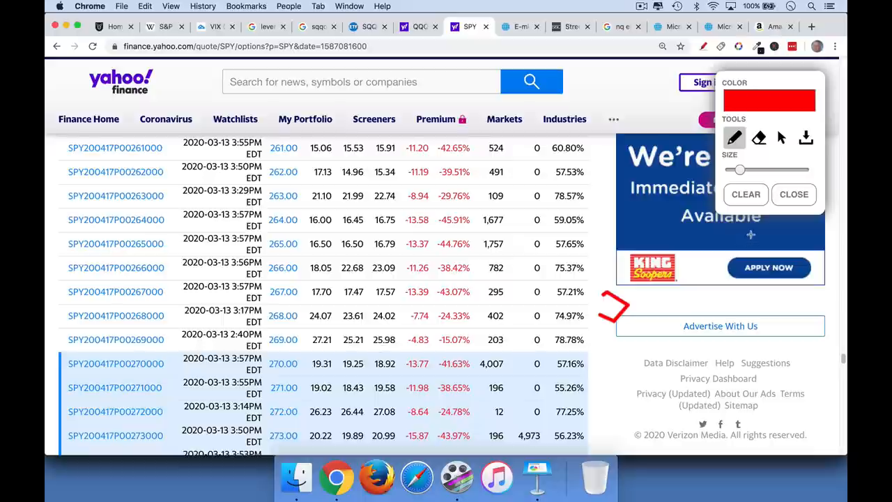
mouse_move(324, 374)
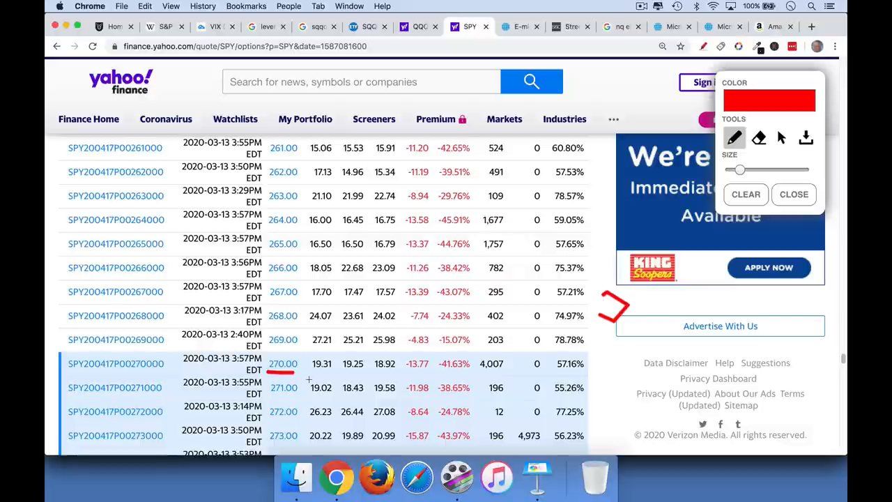
drag(310, 371, 333, 371)
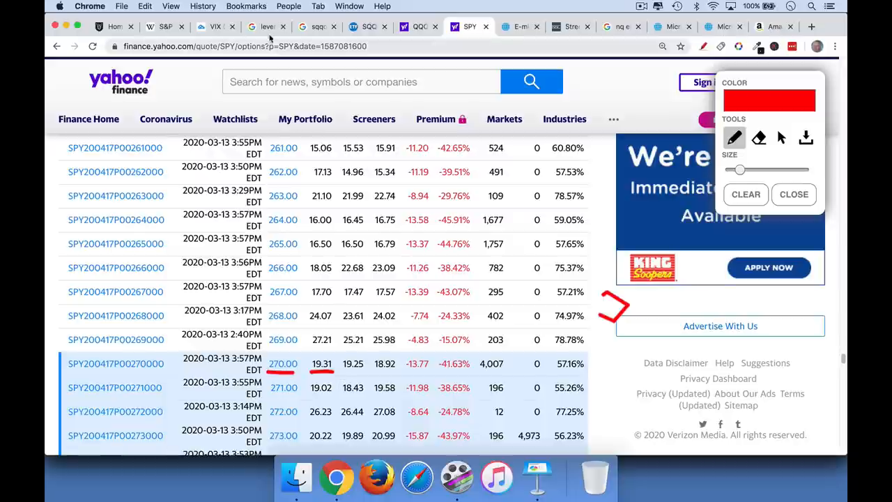
- Switch back to the 'leveraged sp short etf' Google results tab, then the next tab
click(265, 26)
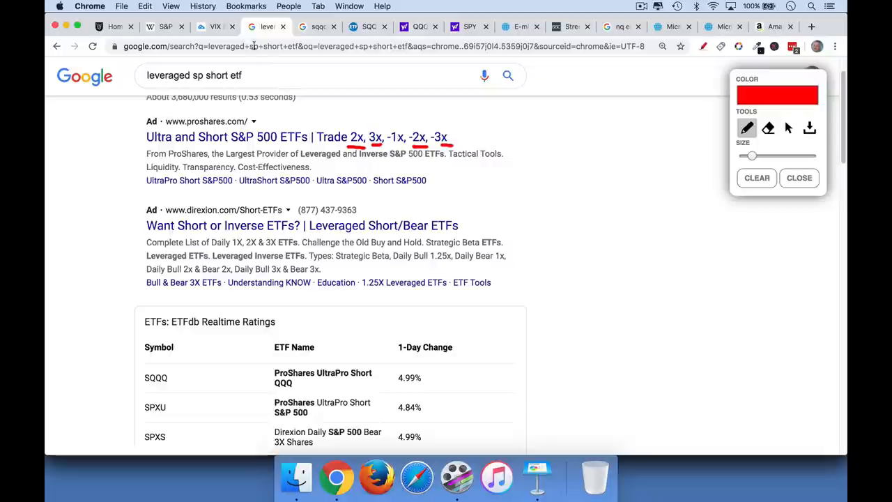
click(216, 26)
text(IWM)
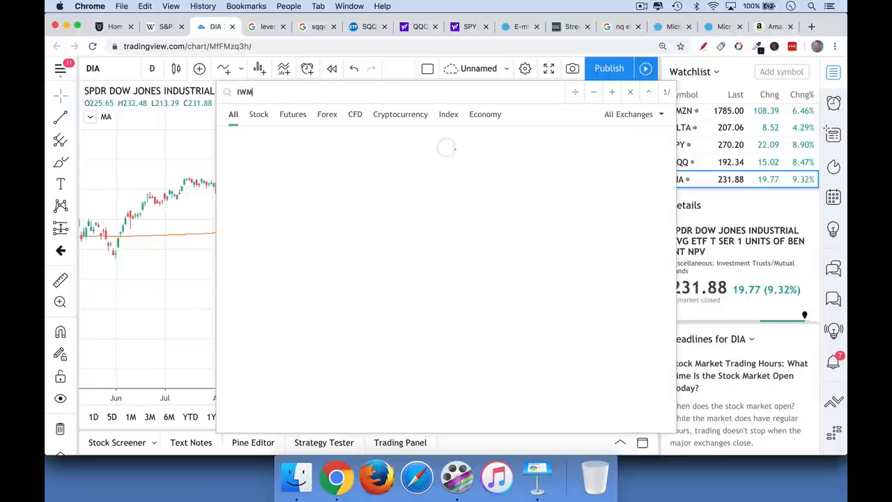
- Load the IWM chart from TradingView's symbol search
key(Return)
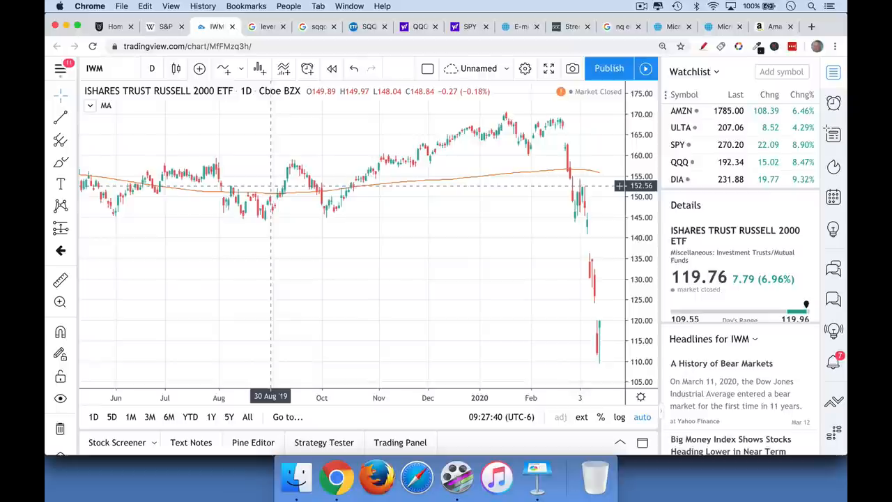
mouse_move(268, 187)
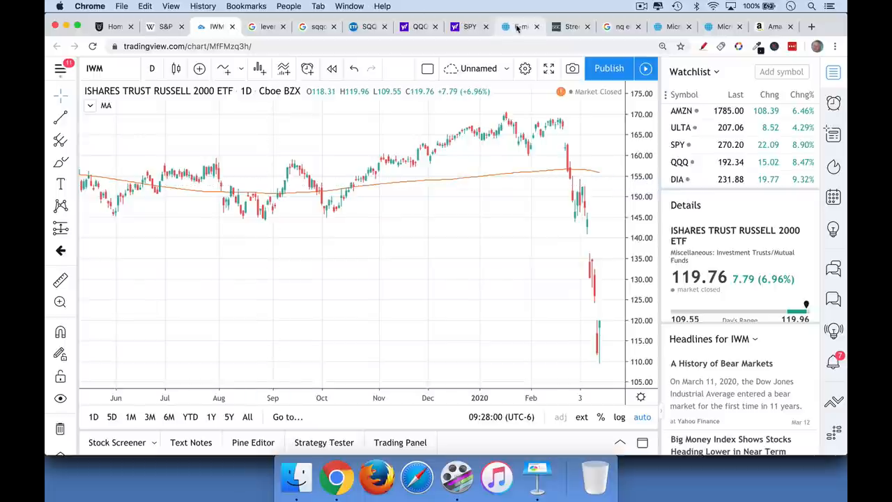
mouse_move(518, 27)
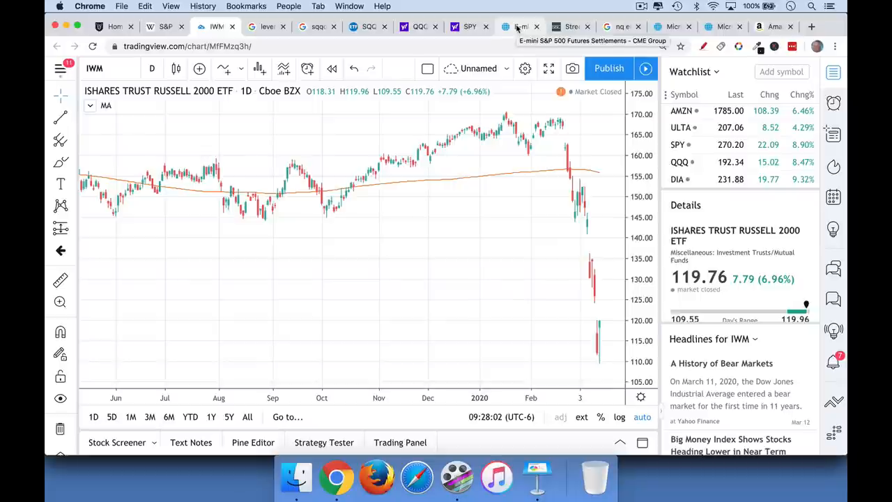
- In a new tab, run a Google search for 'es emini futures'
click(519, 26)
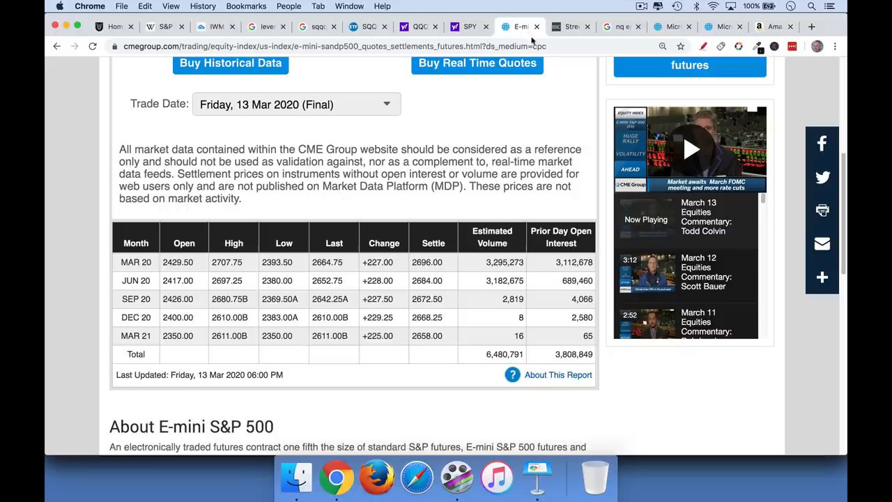
click(812, 27)
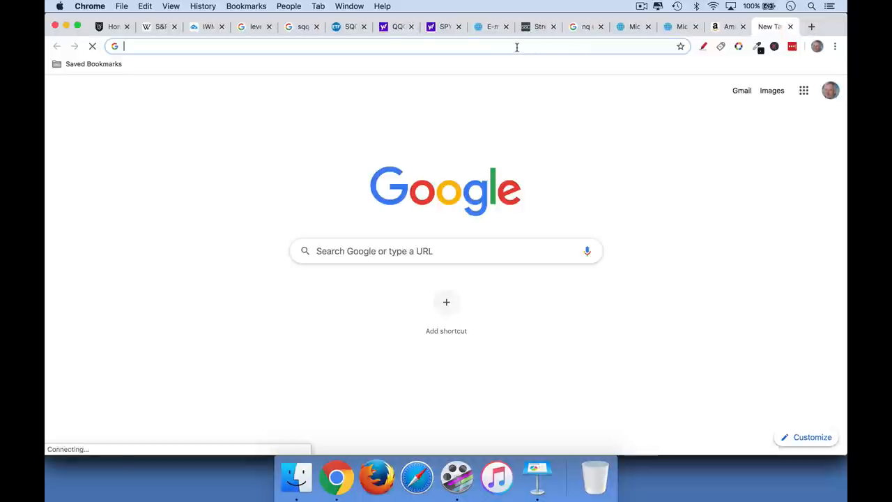
text(es e)
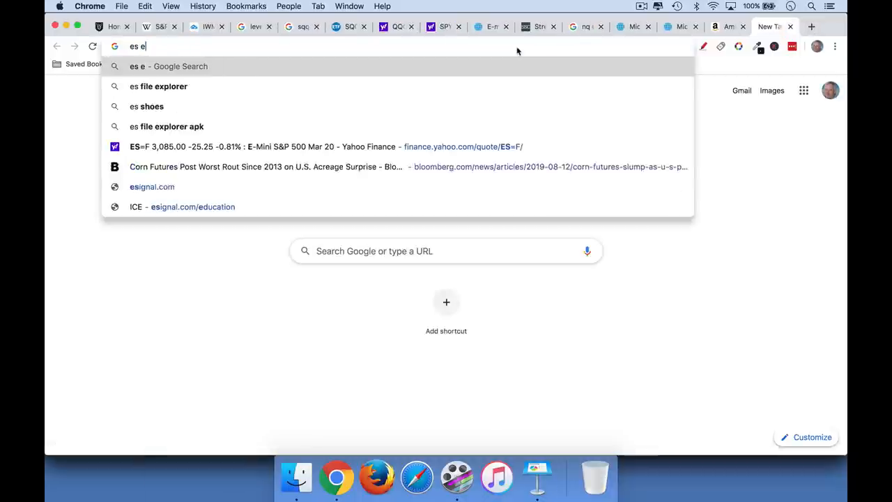
key(Return)
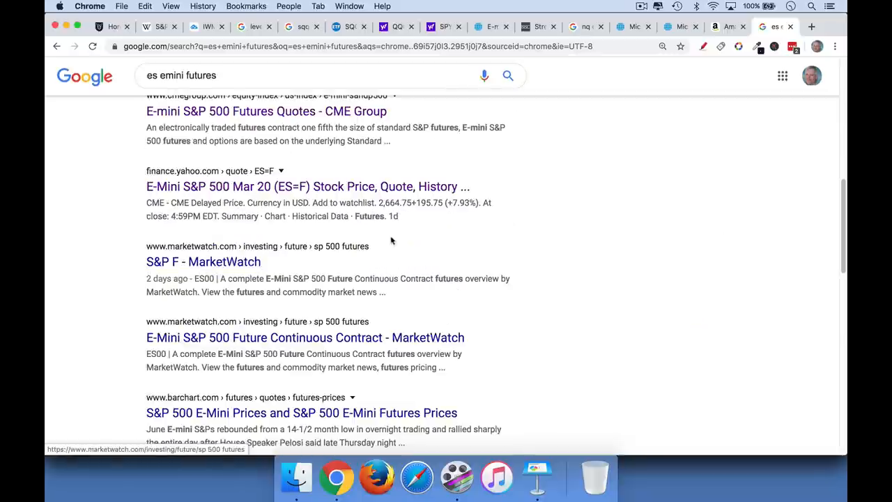
mouse_move(309, 212)
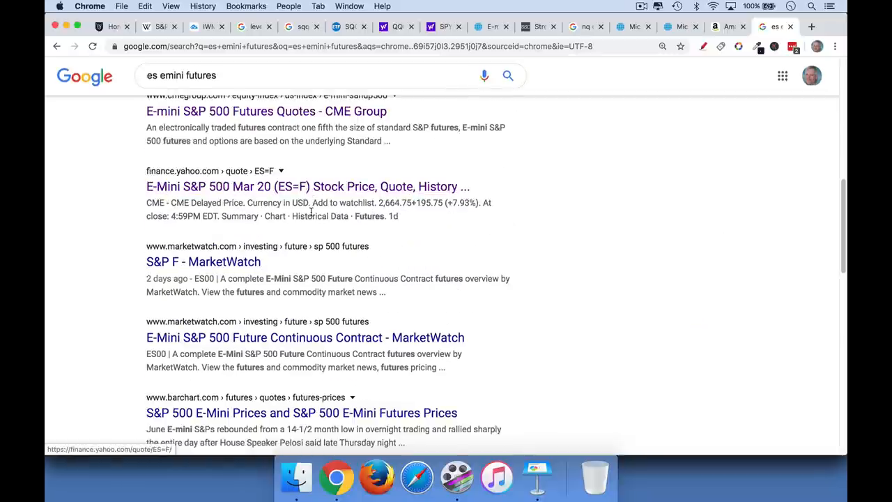
- Open CME Group's E-mini S&P 500 Futures Quotes result and glance down the page
scroll(up, 3)
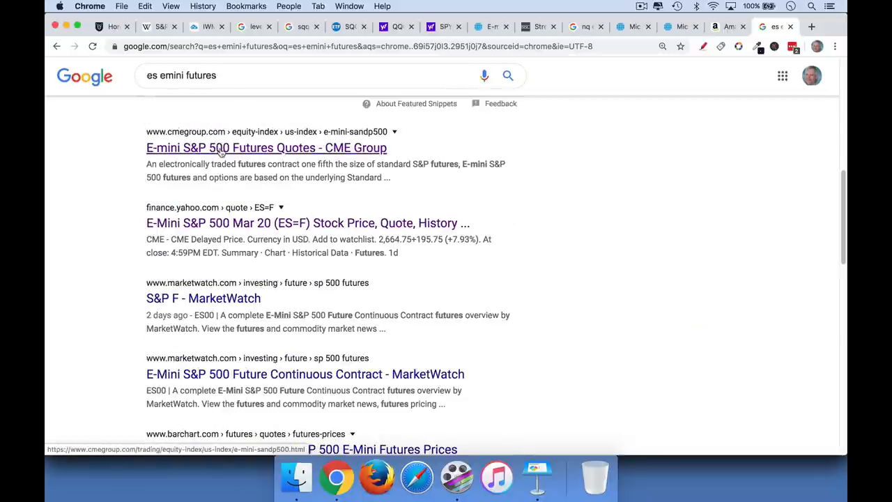
click(266, 148)
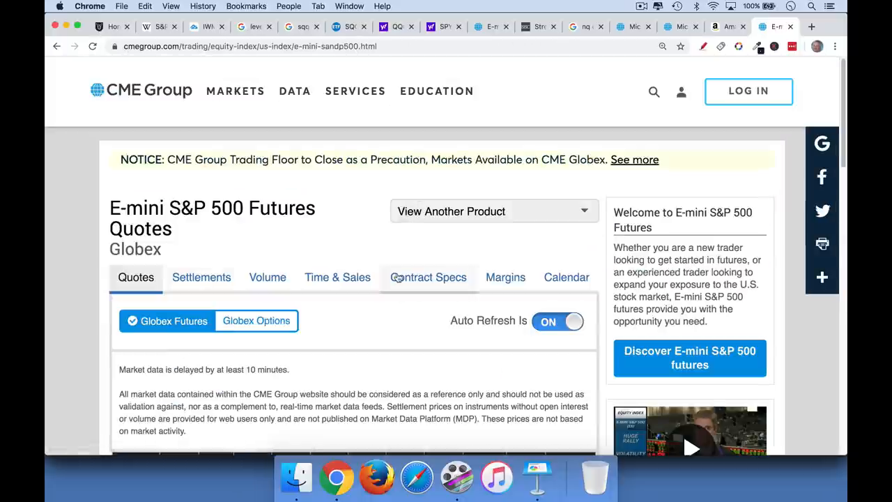
scroll(down, 3)
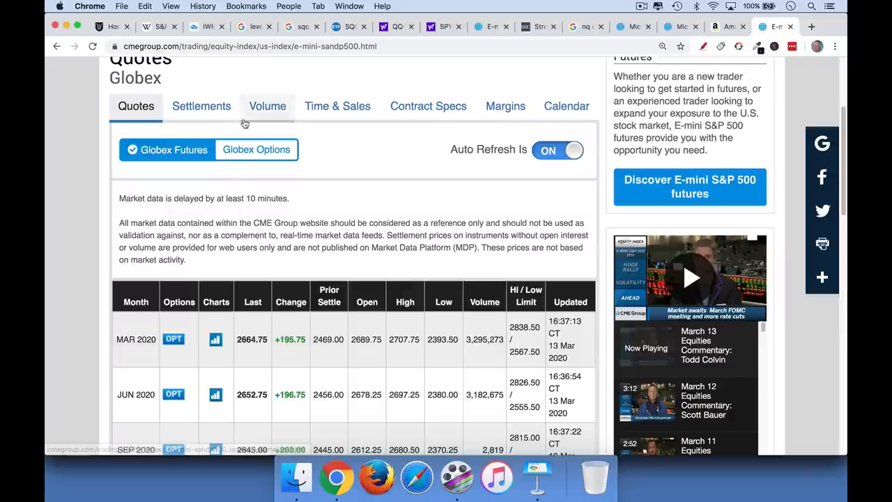
scroll(up, 3)
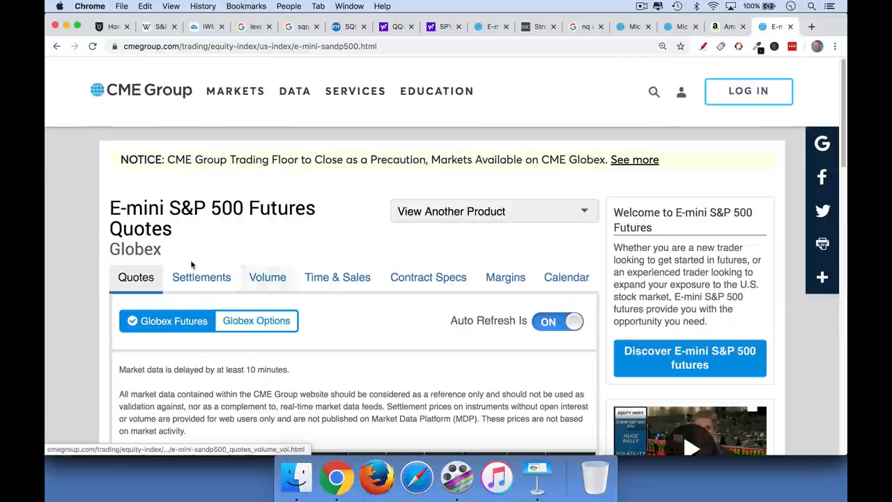
mouse_move(248, 218)
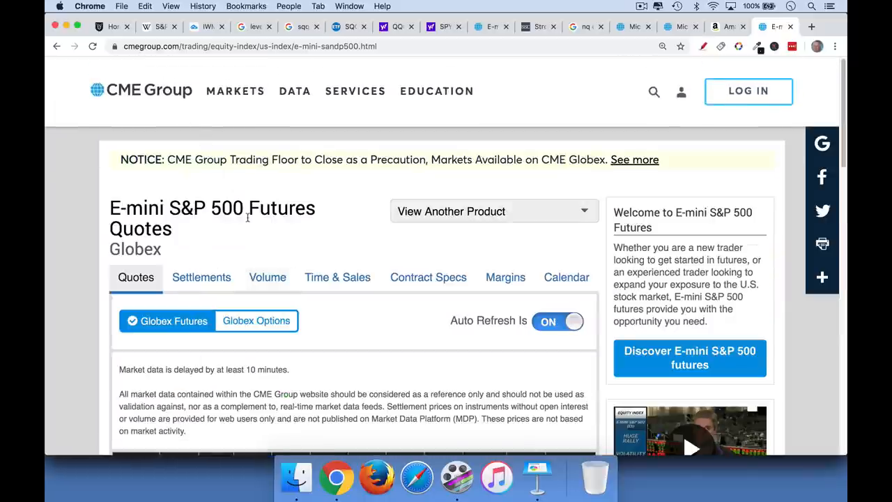
- Go to the E-mini S&P 500 settlements page and scroll to the table
click(201, 276)
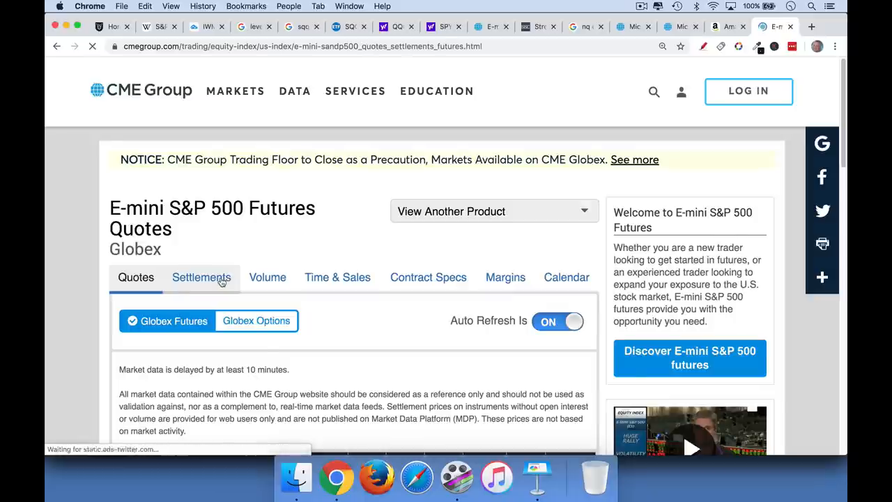
click(201, 276)
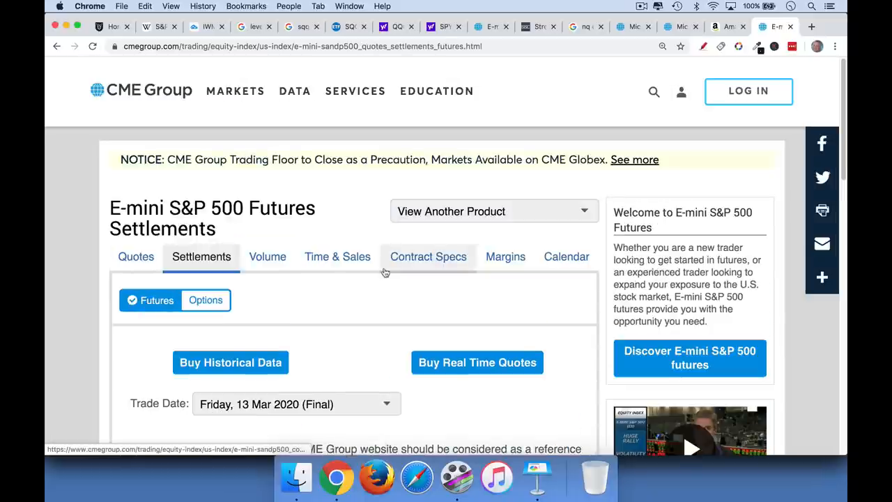
scroll(down, 3)
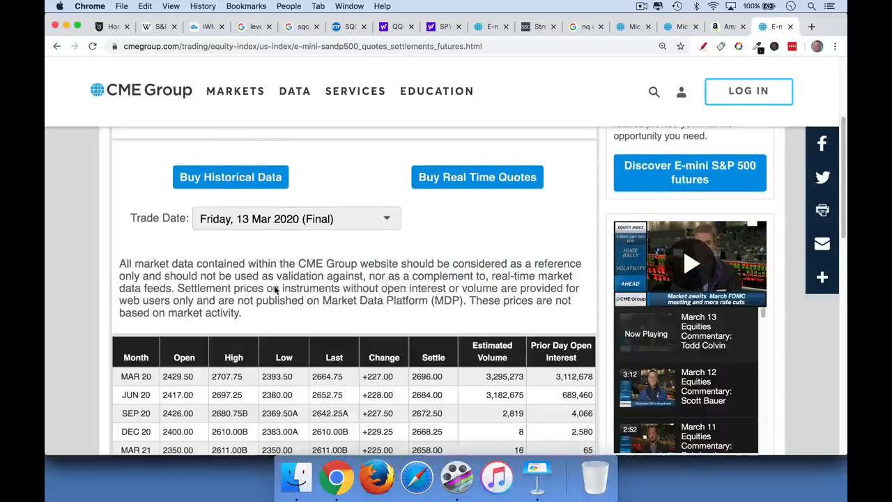
scroll(down, 3)
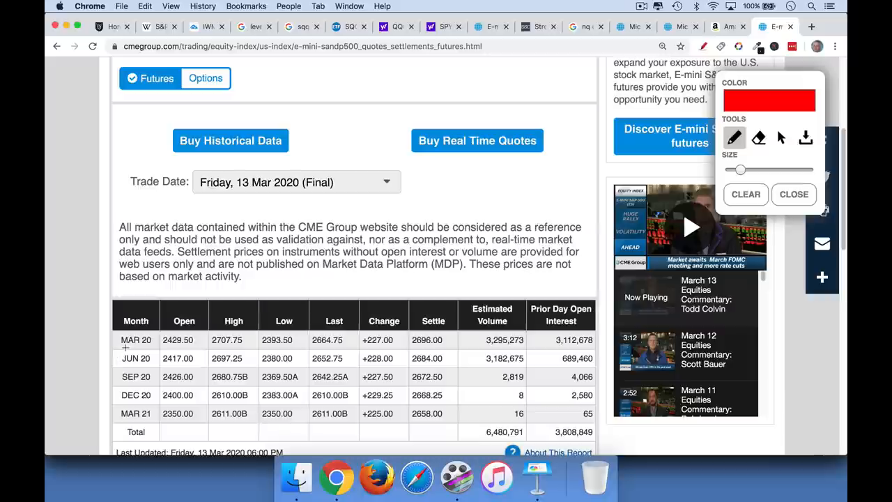
- Underline in red the March settle, volume and open interest figures and the June open interest
drag(122, 346, 147, 346)
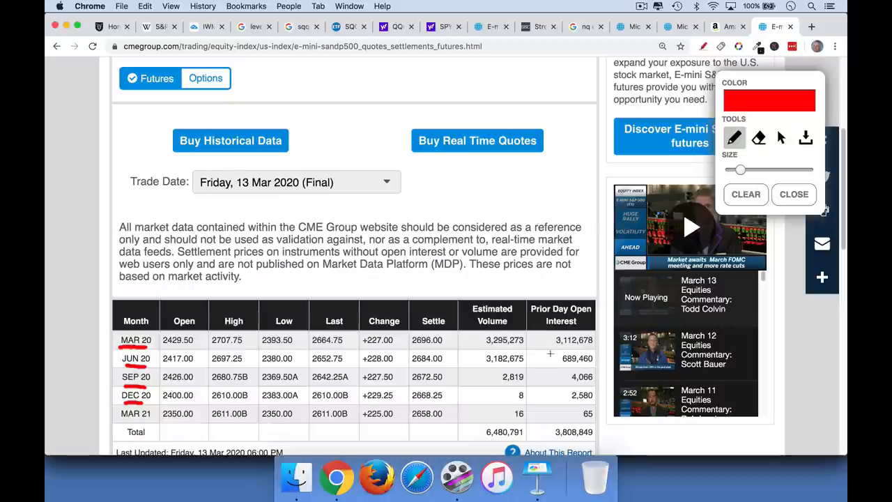
drag(549, 349, 591, 350)
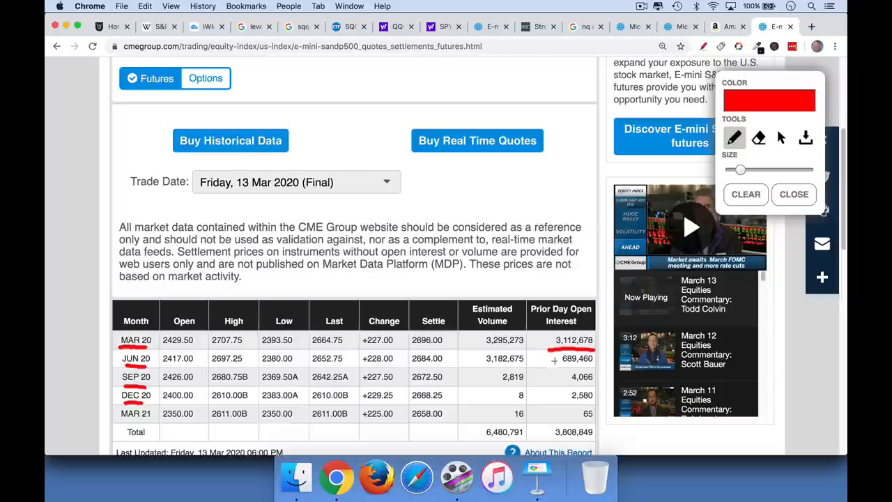
drag(554, 363, 600, 364)
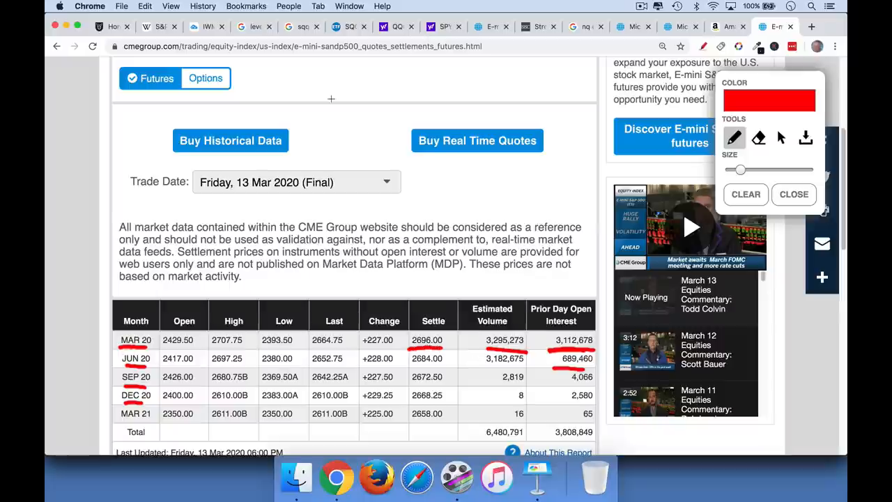
- Switch to the TradingView tab and look up SPX
click(207, 27)
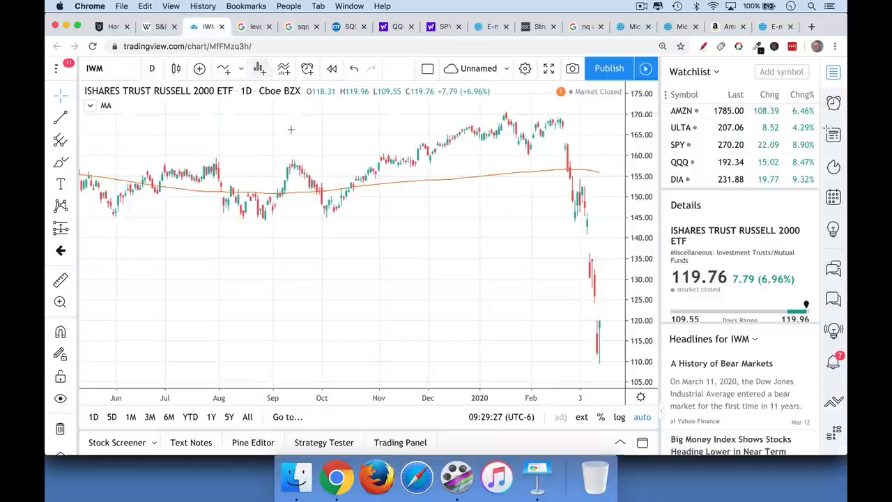
text(SPX)
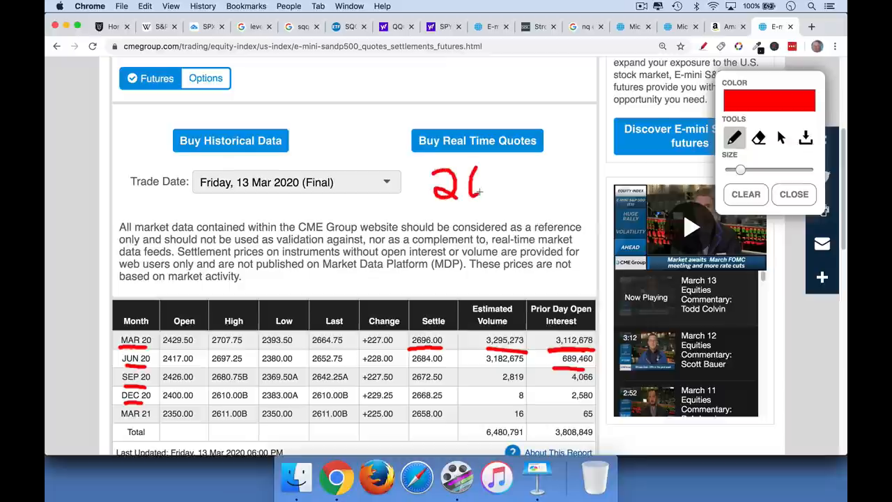
- Write the settle price 2696 in red, with 2697 noted beneath it
drag(509, 170, 505, 198)
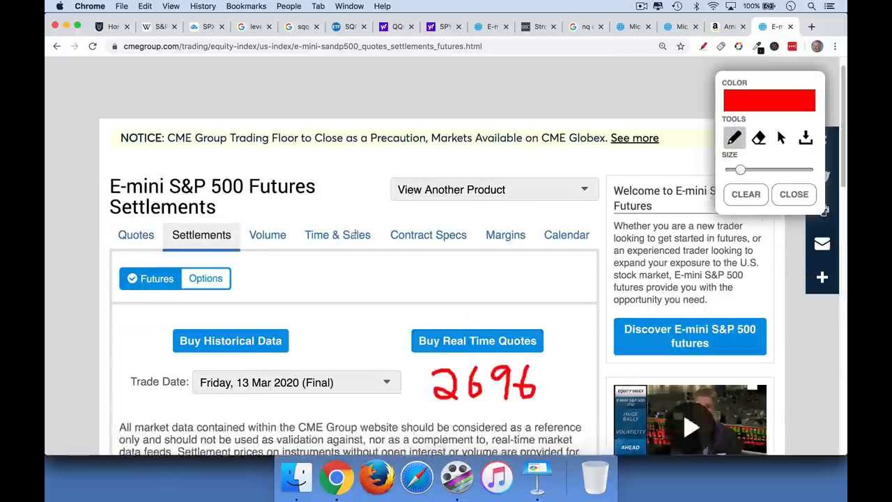
scroll(up, 3)
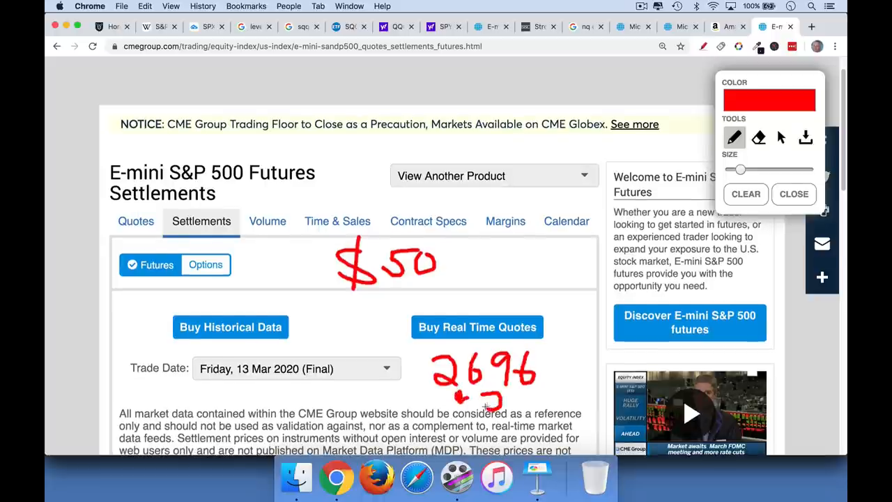
drag(495, 398, 513, 405)
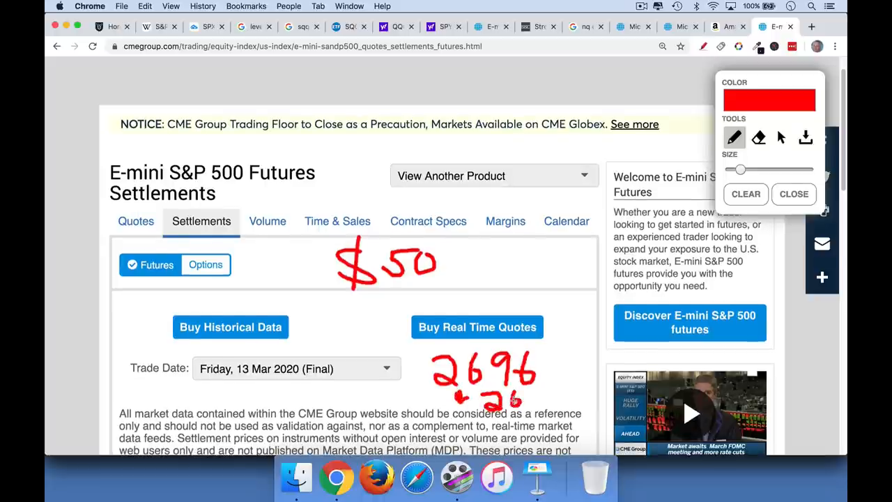
drag(519, 390, 541, 407)
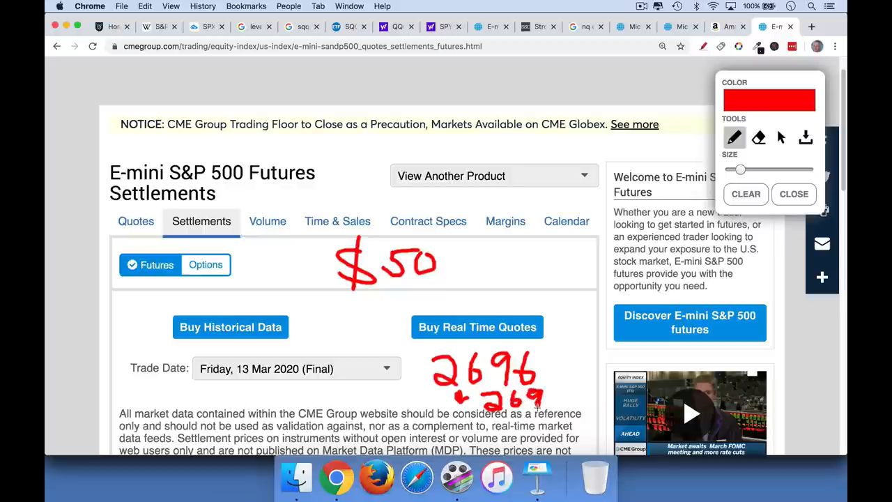
drag(544, 401, 565, 390)
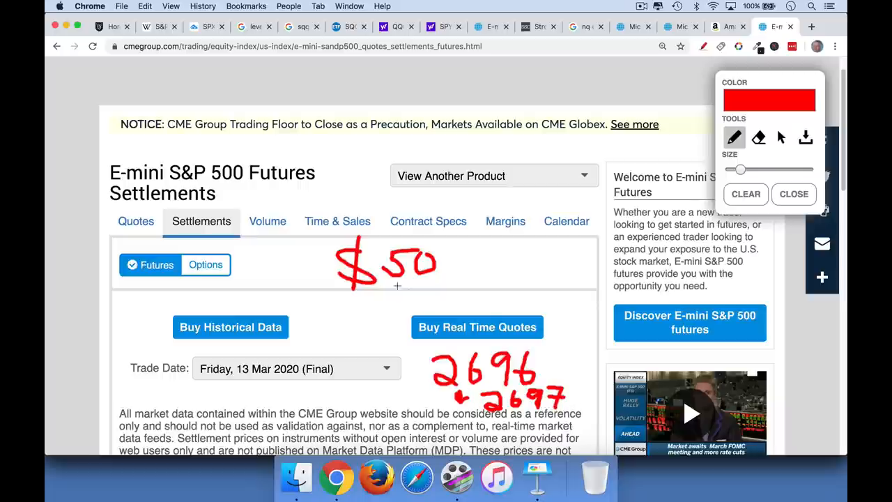
- Write 2696 → 2695 in red beside the settlements heading
drag(337, 292, 435, 292)
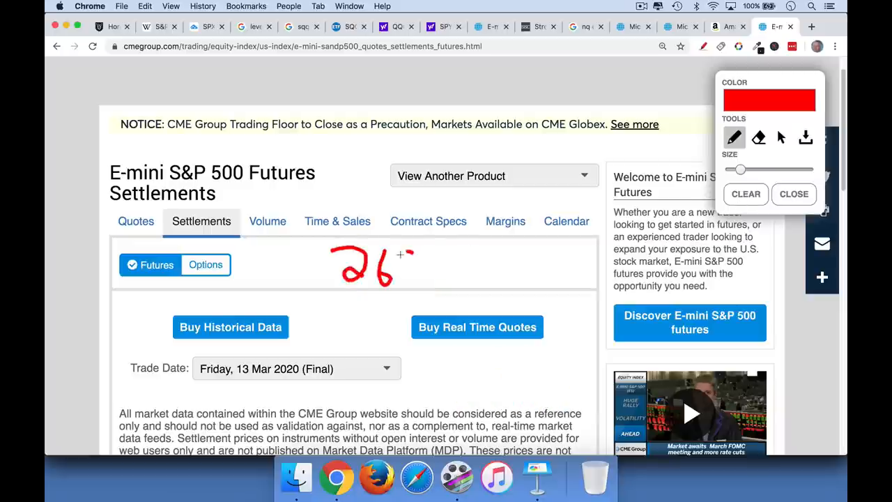
drag(407, 251, 432, 279)
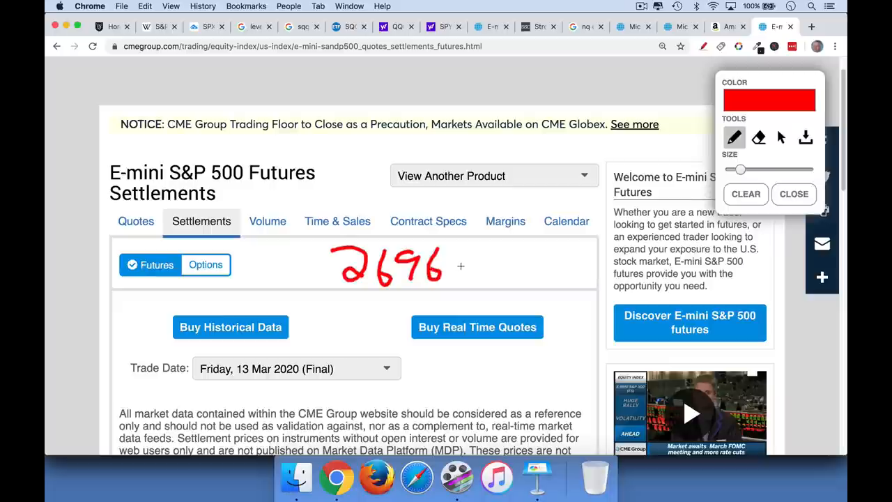
drag(453, 262, 495, 262)
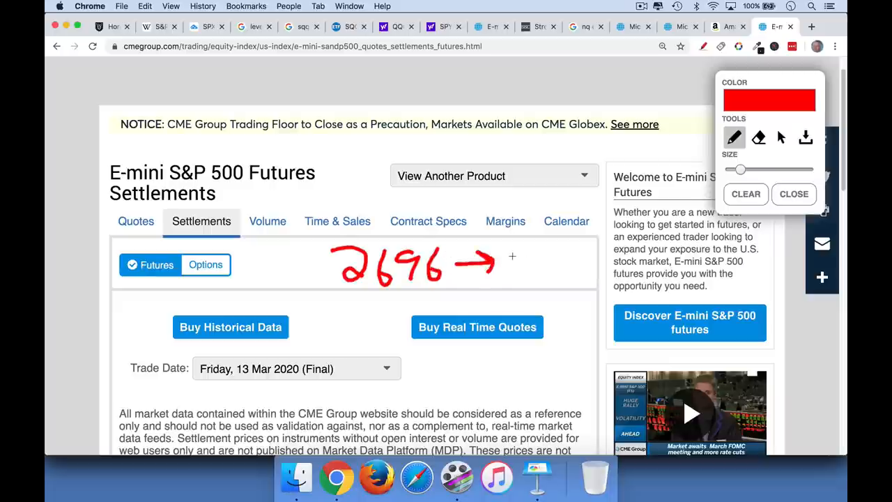
drag(119, 198, 251, 184)
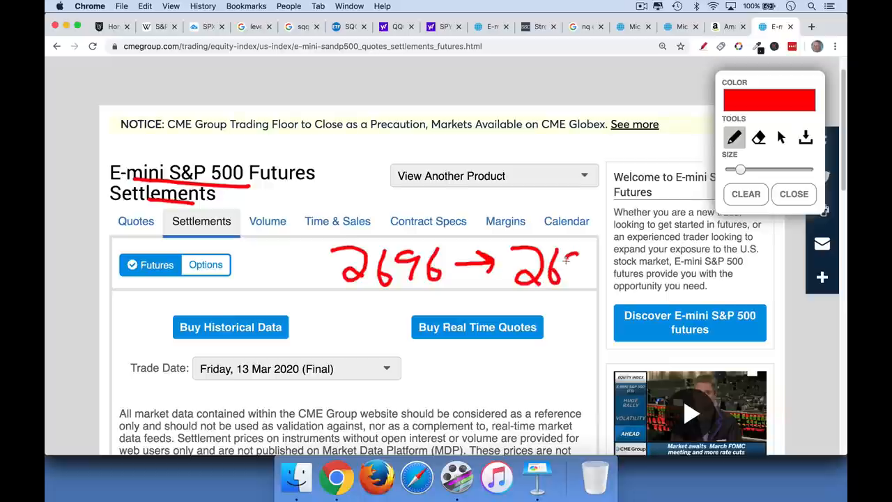
drag(564, 262, 589, 285)
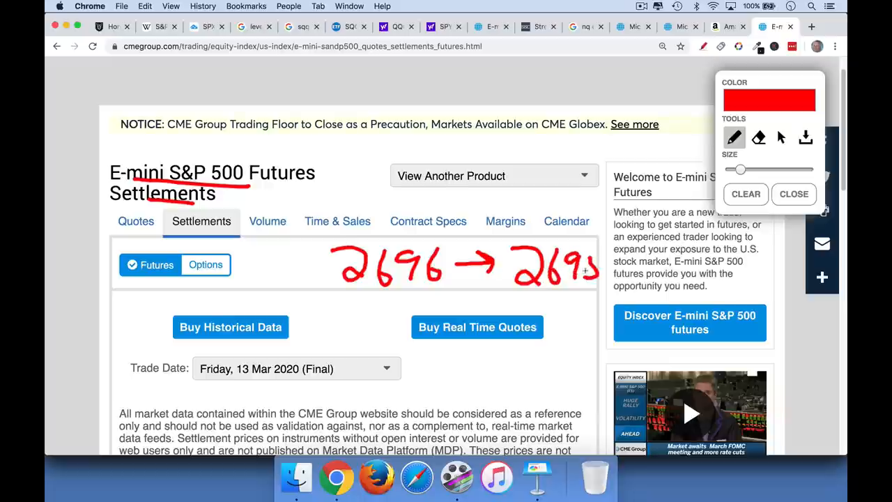
drag(279, 258, 300, 279)
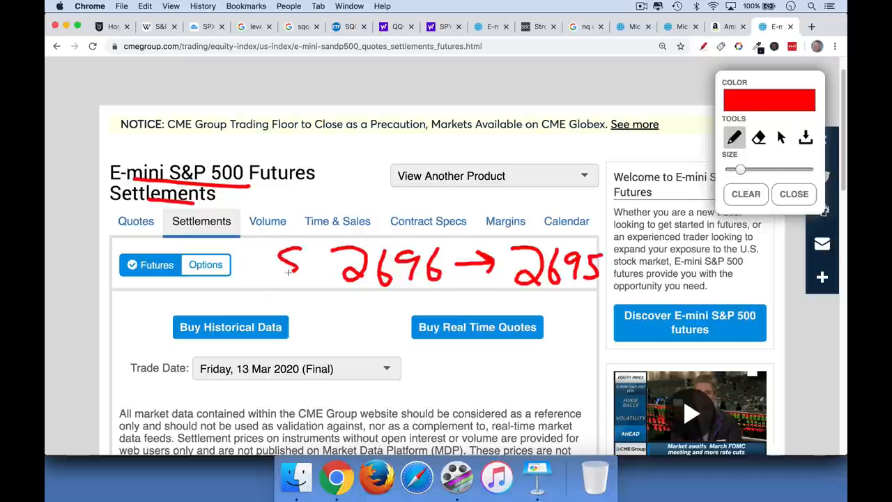
- Add the note 1 × $50 below the 2695 in red
drag(474, 293, 474, 313)
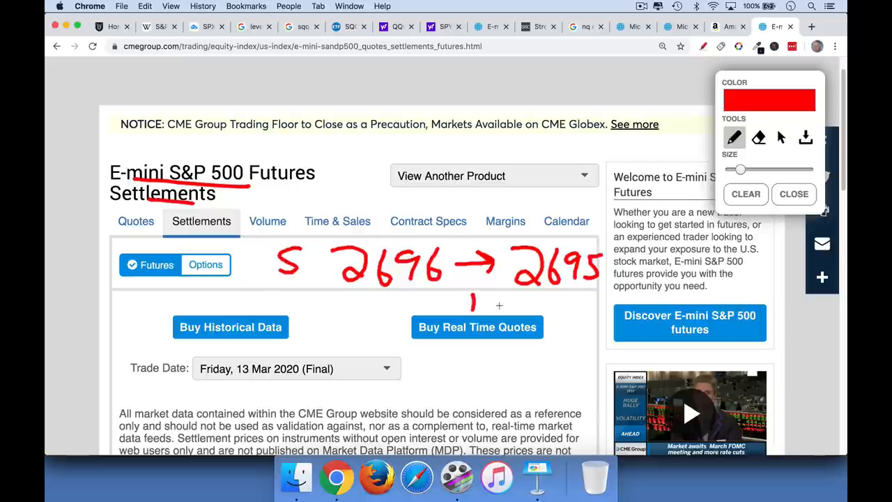
drag(495, 304, 532, 296)
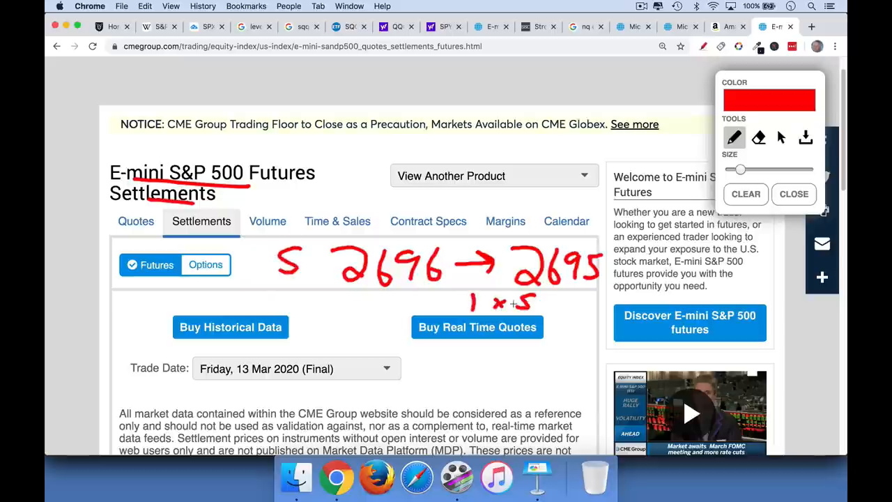
drag(519, 293, 546, 314)
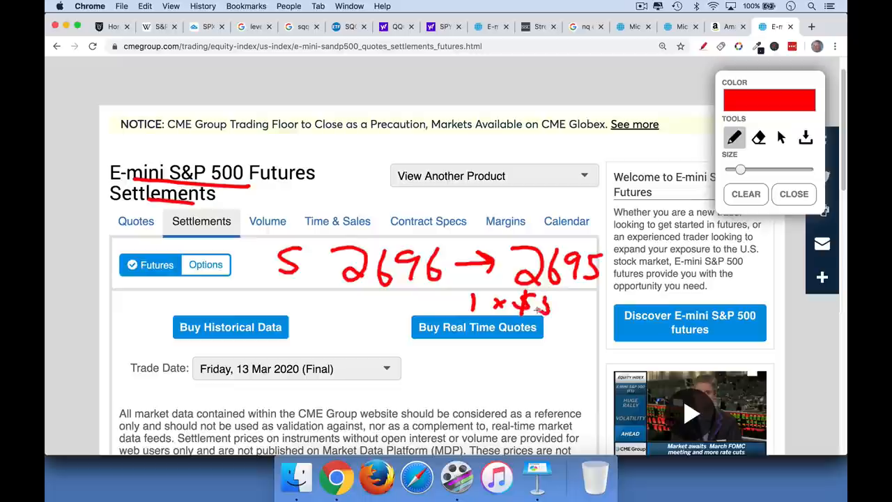
drag(550, 292, 565, 314)
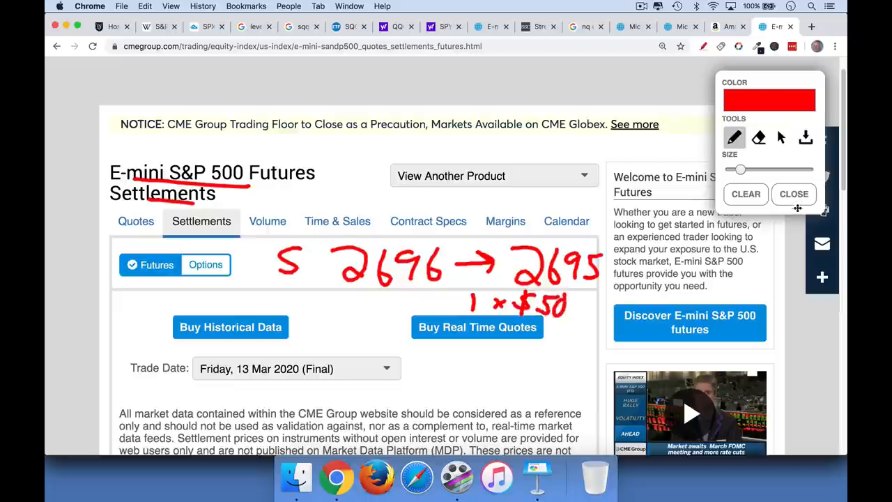
- Show the E-mini S&P 500 contract specs and underline the $50 x S&P 500 Index contract unit
click(428, 220)
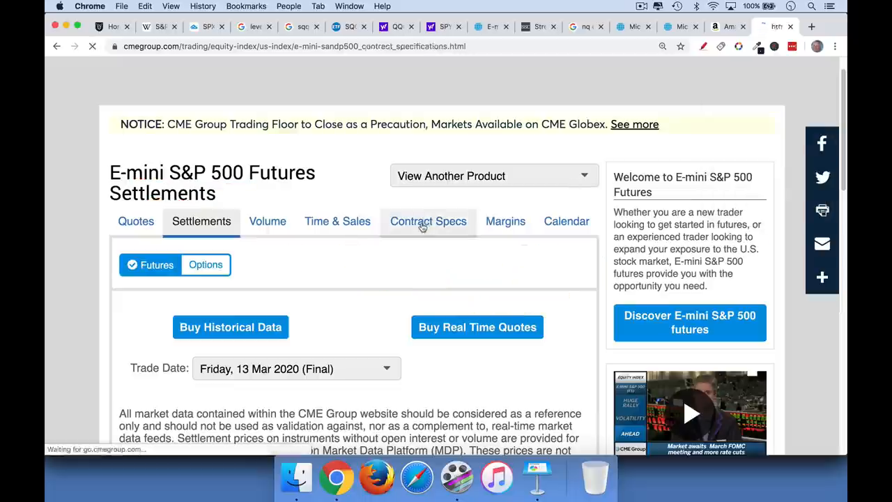
click(428, 221)
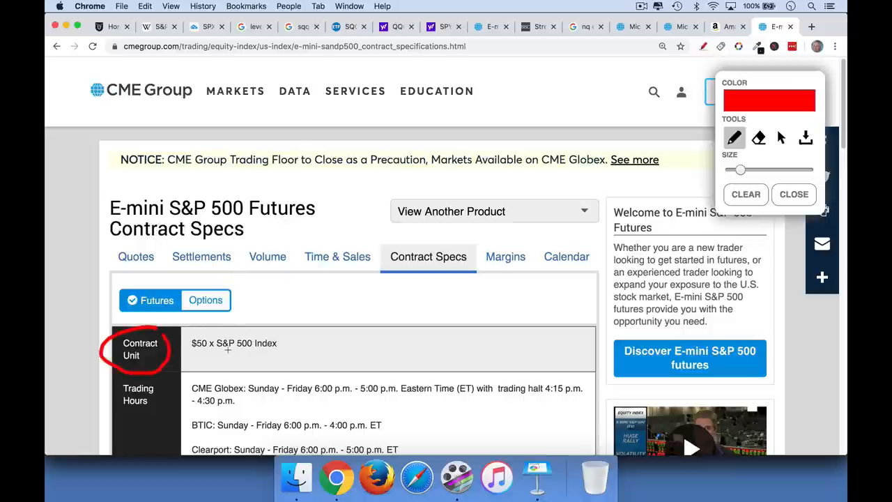
drag(193, 352, 268, 352)
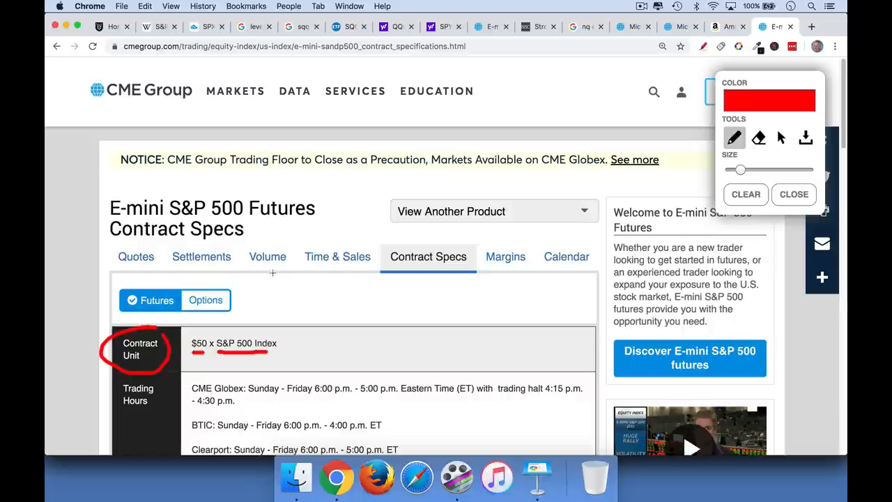
click(795, 194)
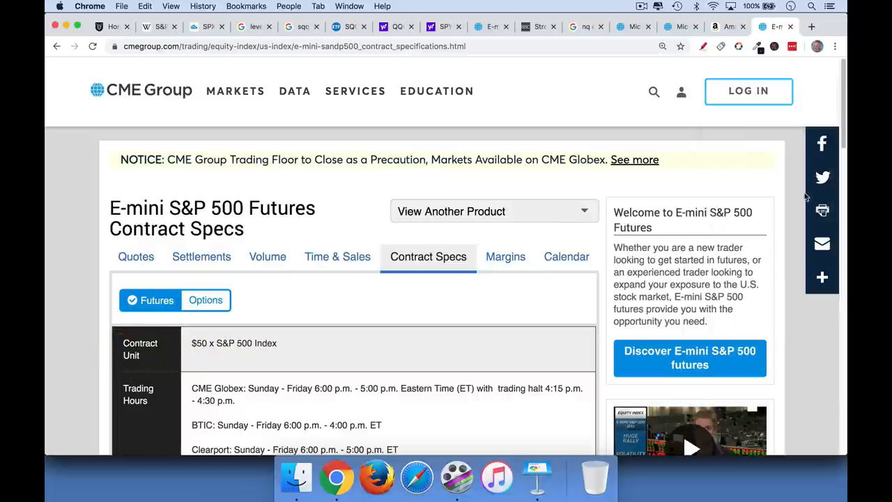
mouse_move(201, 257)
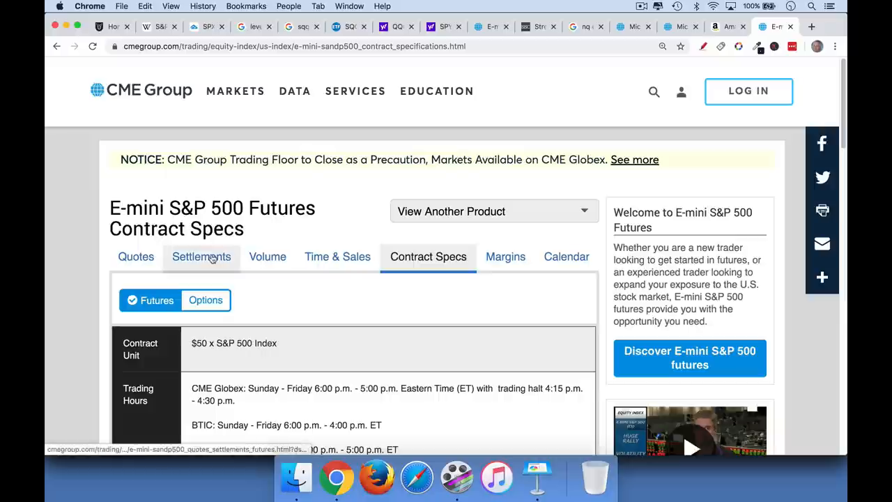
mouse_move(201, 256)
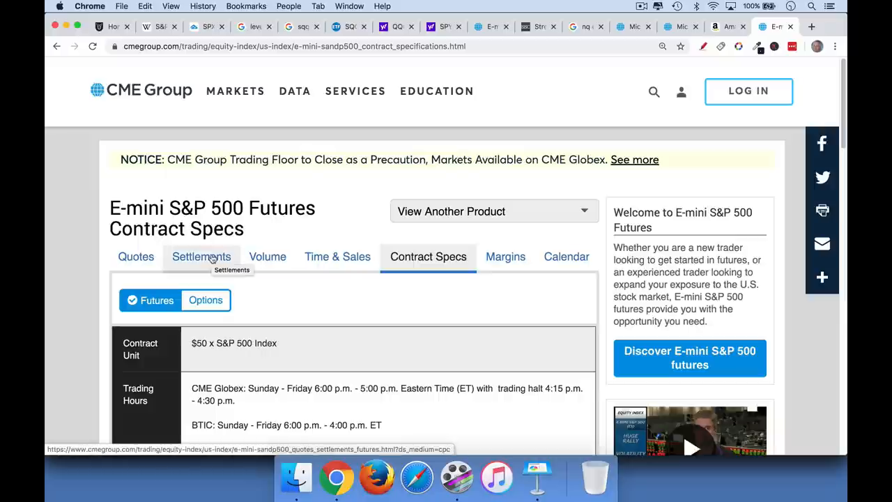
- Return to the settlements and write 2696 × $50 in red above the table
click(201, 256)
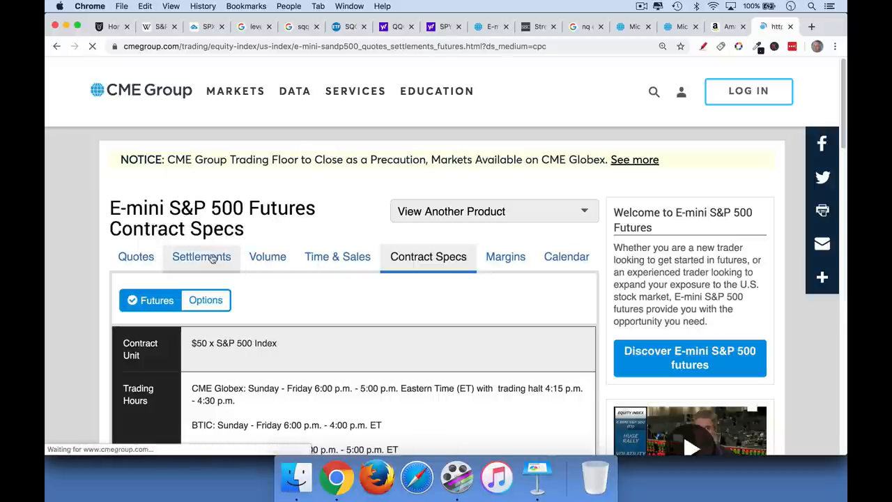
click(201, 257)
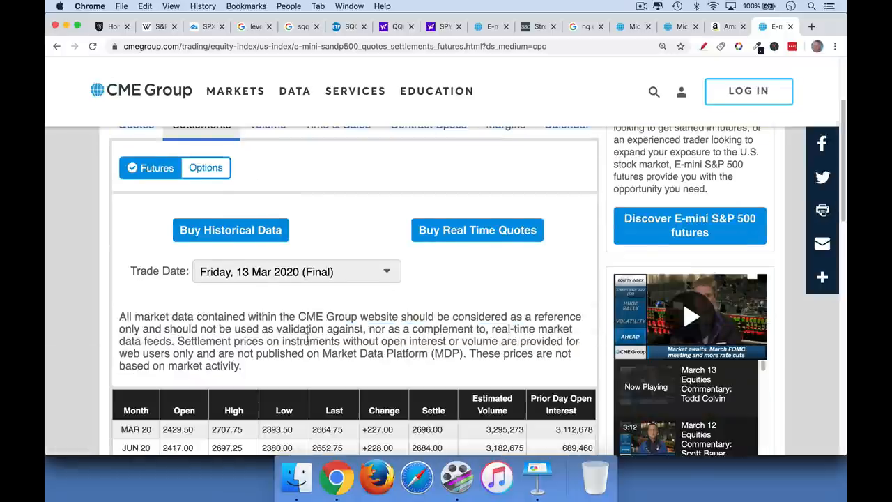
scroll(up, 3)
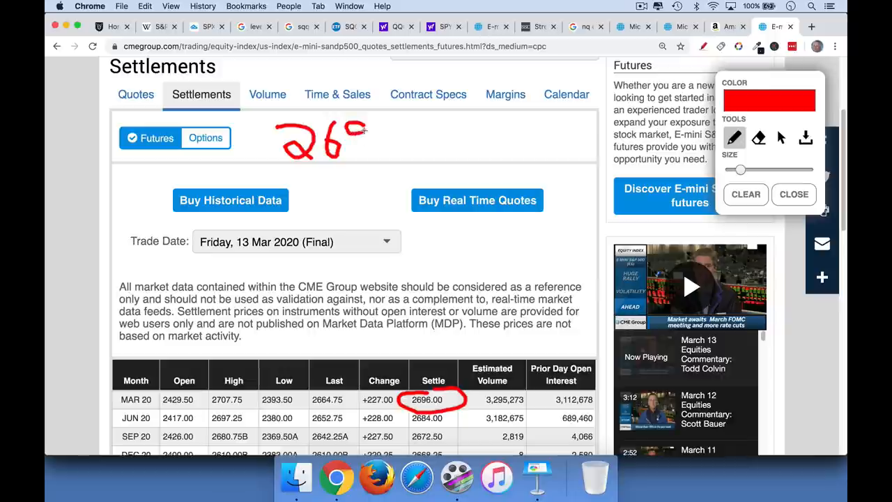
drag(342, 139, 390, 146)
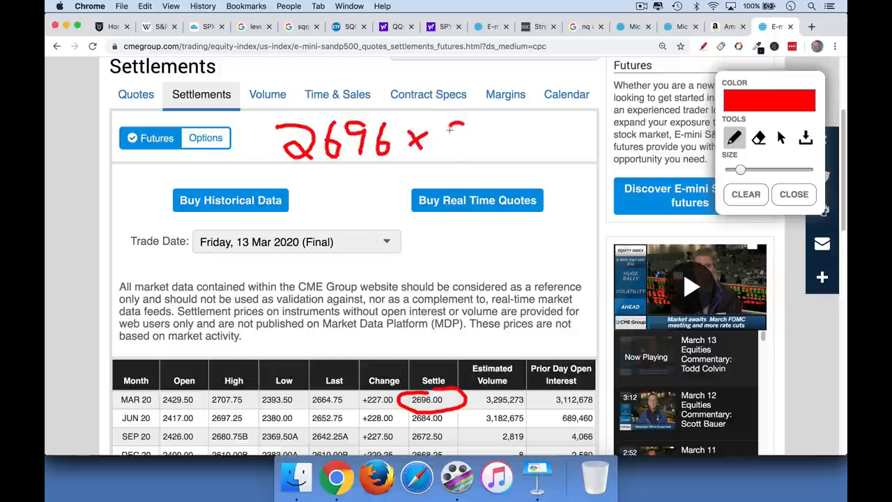
drag(449, 128, 499, 151)
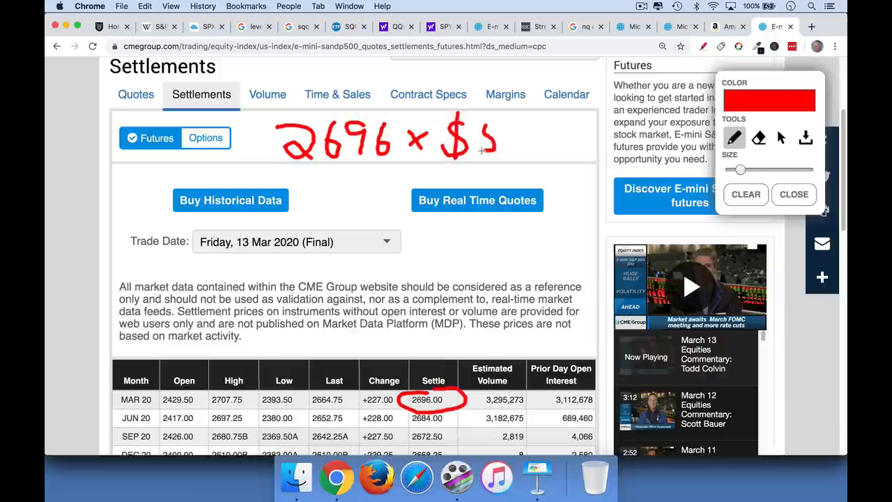
drag(481, 151, 519, 140)
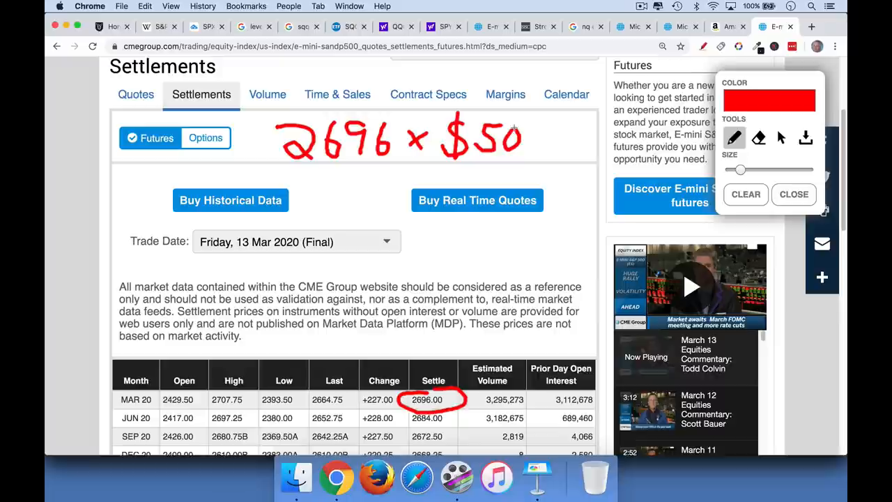
drag(443, 230, 443, 240)
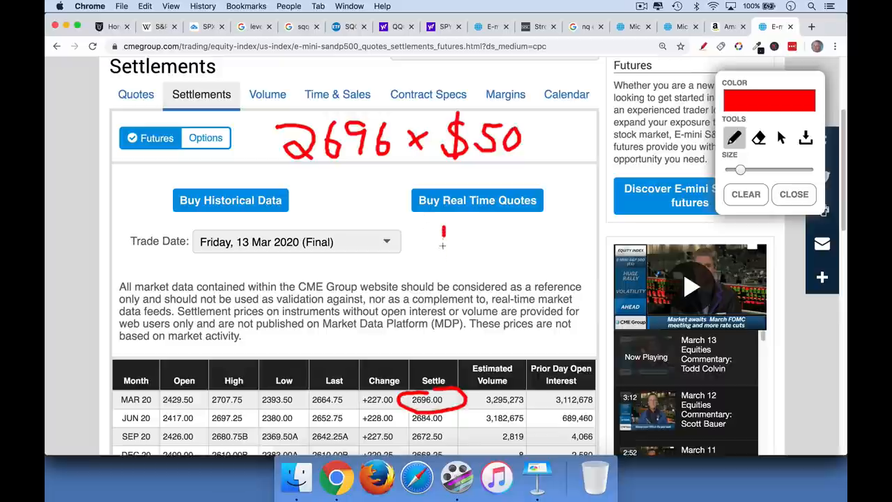
- Note 1% and write $134,800 as the contract value, circled
drag(443, 226, 474, 262)
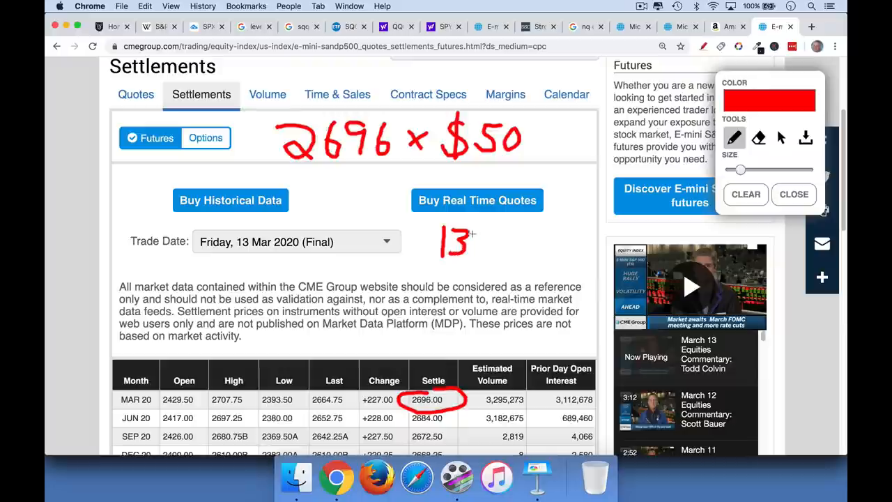
drag(474, 237, 488, 262)
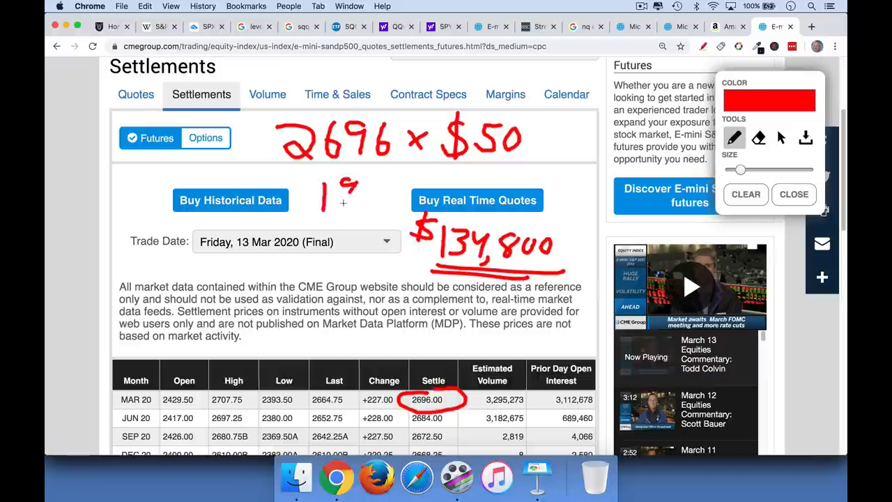
drag(348, 195, 362, 216)
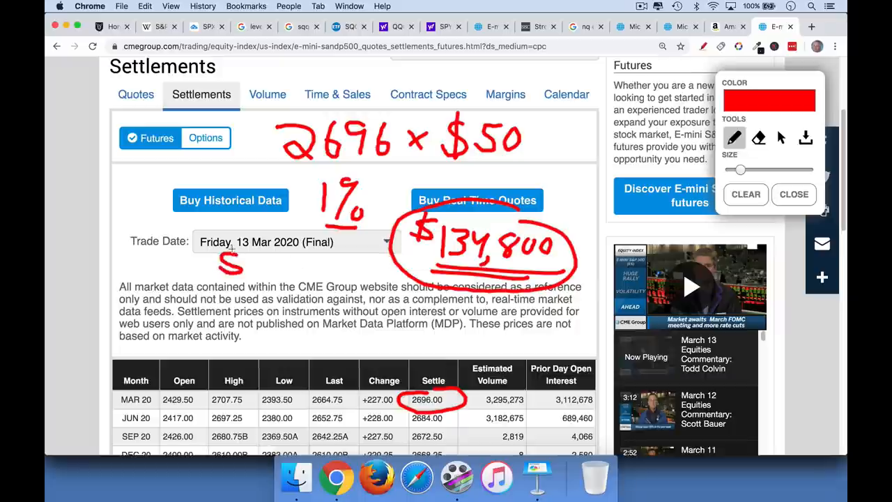
drag(220, 254, 265, 278)
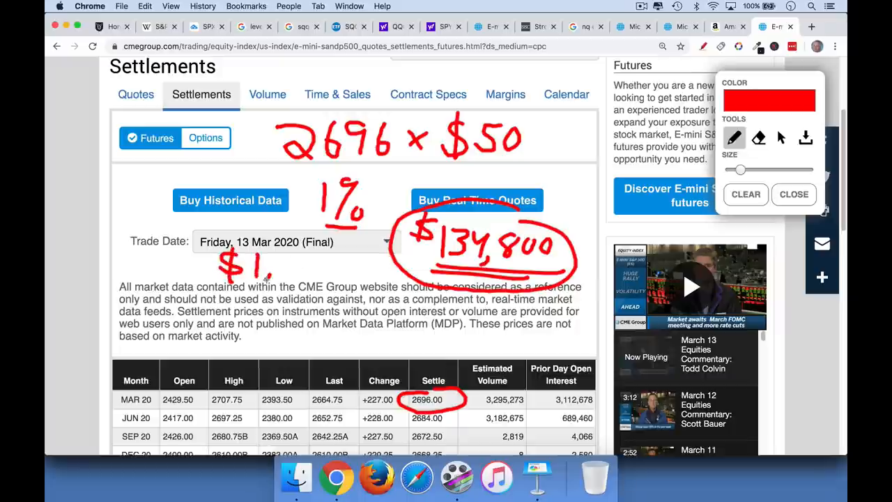
- Write $1,348 as the one-percent dollar amount under the trade date
drag(267, 267, 293, 262)
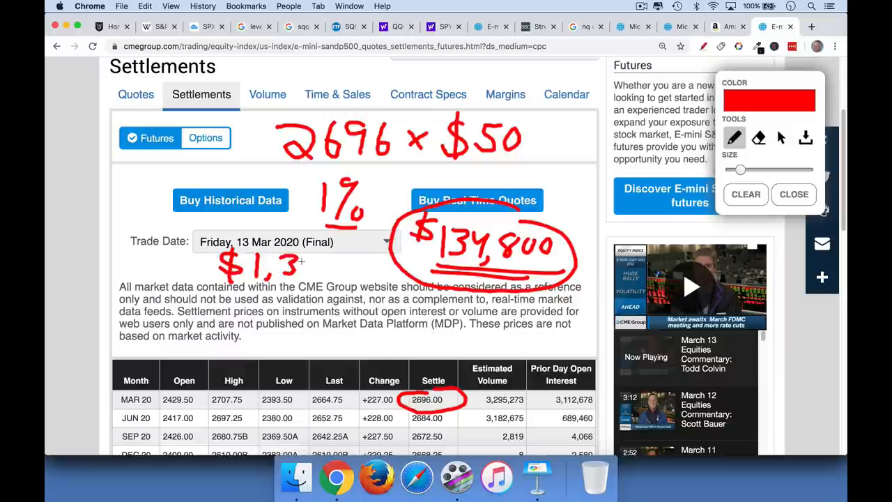
drag(304, 258, 331, 276)
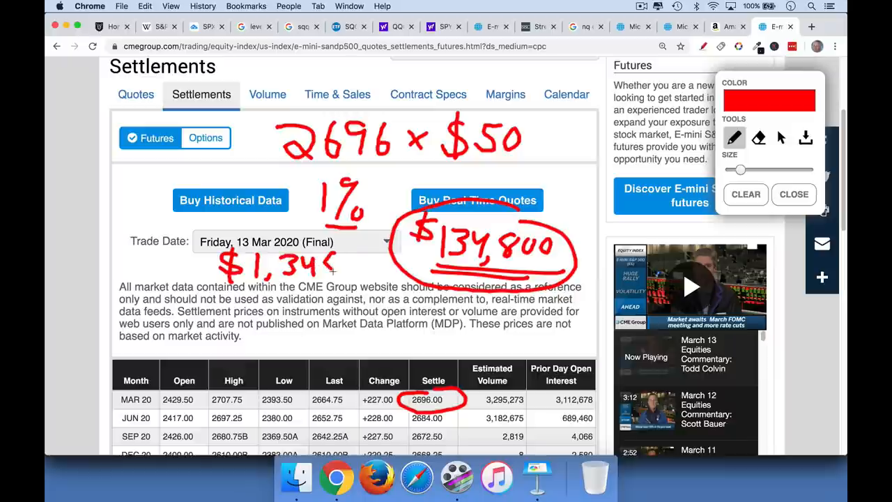
drag(333, 272, 342, 254)
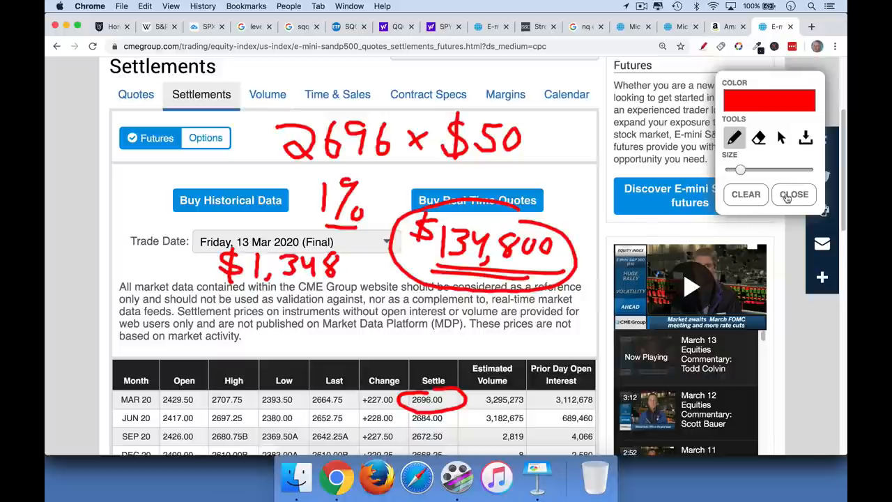
- Clear the old notes and write +1 contract at $50 per point
click(794, 194)
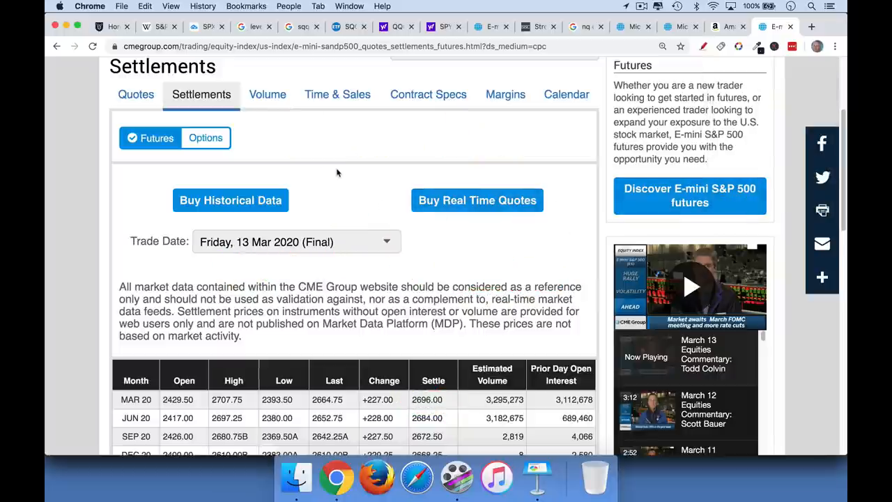
mouse_move(673, 78)
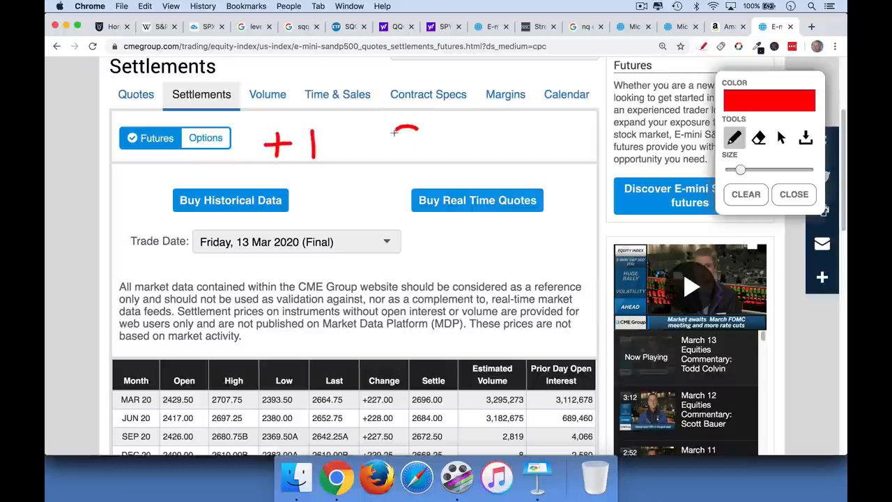
drag(393, 128, 421, 150)
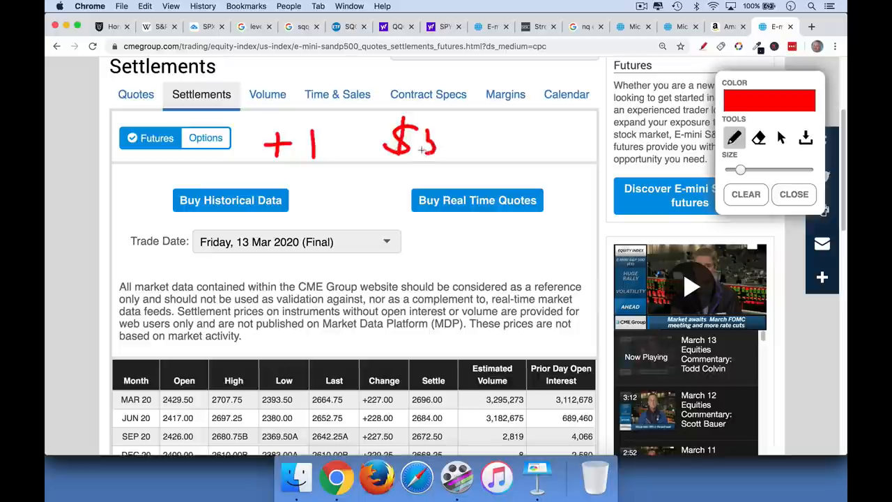
drag(421, 128, 460, 150)
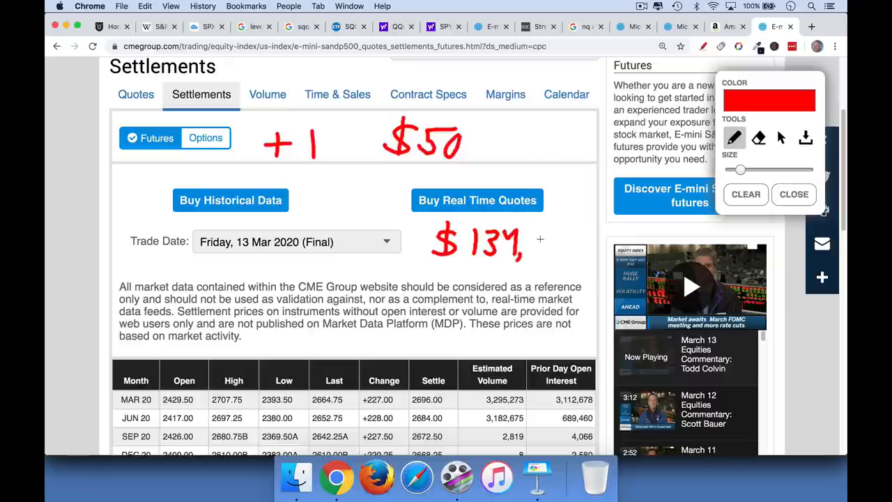
- Write and underline $134,800 as the contract value, then leave for the StreetSmart tab
drag(530, 240, 565, 251)
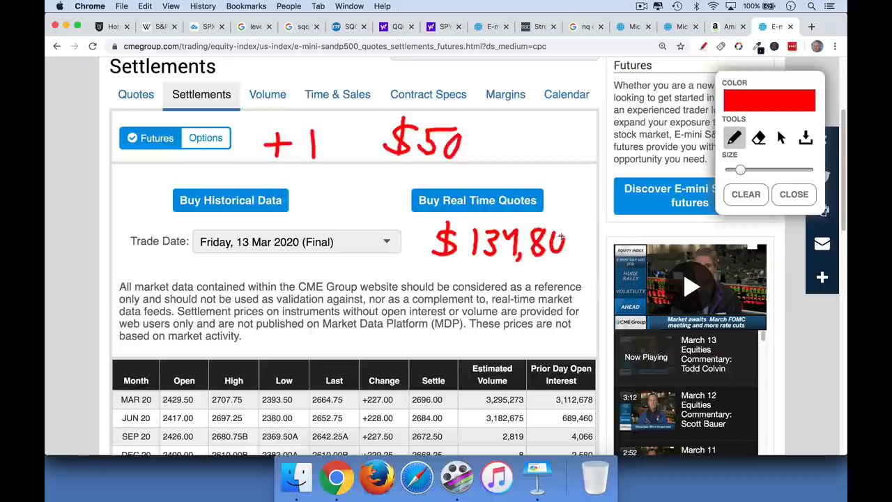
drag(558, 244, 583, 244)
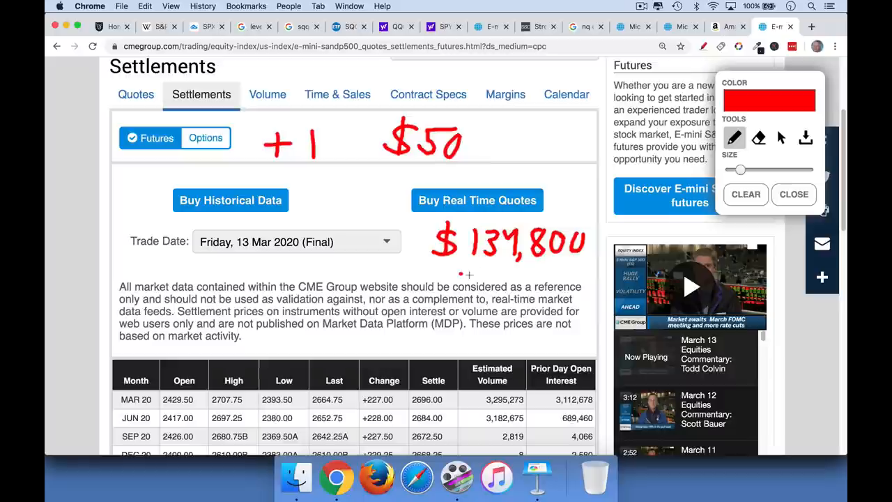
drag(460, 273, 569, 271)
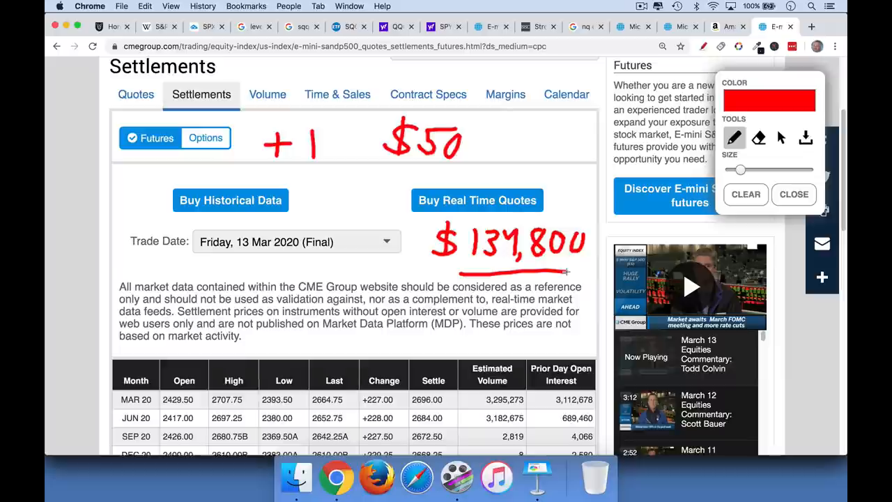
click(538, 26)
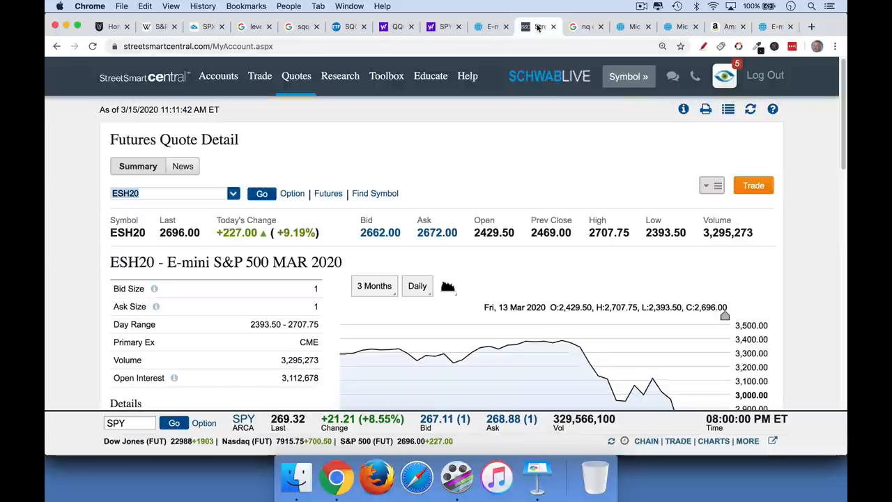
- View the StreetSmart ESH20 quote at 2696.00, then return to the CME E-mini settlements tab
click(217, 75)
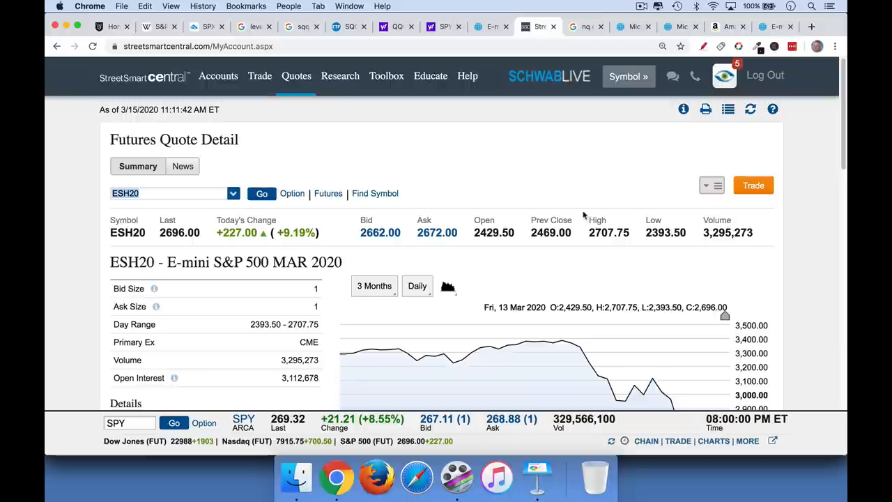
mouse_move(147, 209)
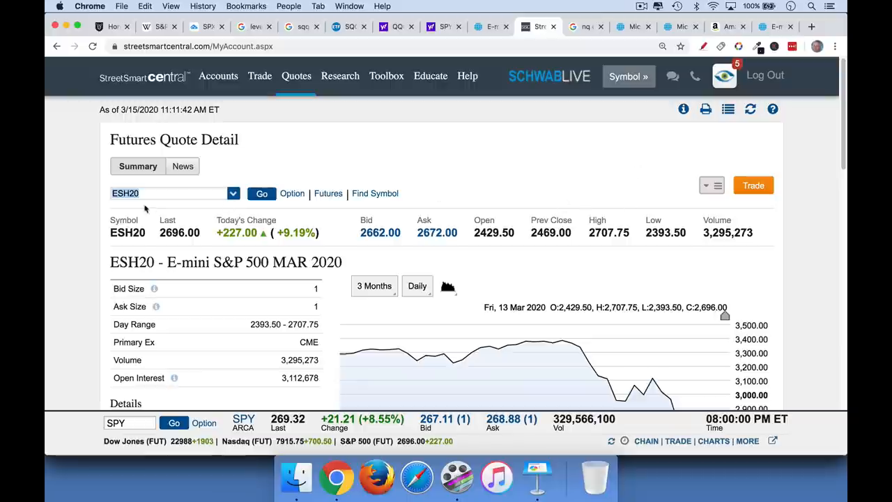
mouse_move(142, 206)
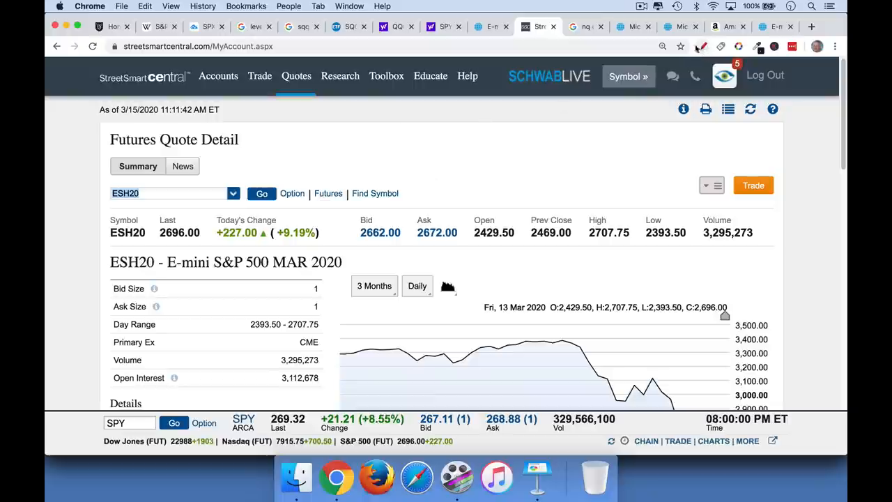
click(491, 27)
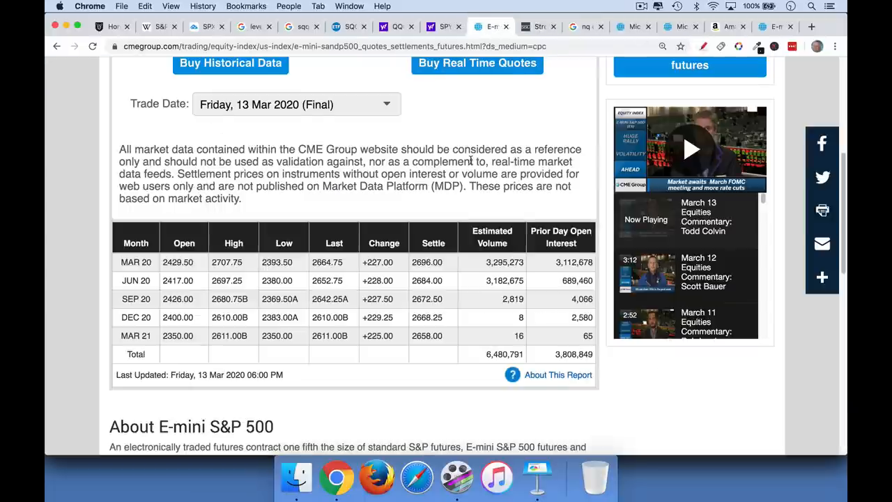
- Scroll up the settlements table and switch to the E-mini S&P 500 Contract Specs
scroll(up, 3)
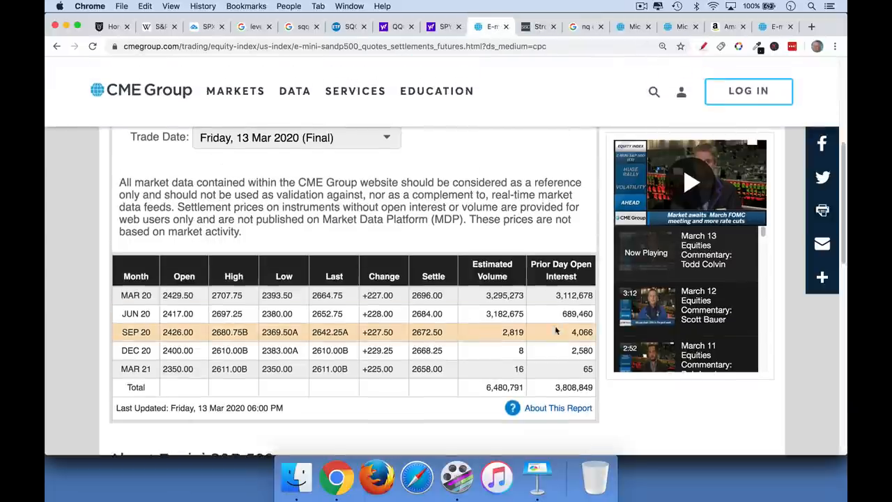
scroll(up, 3)
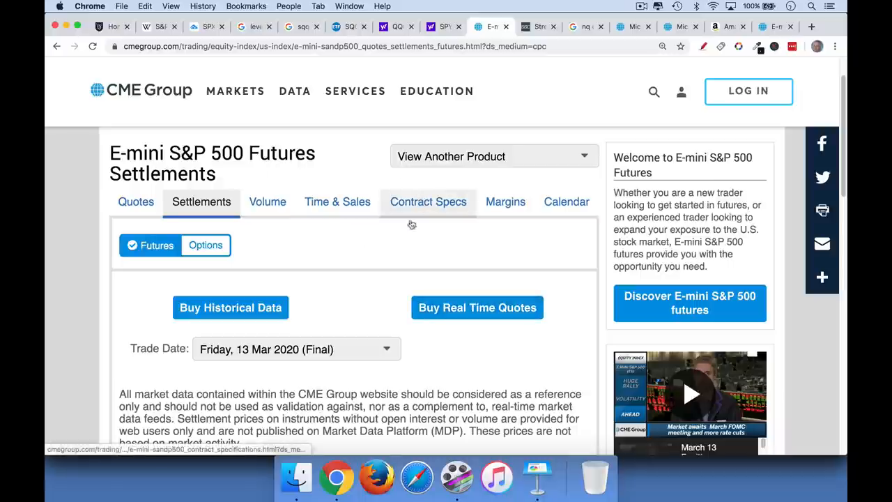
click(428, 201)
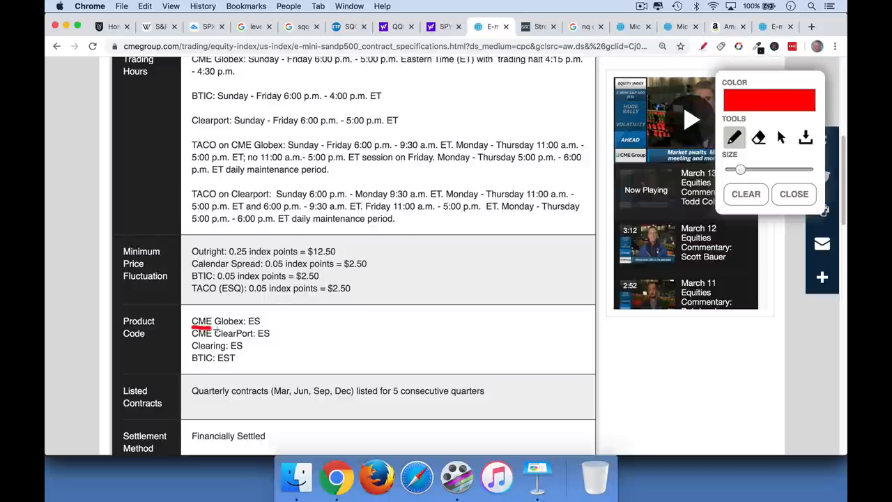
- Write ES beside the product code and the month codes H, M, U, Z in red
drag(319, 312, 315, 342)
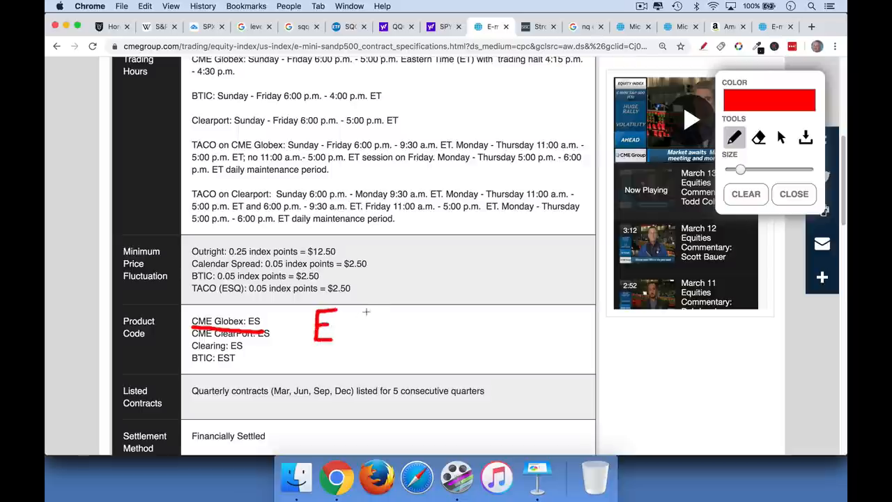
drag(337, 313, 365, 342)
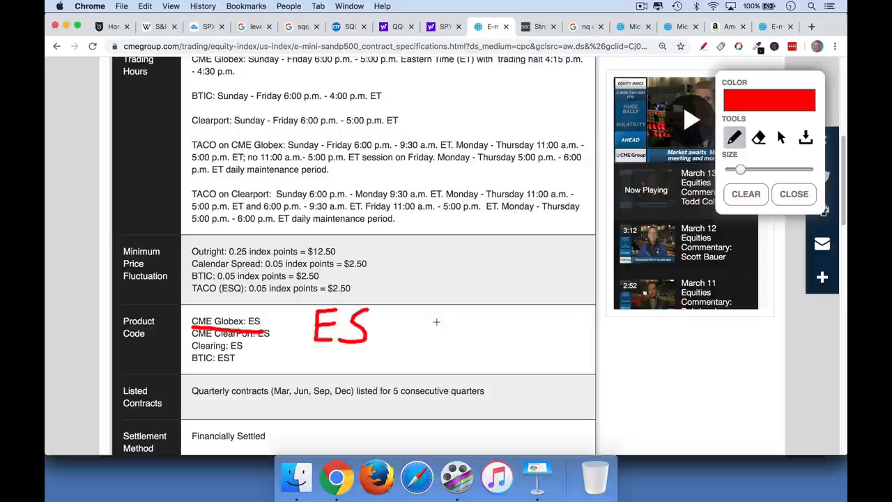
mouse_move(410, 315)
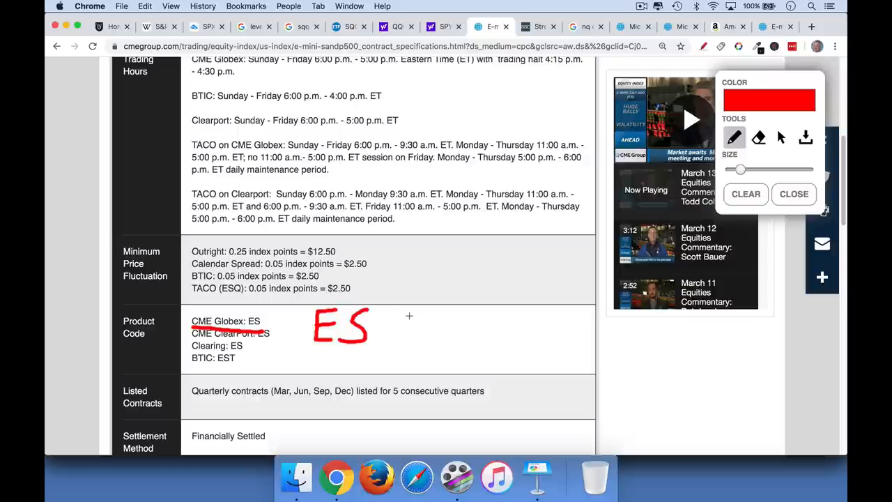
mouse_move(457, 247)
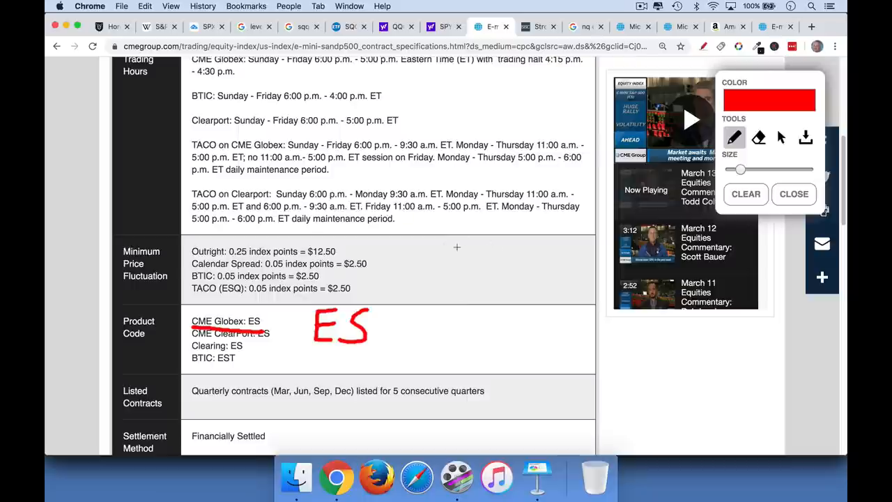
drag(453, 244, 453, 272)
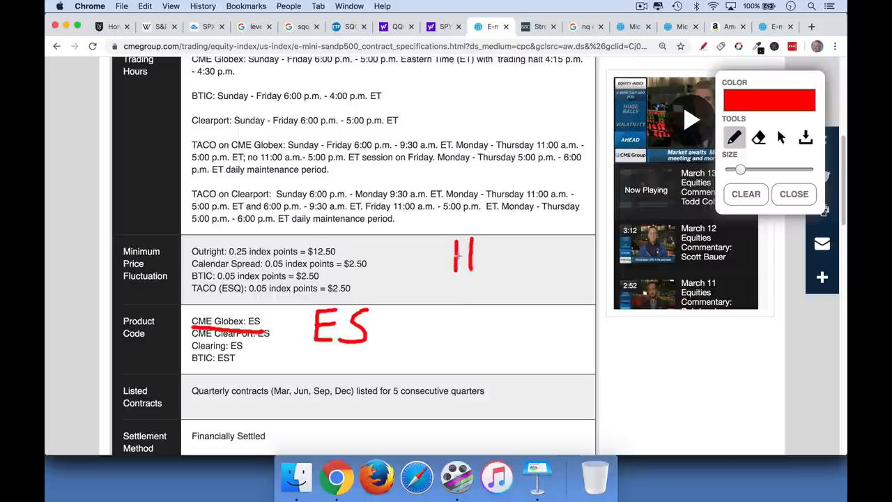
drag(455, 256, 474, 257)
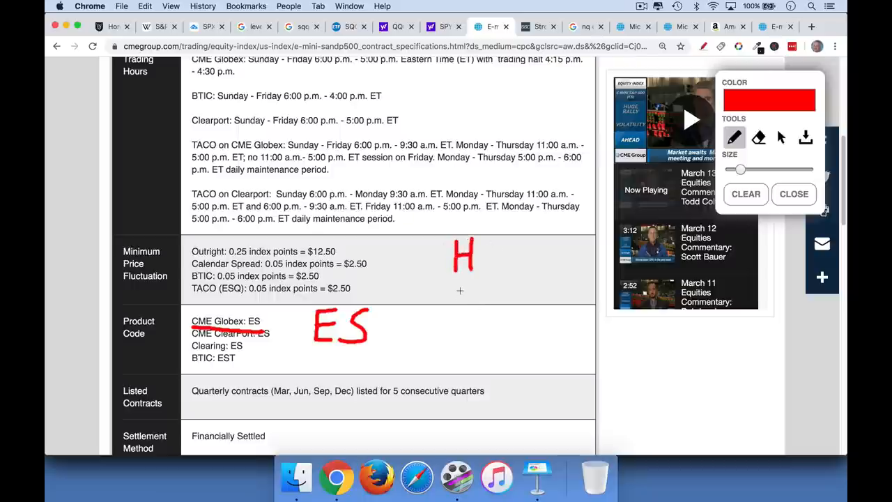
drag(455, 279, 480, 306)
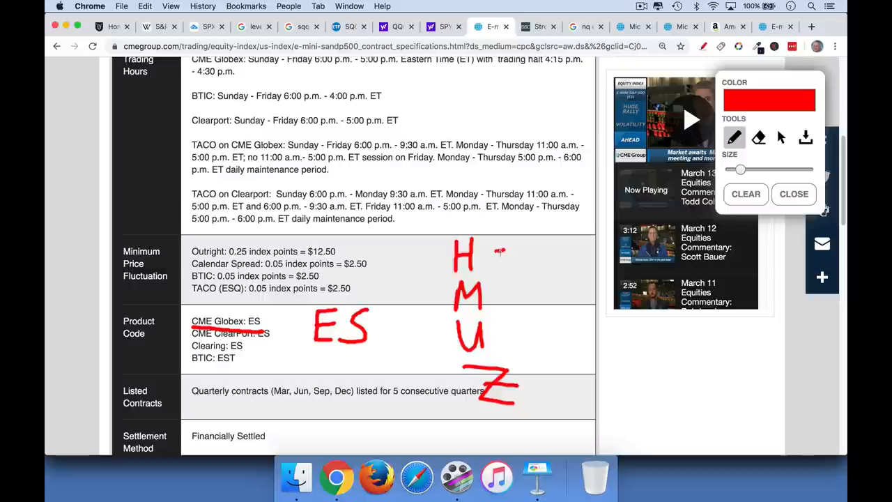
- Label the month codes H=3, M=6, U=9 and Z=12
drag(502, 254, 550, 265)
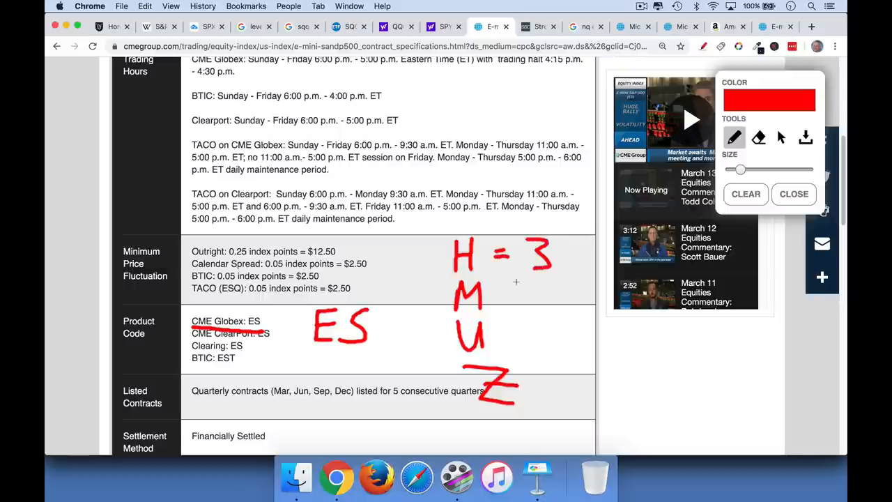
drag(513, 296, 558, 307)
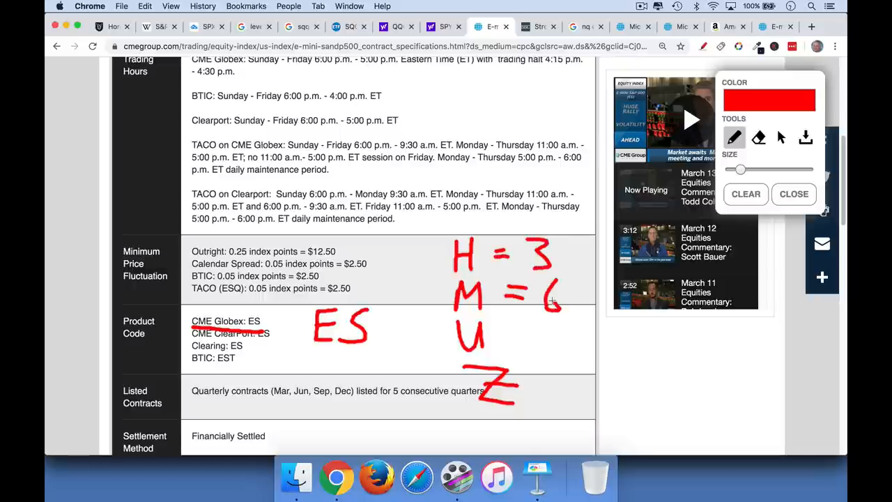
drag(495, 331, 519, 332)
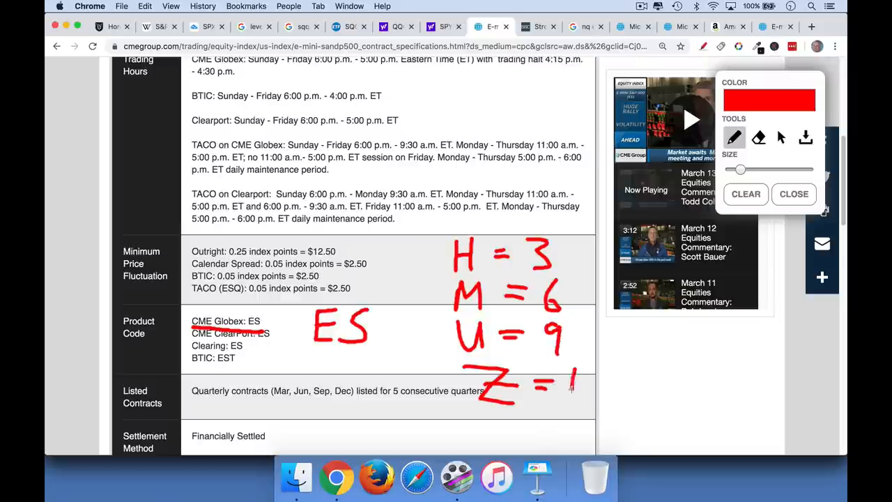
drag(571, 377, 614, 390)
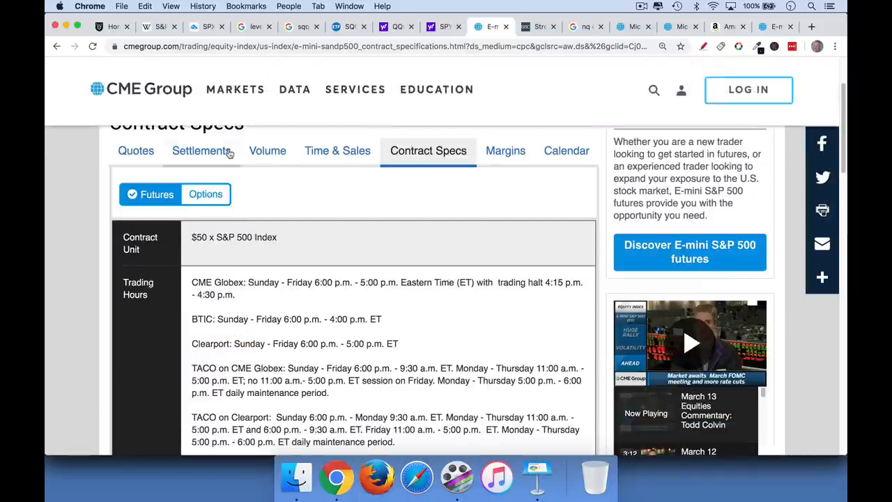
- Show the E-mini settlements and start writing ESH above the table in red
click(200, 150)
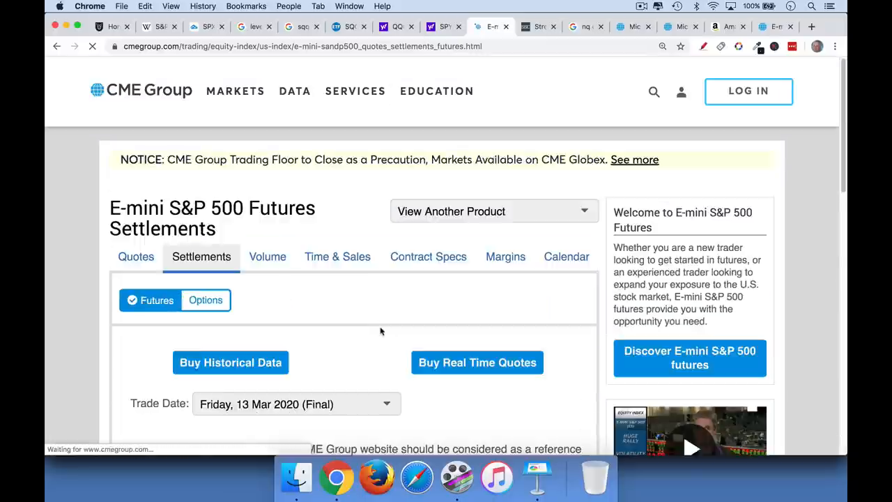
scroll(down, 3)
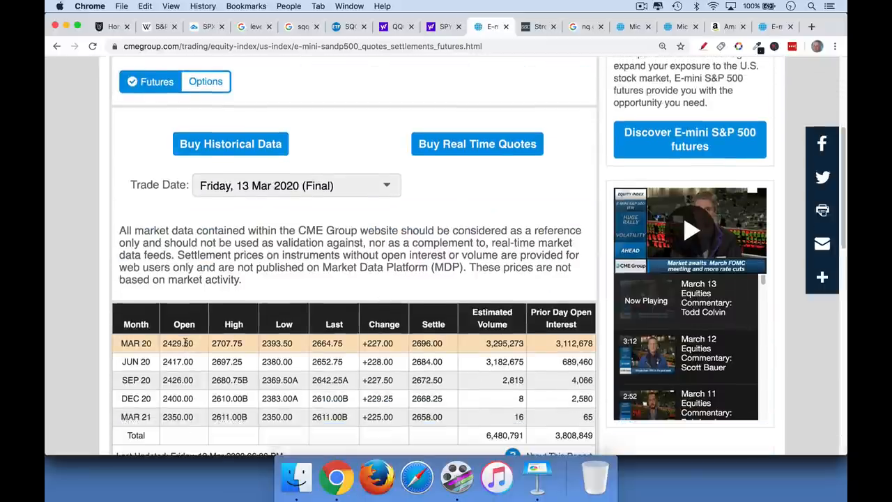
mouse_move(460, 235)
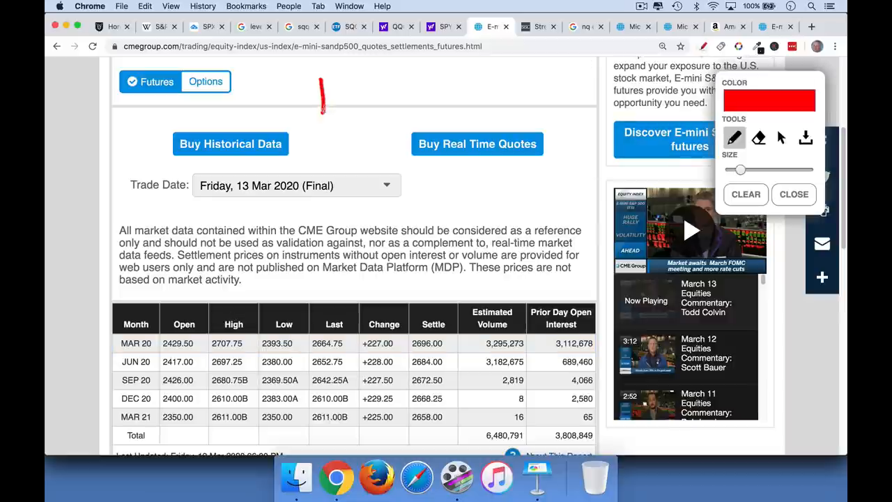
drag(341, 79, 340, 112)
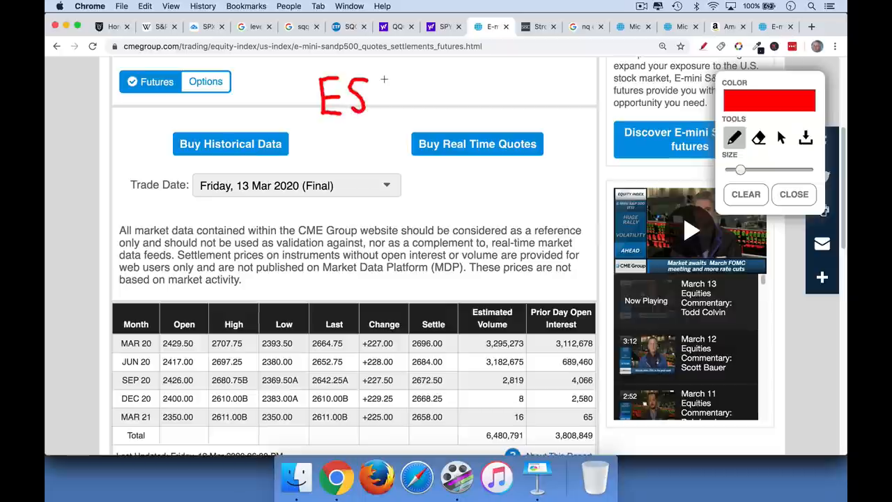
drag(383, 80, 398, 112)
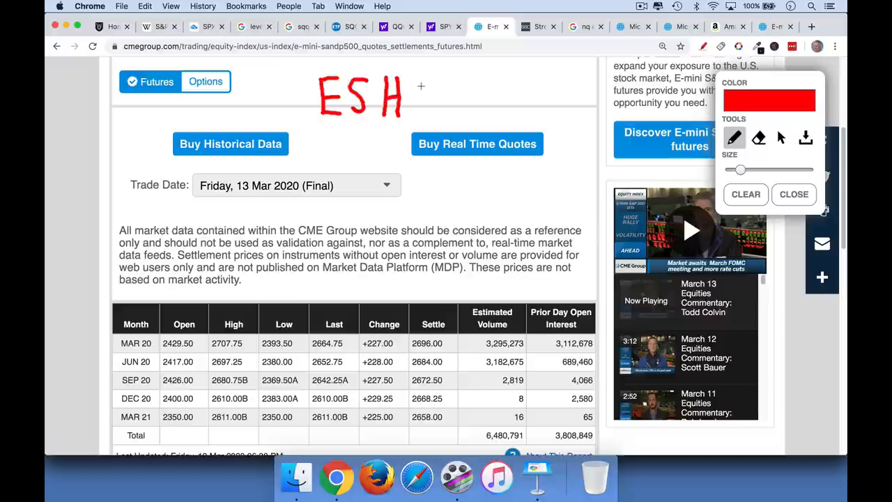
- Complete the symbol as ESH2020, then switch to the StreetSmart Central quote tab
drag(421, 77, 432, 115)
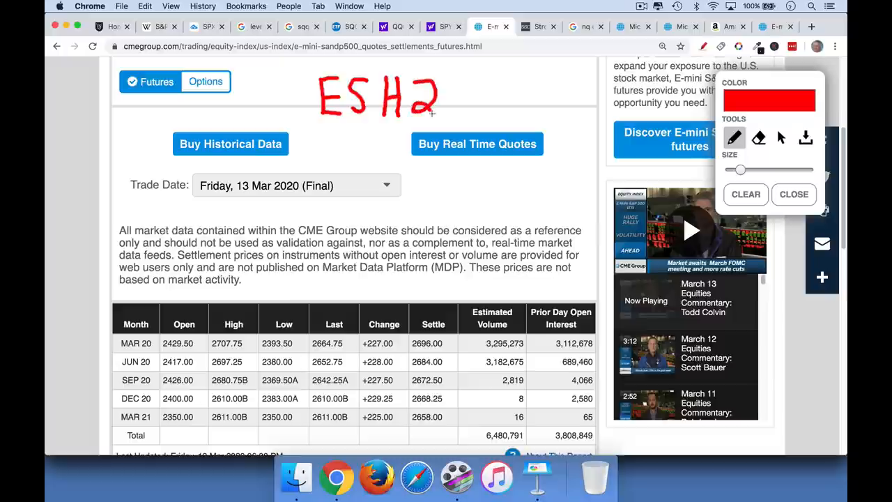
drag(432, 111, 453, 97)
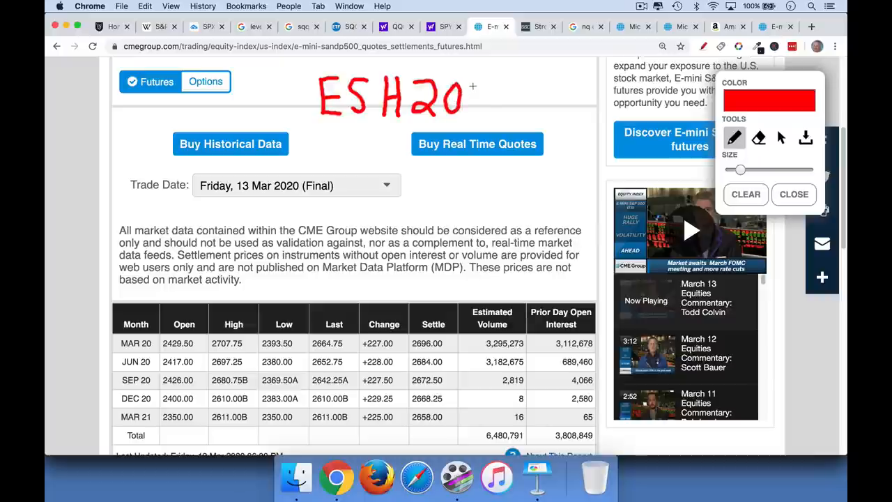
drag(474, 98, 516, 111)
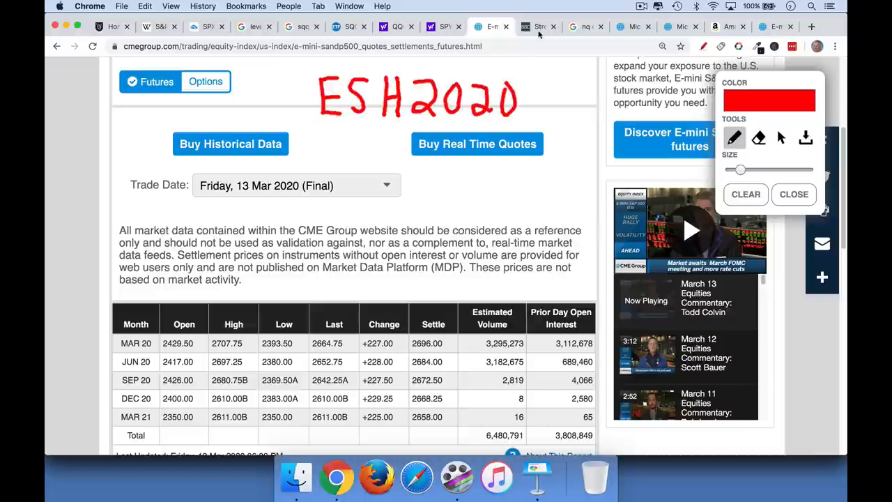
click(536, 26)
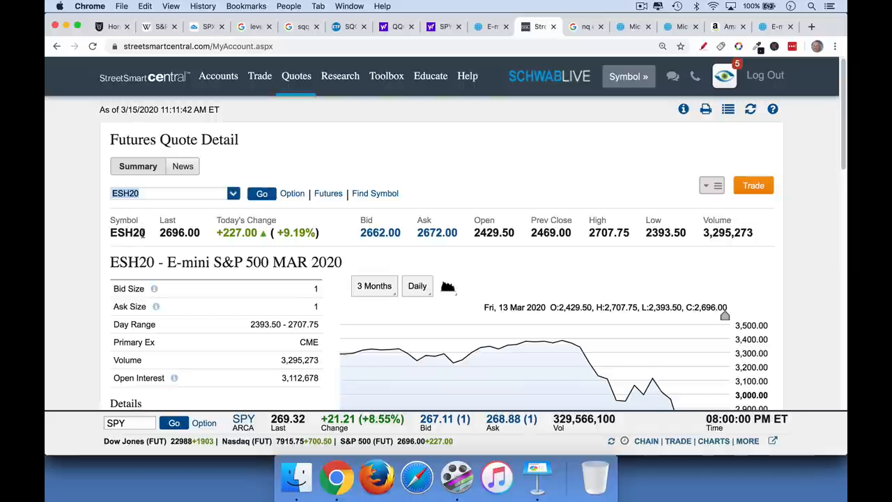
mouse_move(332, 284)
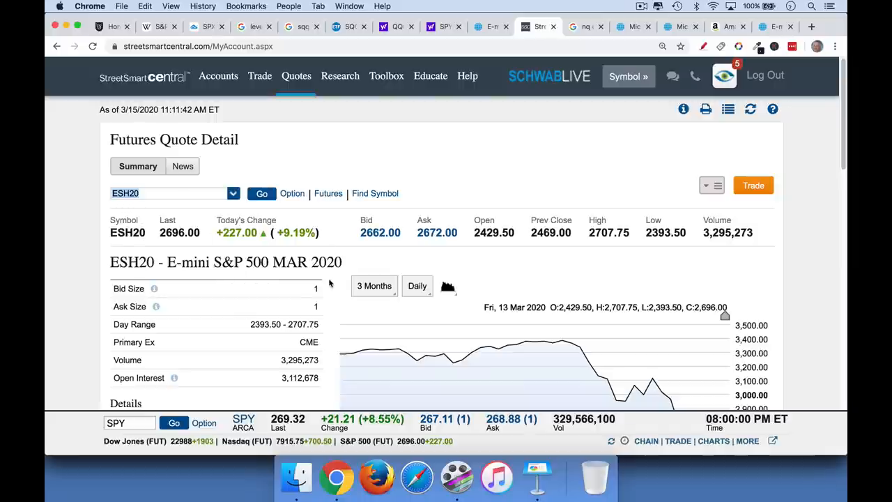
- Scroll to the ESH20 details showing $50 x S&P Index size and months H, M, U, Z
scroll(down, 3)
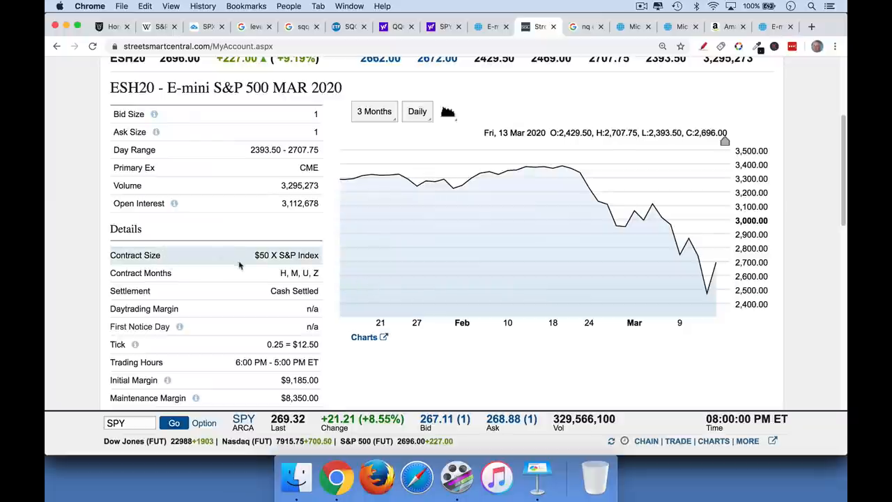
mouse_move(211, 282)
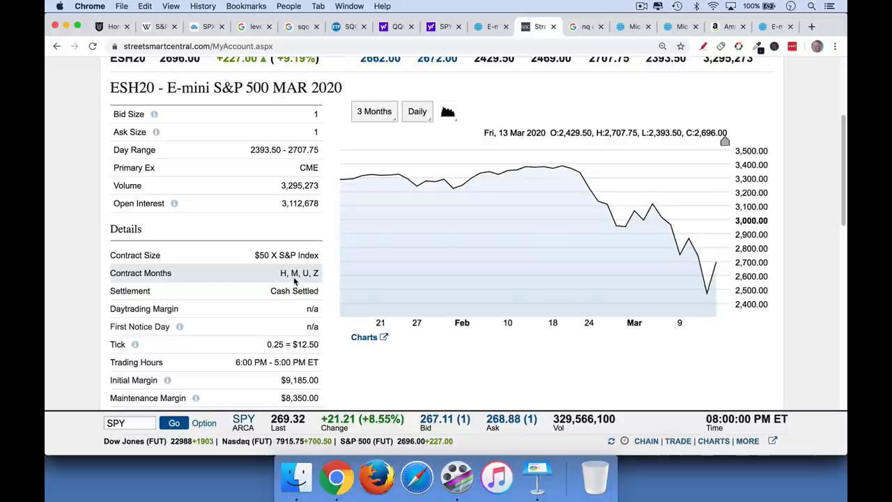
mouse_move(419, 148)
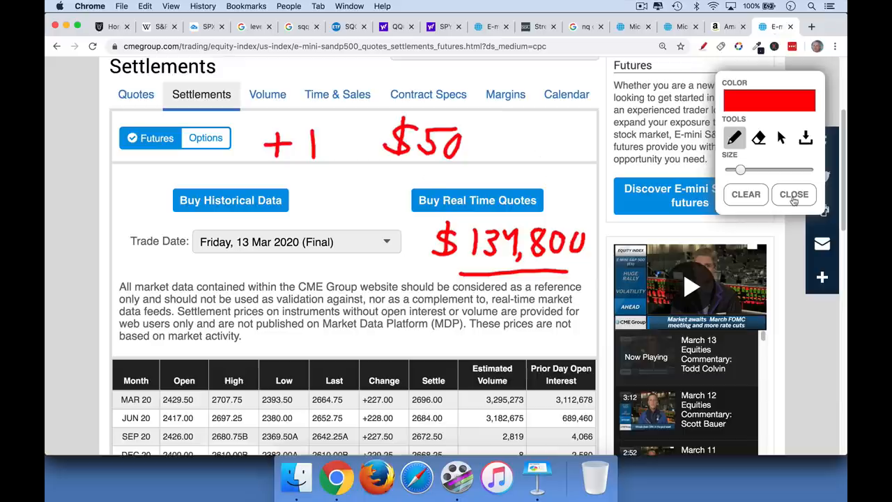
- Clear the drawings and browse the E-mini S&P 500 Globex quotes table, March 2020 at 2664.75
click(794, 194)
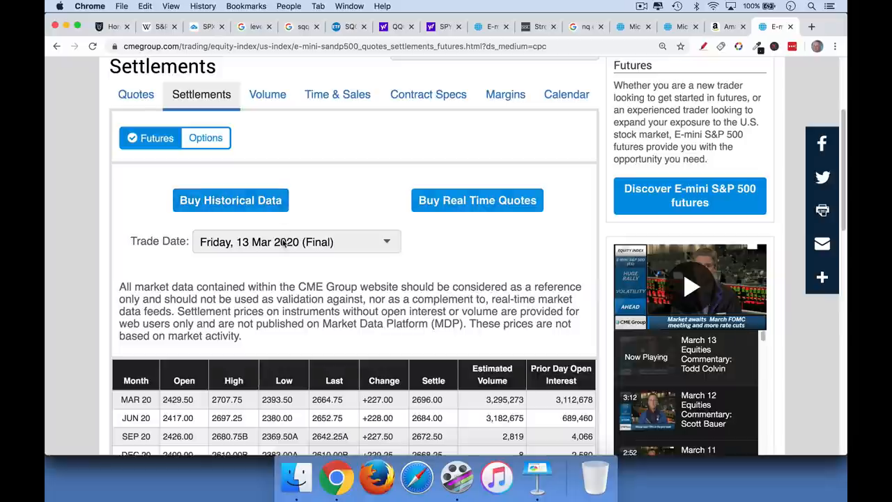
click(135, 95)
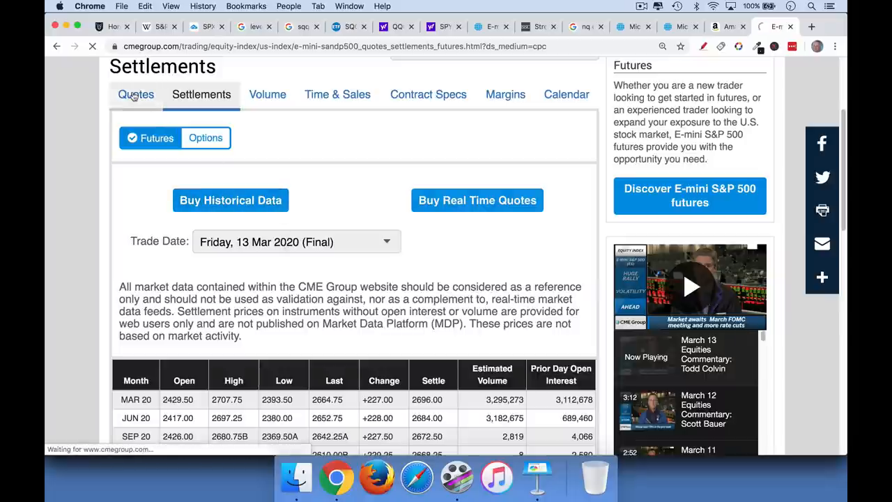
click(136, 95)
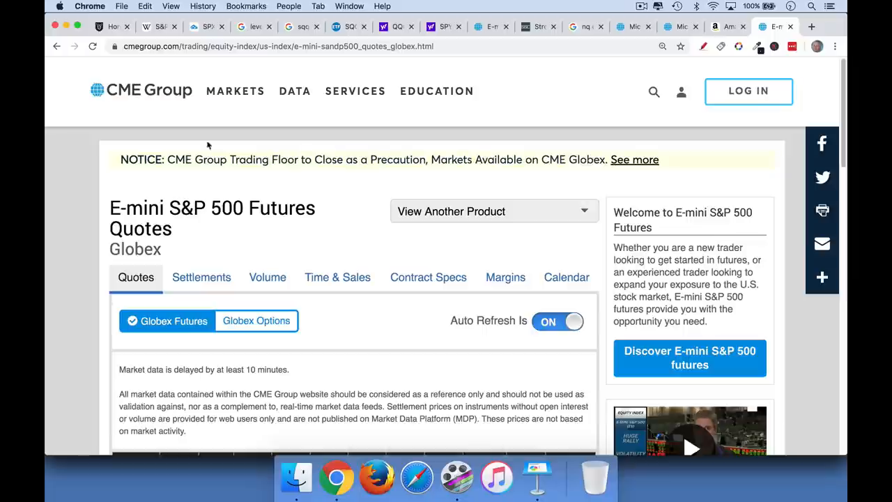
scroll(down, 3)
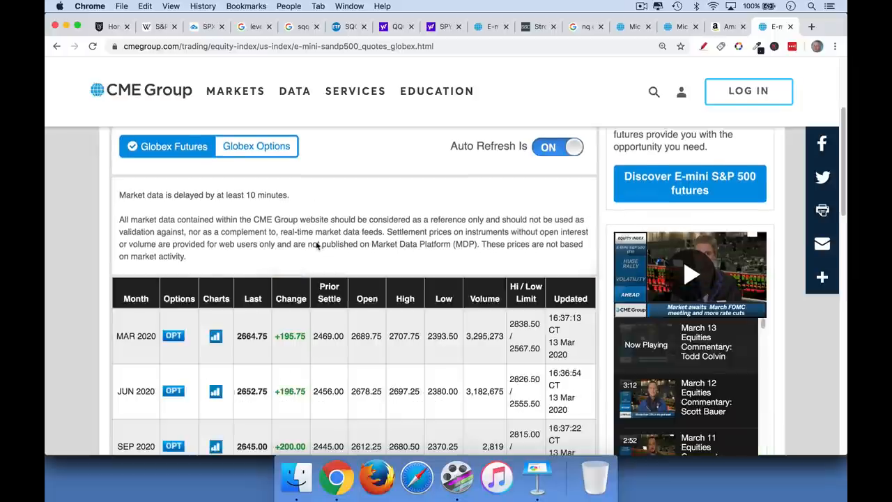
scroll(up, 3)
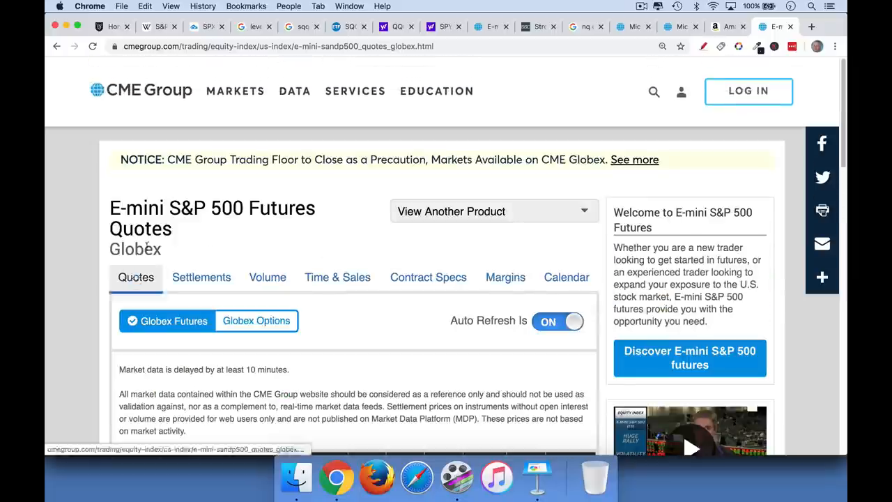
scroll(down, 3)
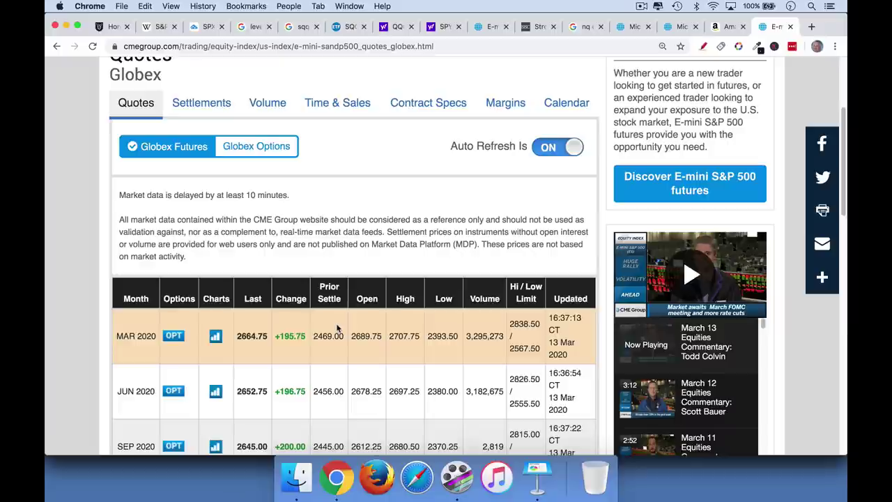
mouse_move(288, 351)
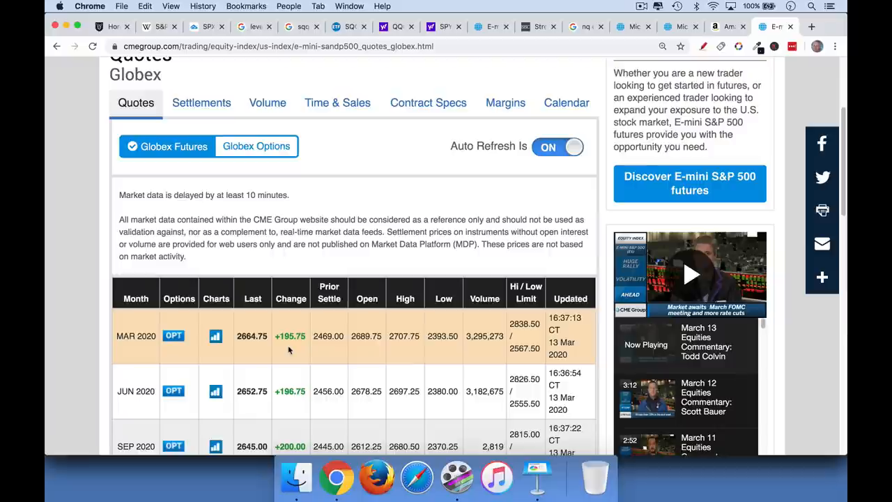
mouse_move(286, 351)
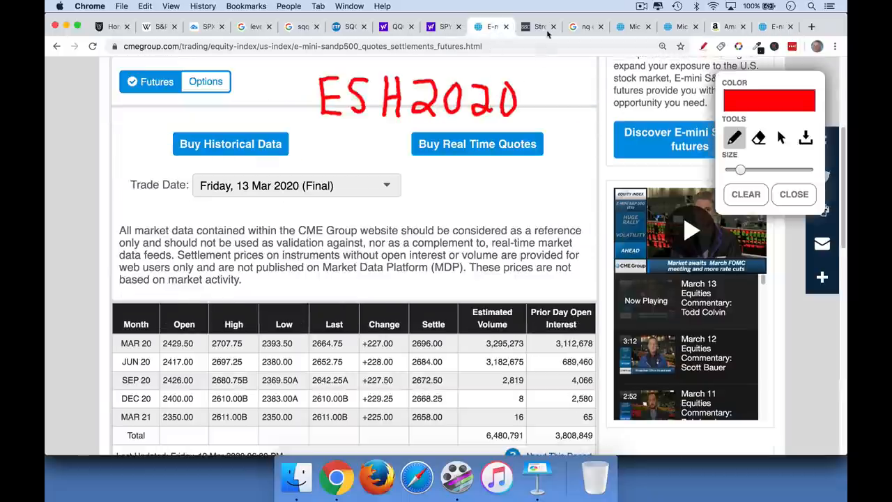
- Return to the ESH20 details showing $9,185 initial and $8,350 maintenance margins
click(537, 27)
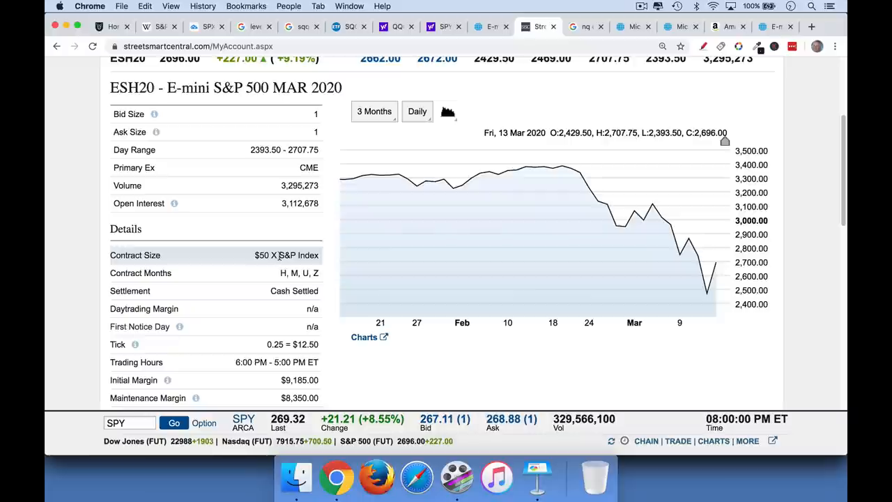
scroll(down, 3)
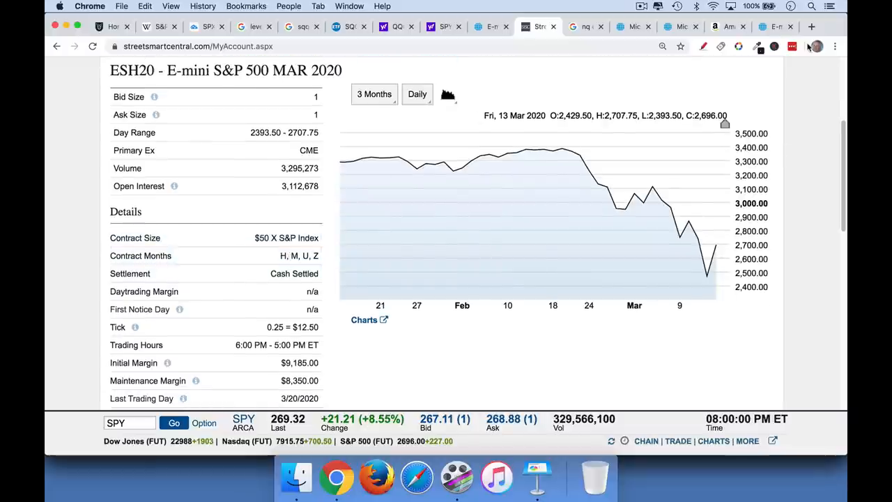
mouse_move(462, 326)
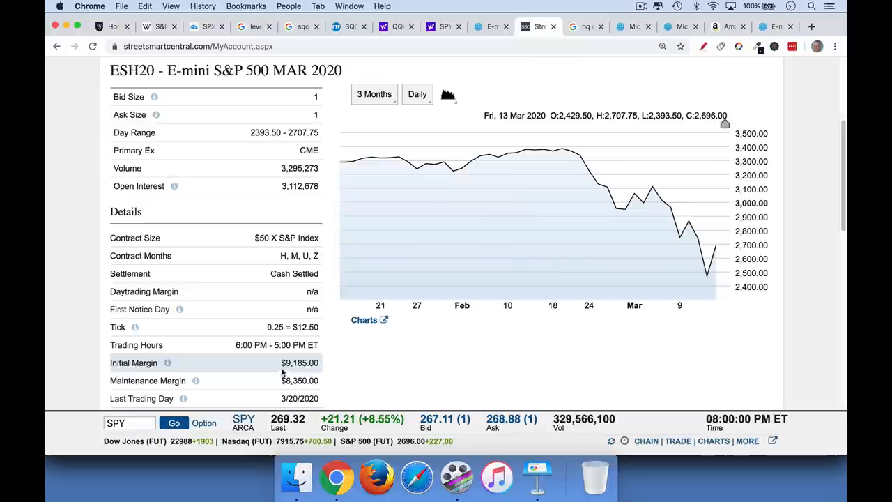
mouse_move(614, 237)
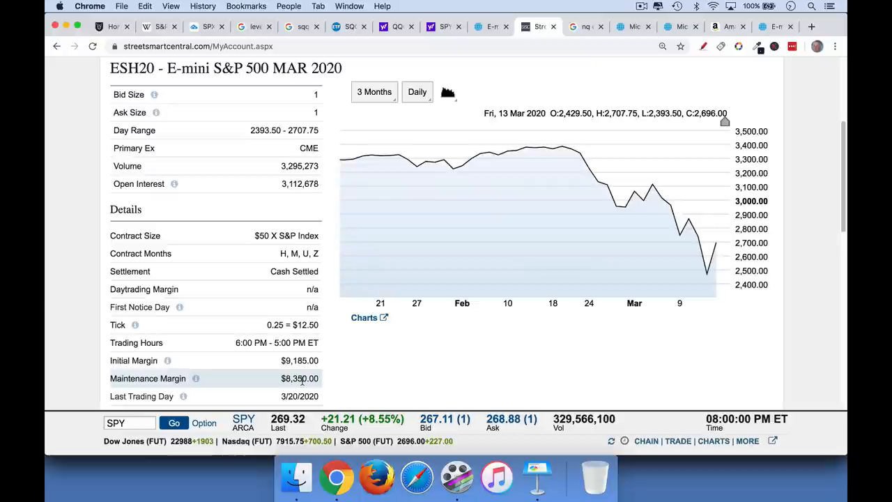
mouse_move(299, 360)
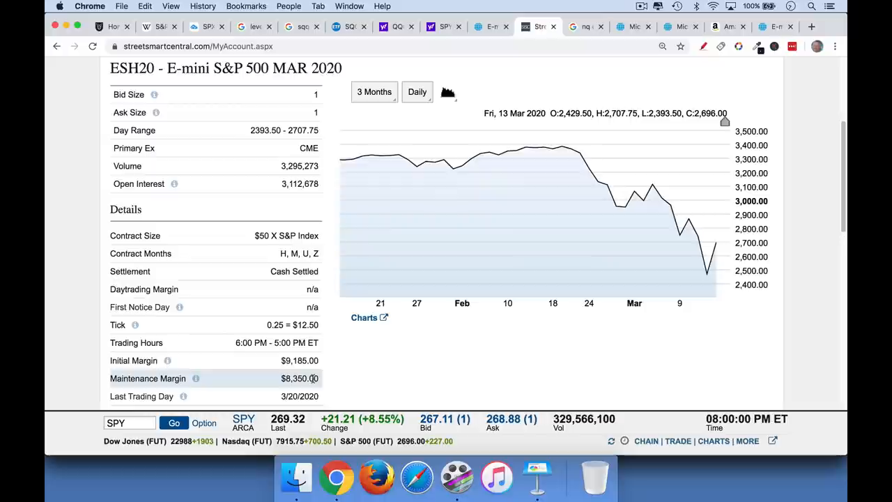
mouse_move(373, 377)
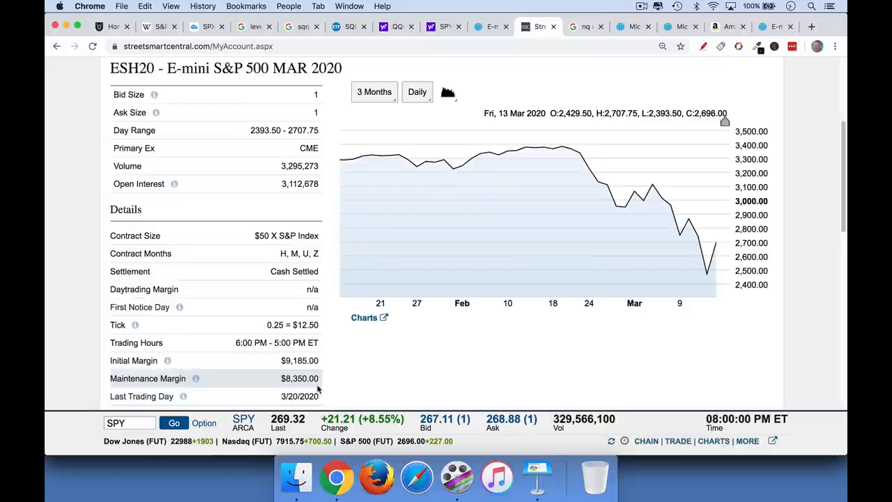
mouse_move(708, 57)
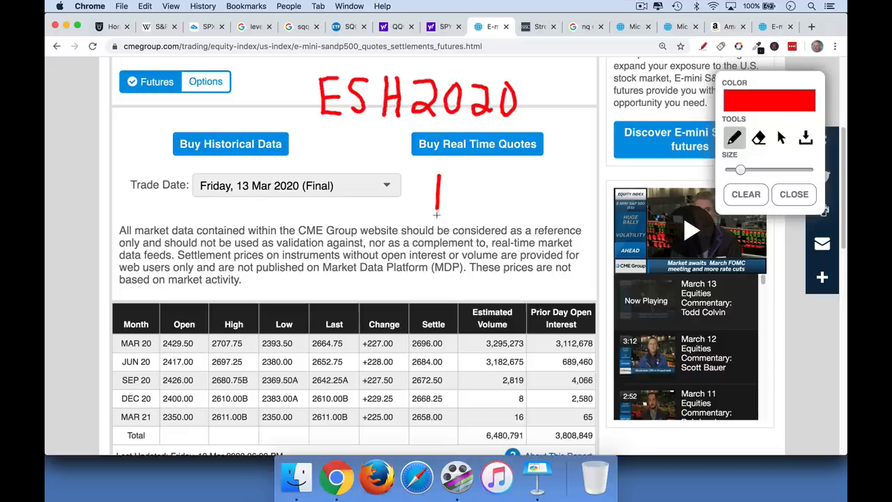
- Handwrite 16.70 and $835 in red under ESH2020, underlining 16.70, then return to StreetSmart Central
drag(438, 188, 481, 202)
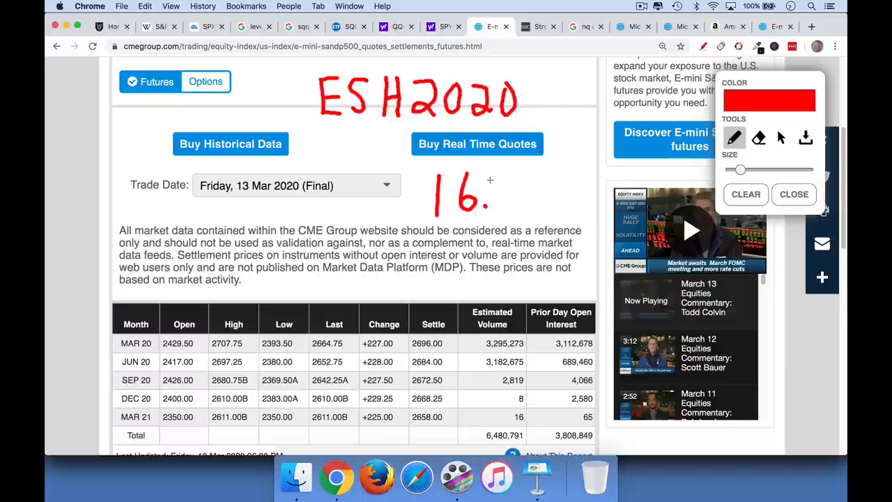
drag(495, 183, 516, 212)
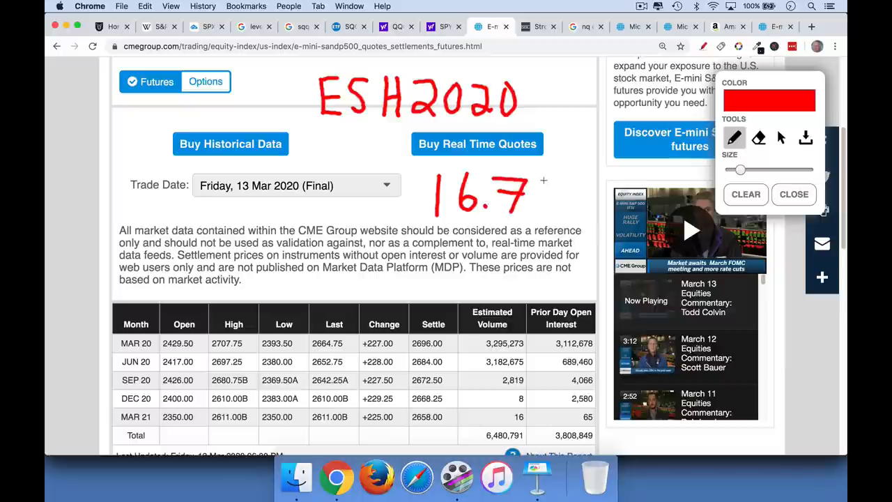
drag(541, 182, 546, 209)
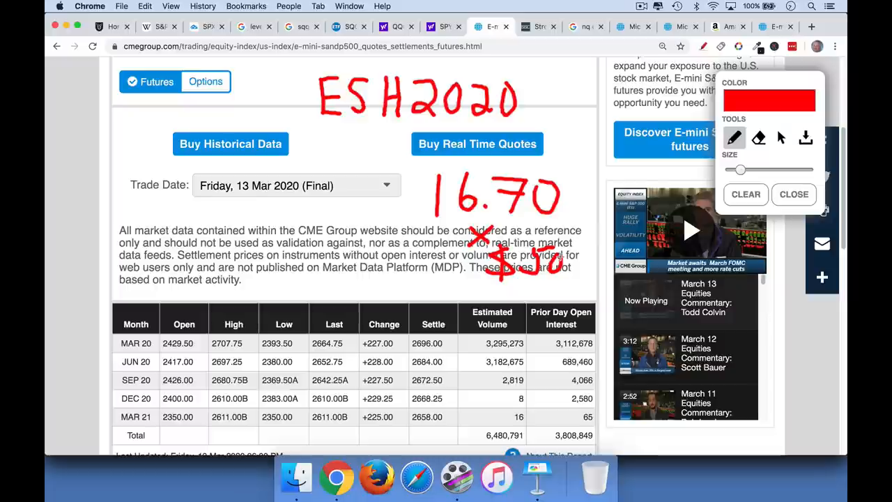
drag(380, 267, 370, 296)
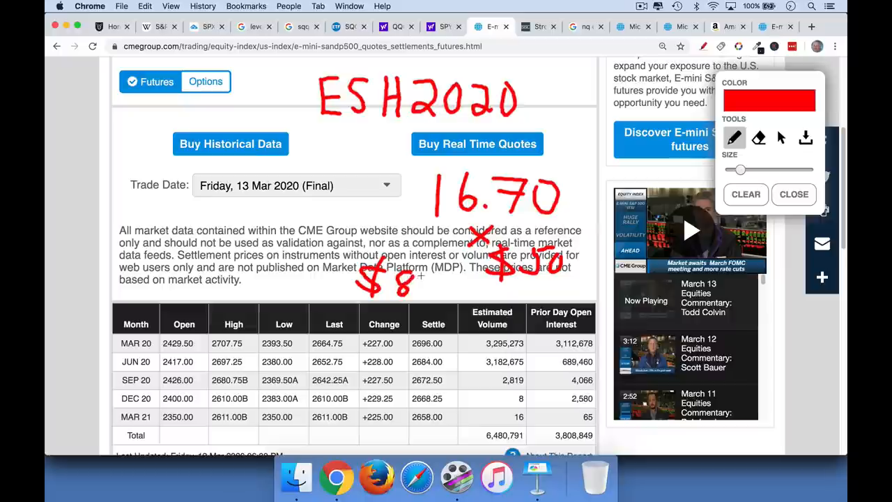
drag(421, 286, 453, 292)
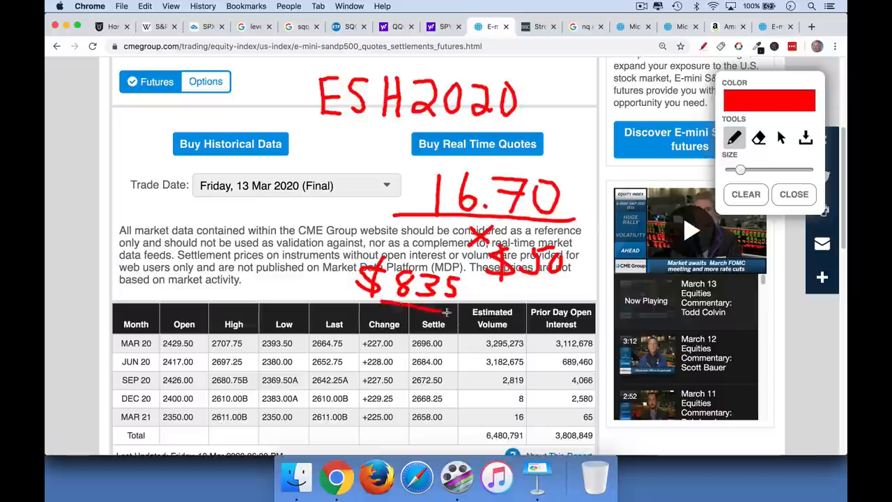
click(539, 27)
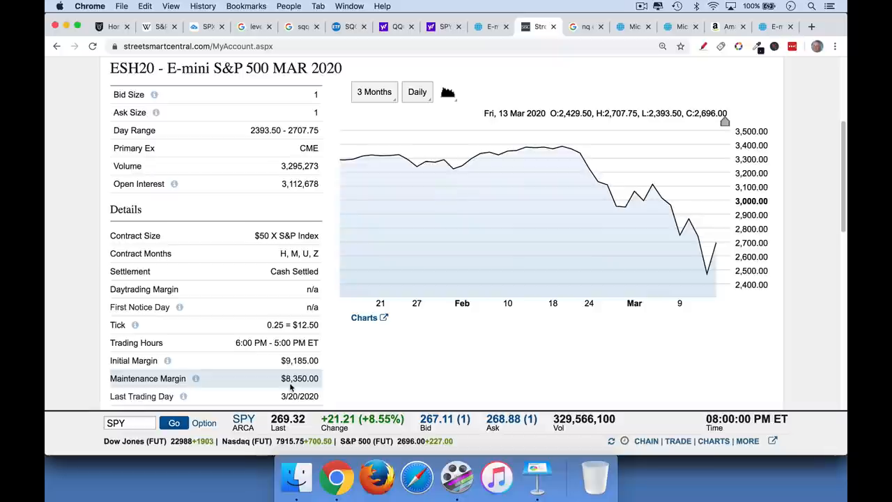
mouse_move(343, 377)
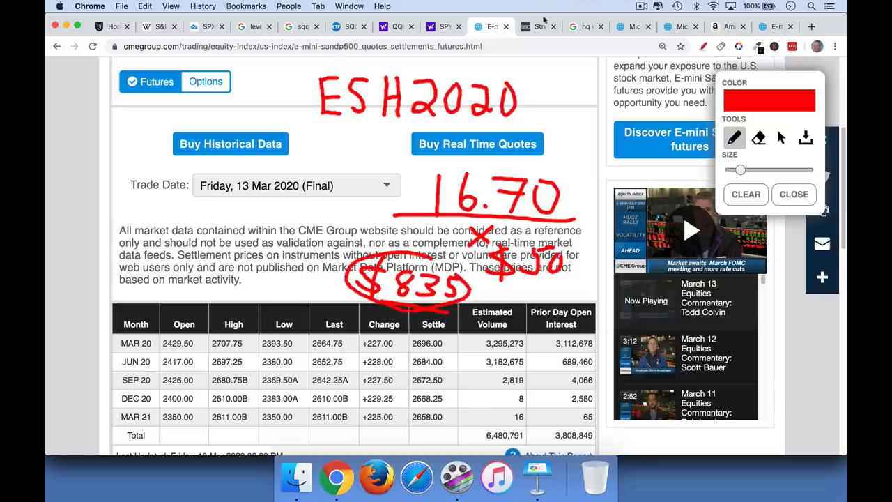
- Return to the annotated CME settlements page with $835 circled
click(538, 26)
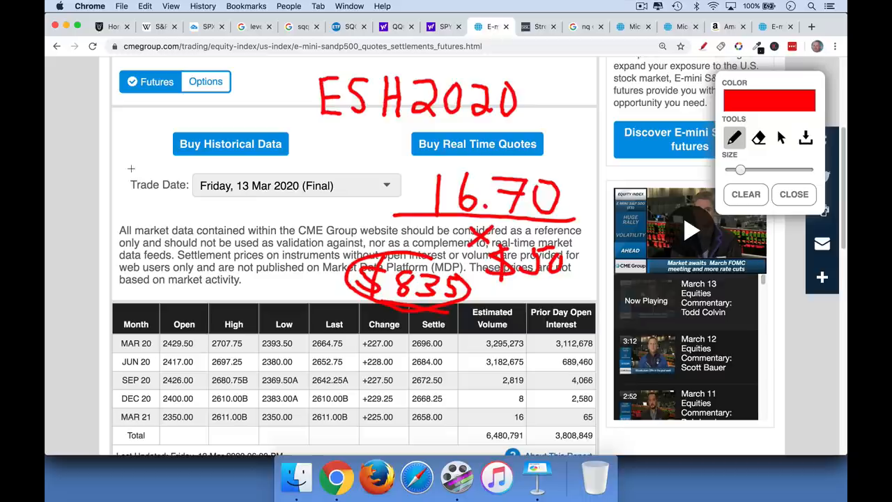
- Write $50, −$50 and Sell 1 in red around the ESH2020 note, with small marks beside it
drag(72, 125, 104, 165)
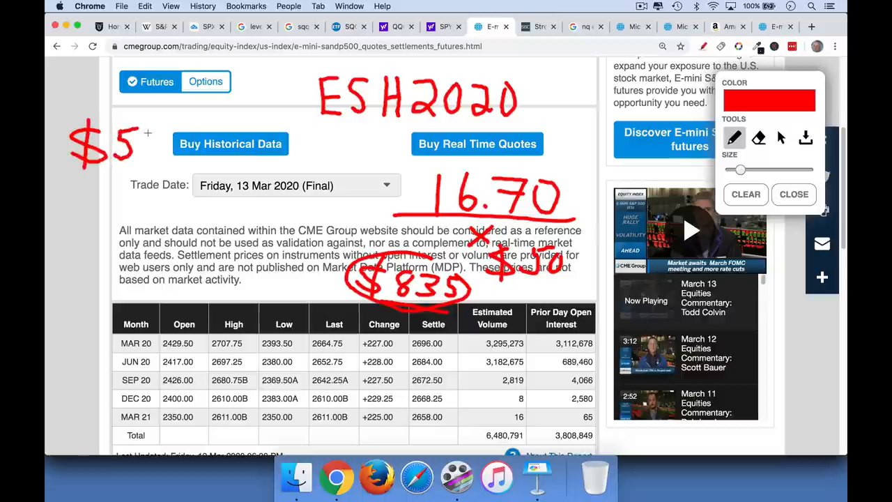
drag(142, 137, 156, 156)
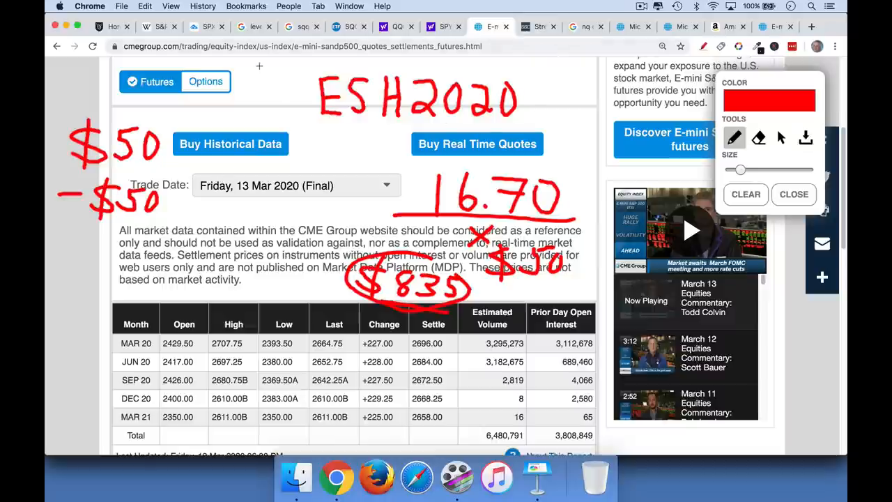
drag(244, 77, 272, 73)
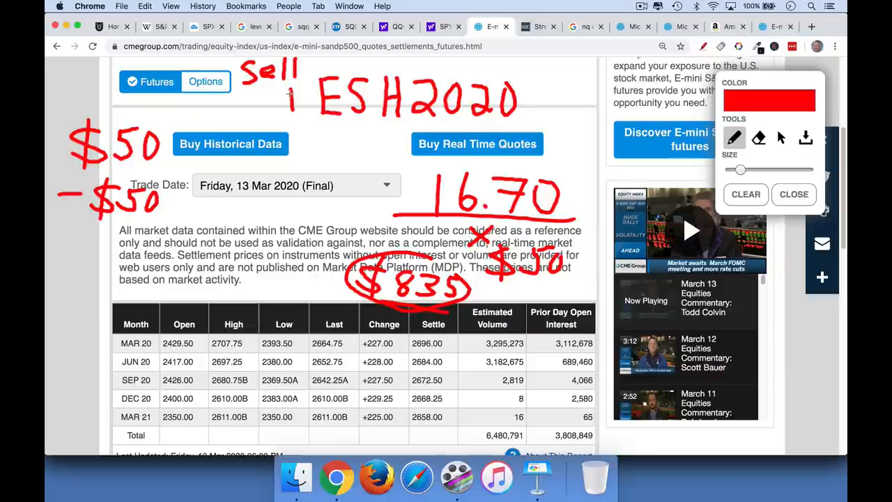
mouse_move(301, 140)
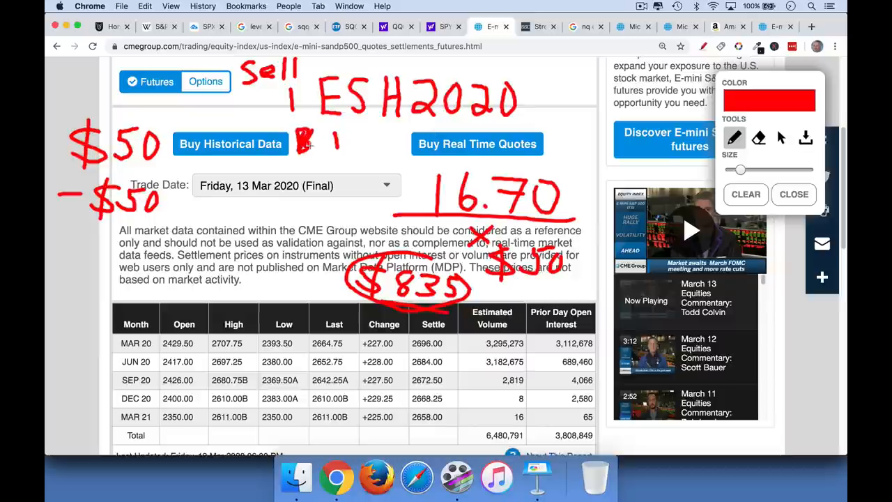
drag(314, 142, 348, 140)
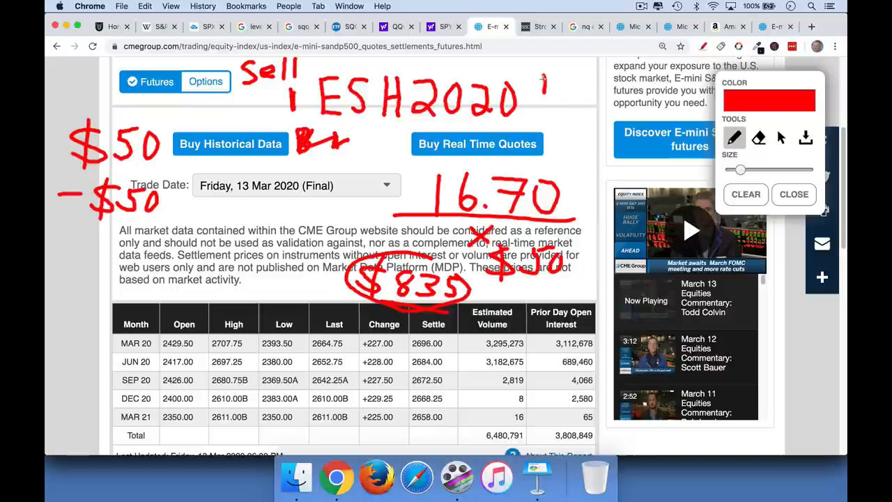
drag(546, 87, 568, 86)
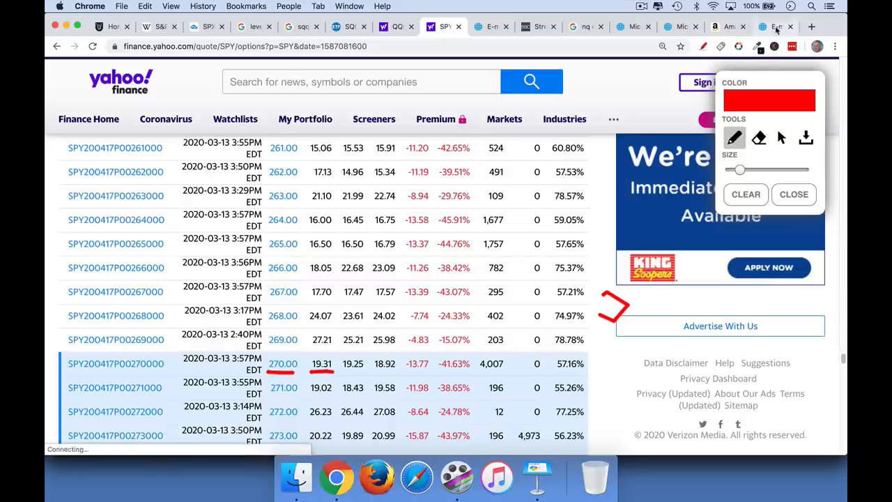
- Scribble a red +ES −2 note on the Globex quotes page, then move to the S&P 500 chart
click(776, 27)
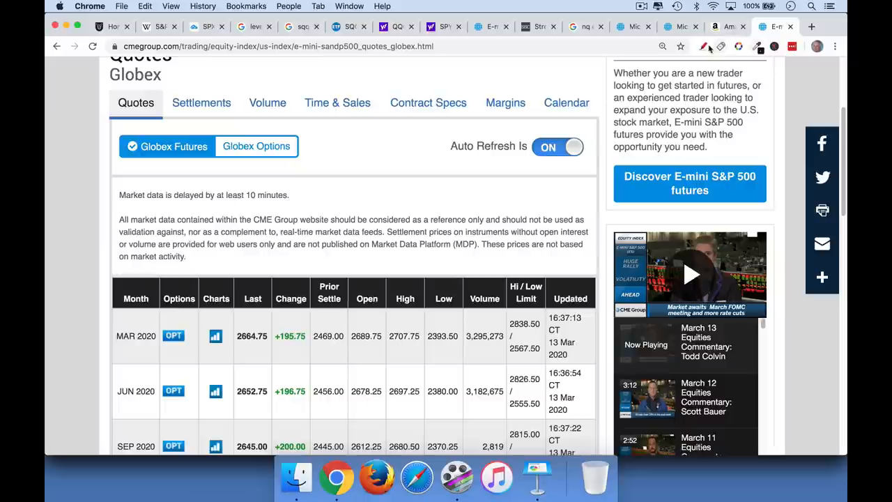
click(703, 46)
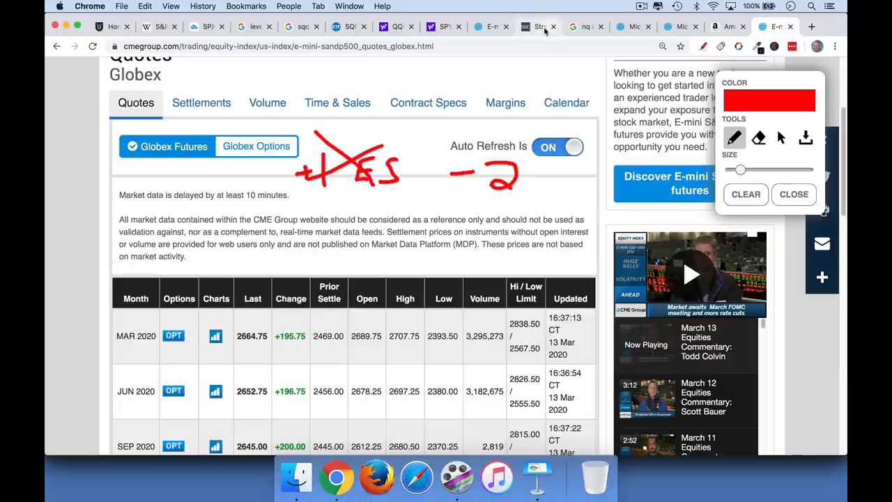
click(537, 26)
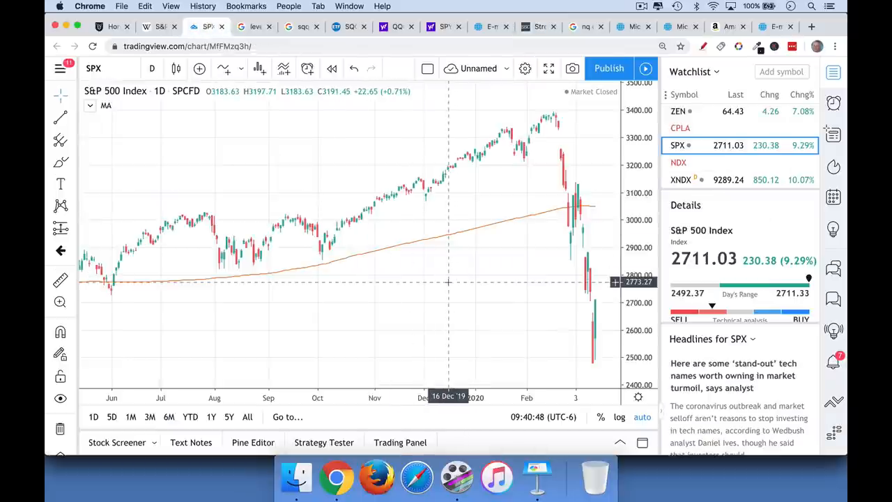
mouse_move(449, 299)
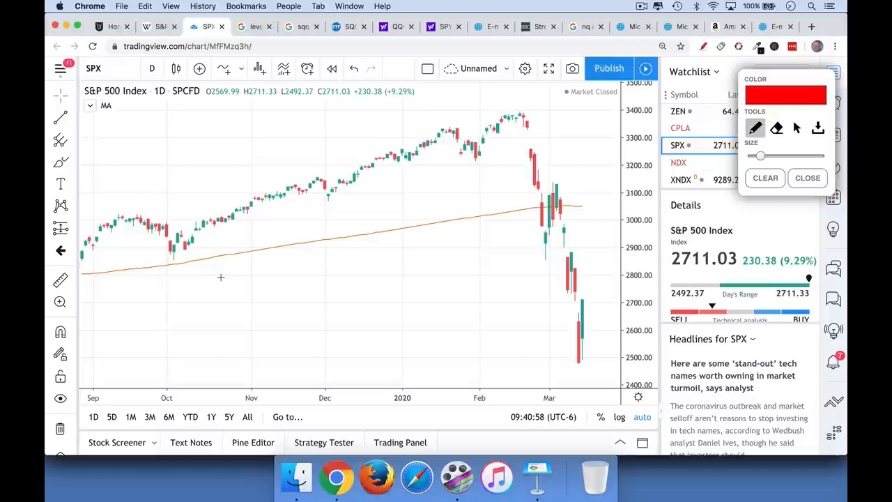
mouse_move(212, 315)
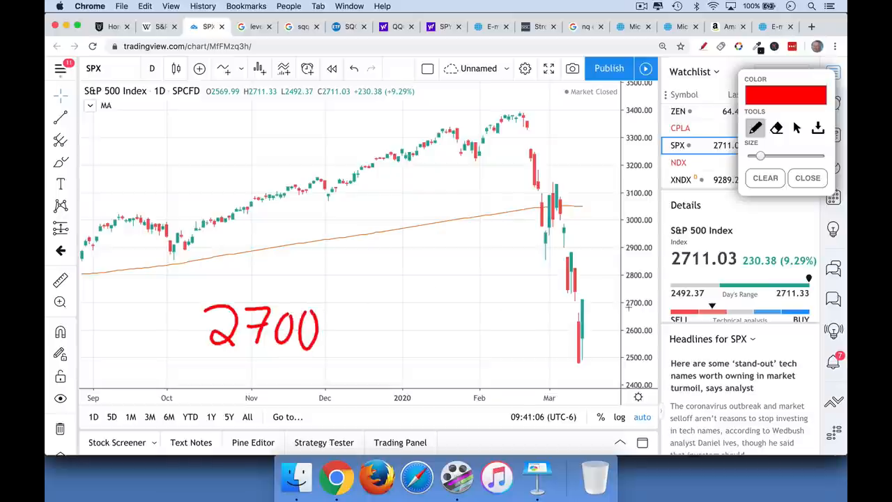
- Write 2700 → 2800 with an up arrow and 100 × 50 = $5000 in red on the chart
drag(606, 303, 630, 303)
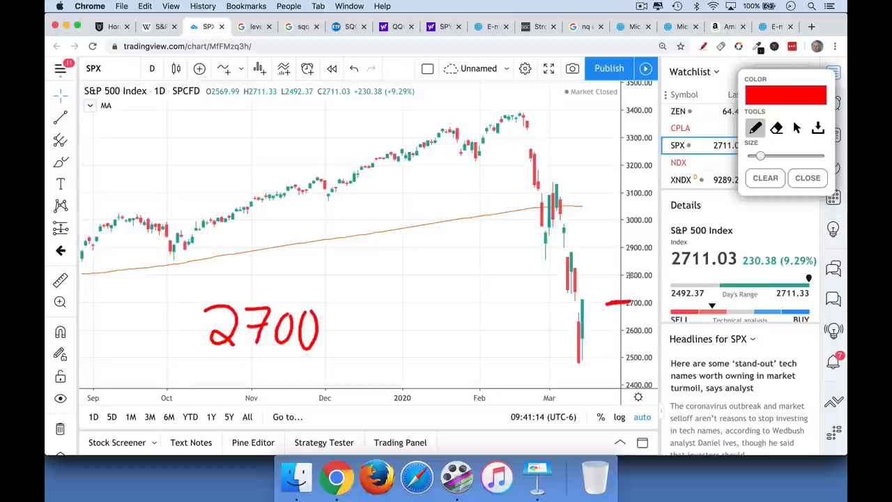
drag(591, 275, 612, 274)
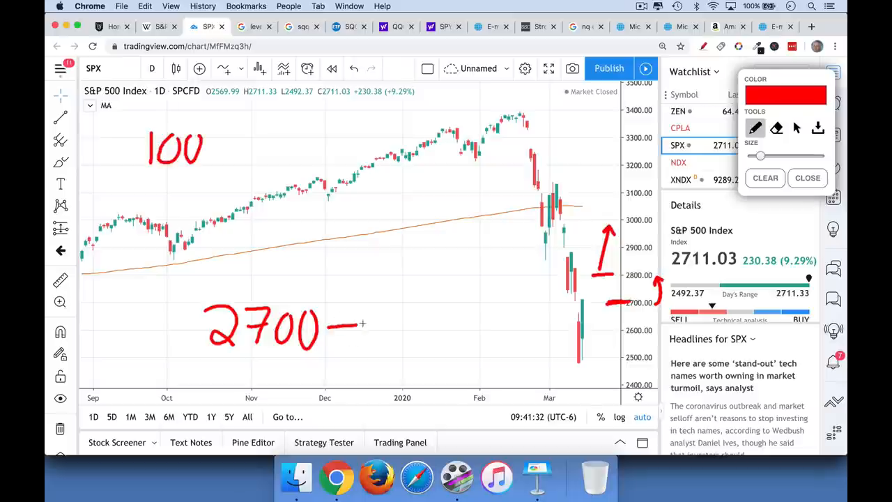
drag(348, 323, 416, 342)
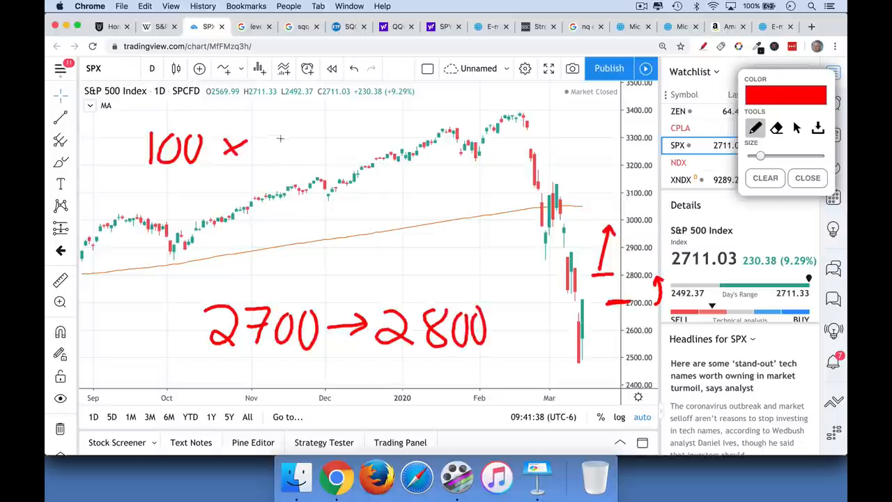
drag(265, 147, 321, 139)
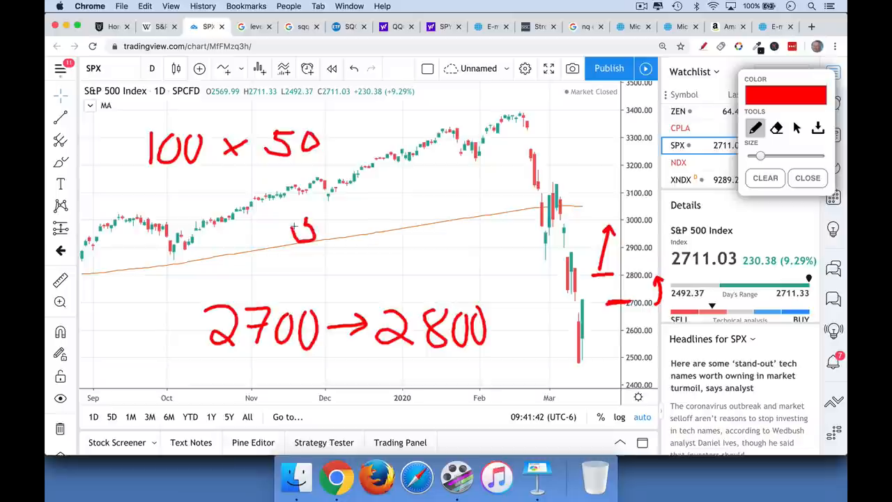
drag(296, 237, 327, 216)
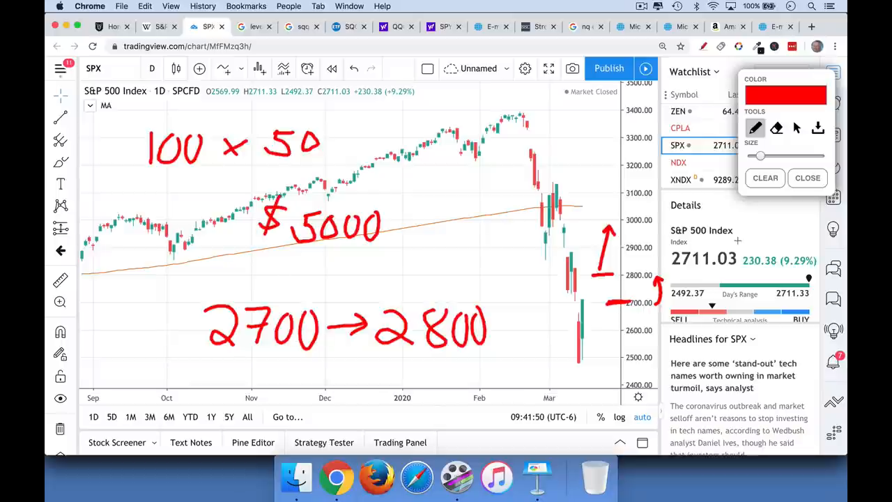
- Clear the notes, re-mark 2800 and write $5000, glancing at the E-mini and Micro E-mini pages
click(765, 178)
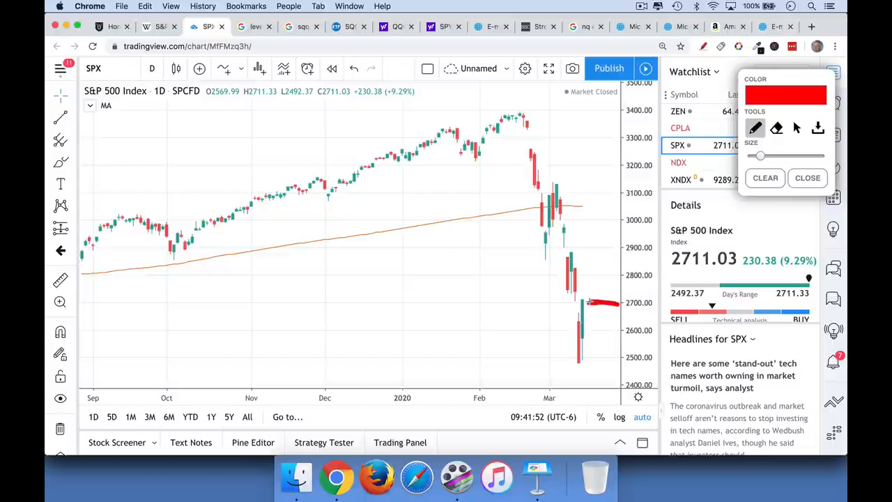
drag(586, 275, 613, 275)
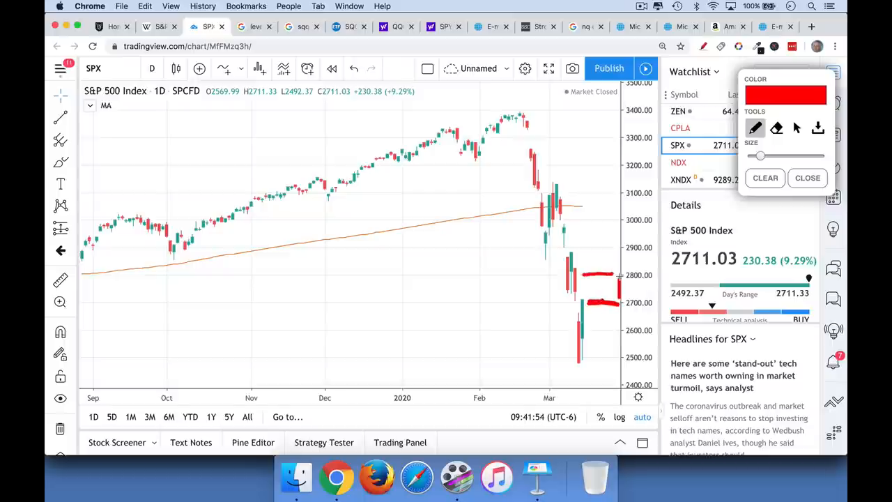
drag(621, 279, 644, 374)
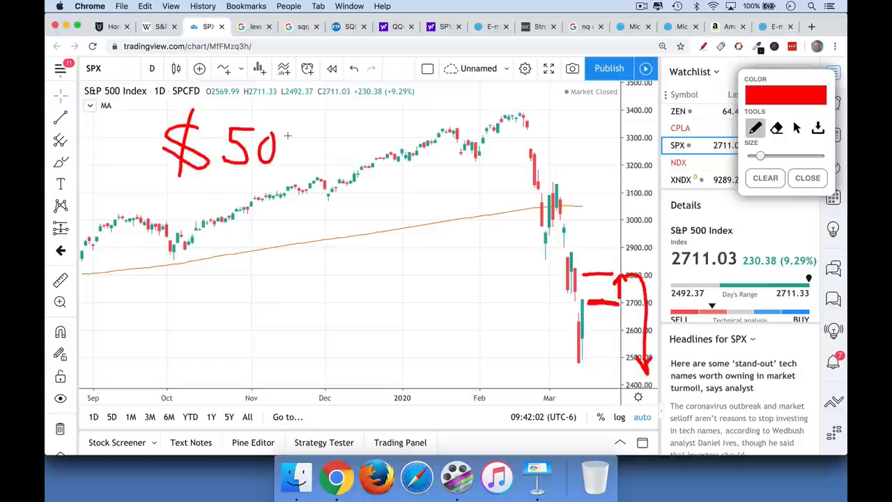
drag(276, 146, 321, 150)
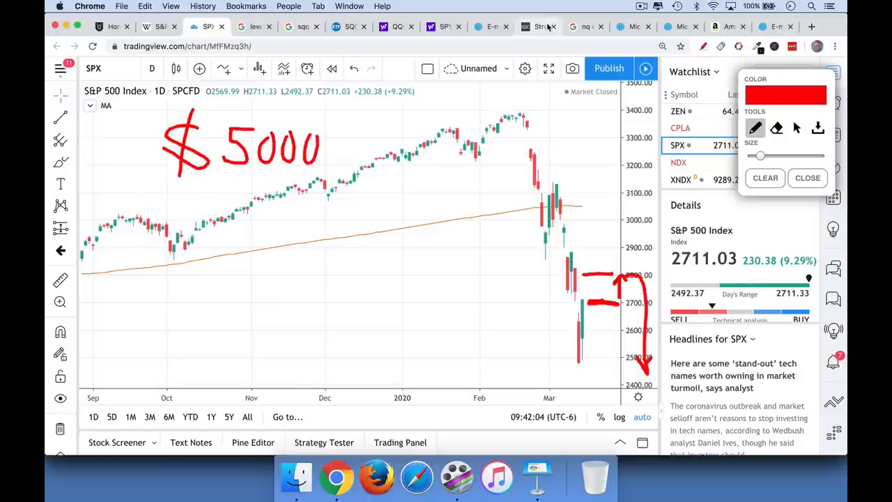
click(539, 26)
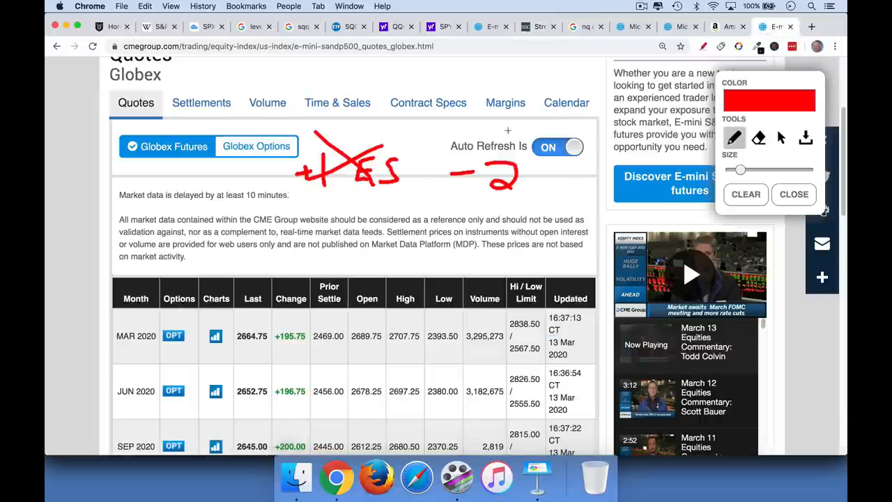
click(491, 26)
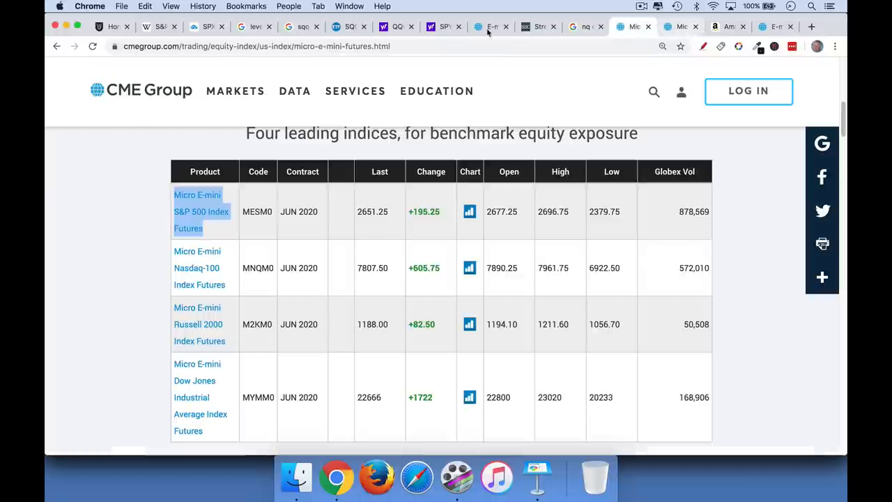
click(202, 26)
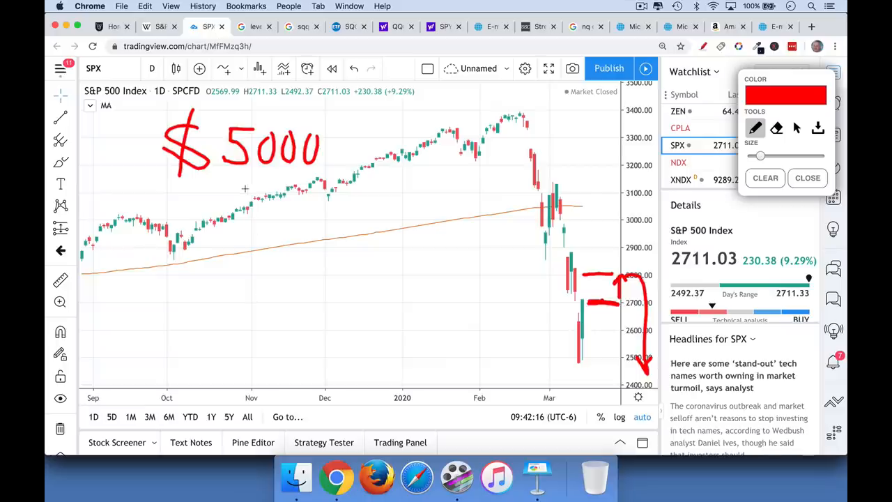
- Write $9185 under $5000 and sum them beneath a line to $14,185
drag(216, 183, 307, 182)
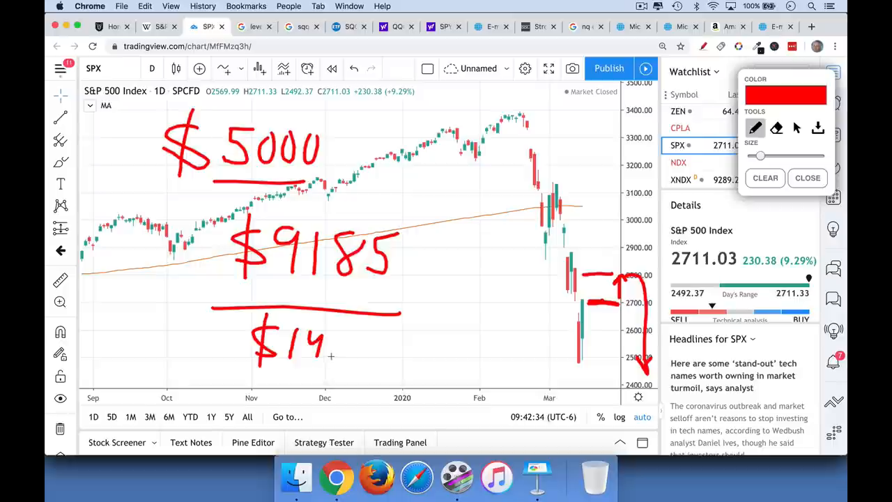
drag(328, 355, 374, 342)
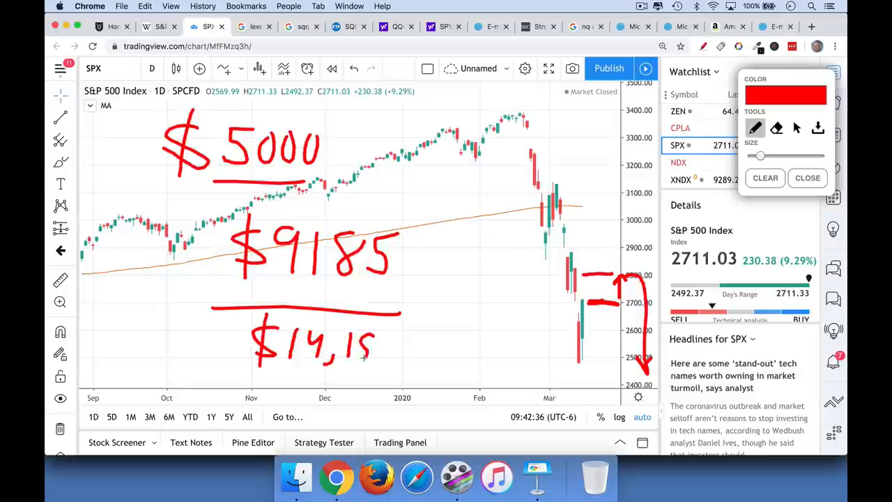
drag(355, 355, 405, 349)
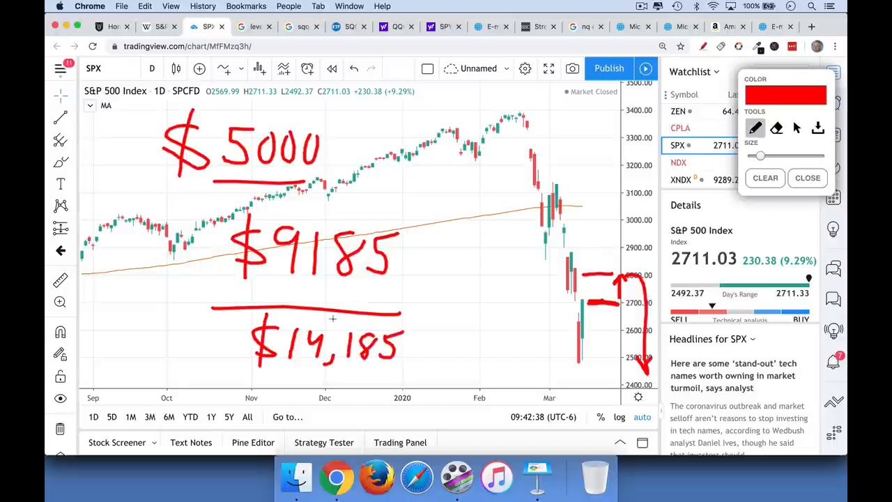
drag(117, 272, 117, 299)
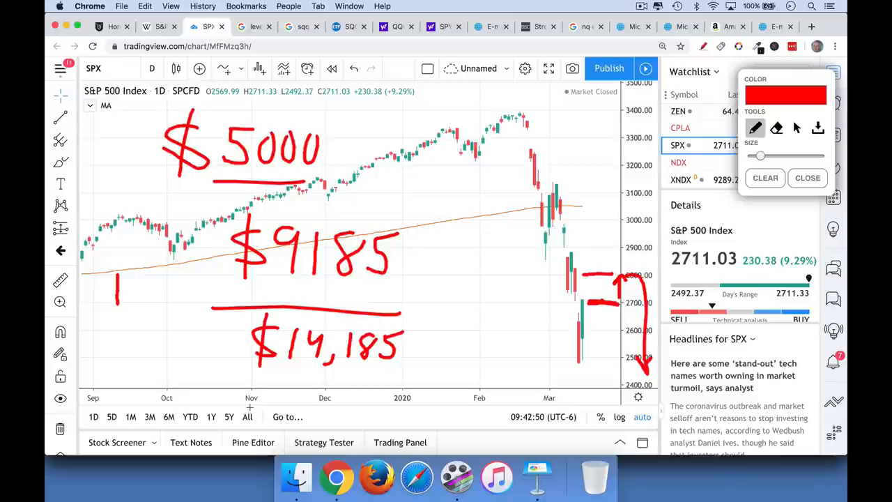
mouse_move(438, 190)
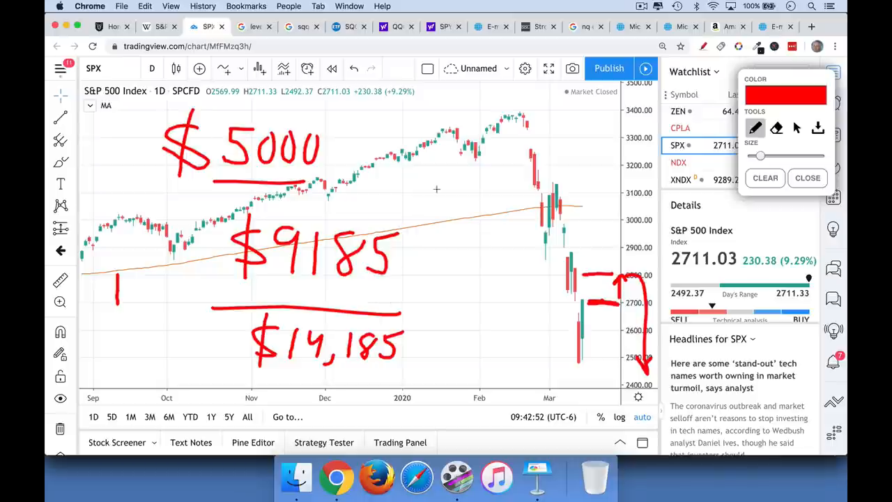
- From the nq emini search results, open the E-mini Nasdaq-100 futures contract specs
click(585, 27)
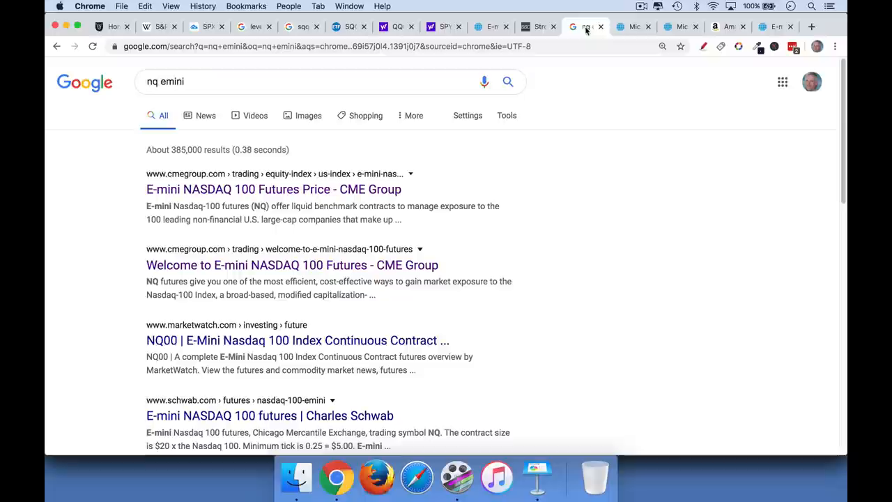
mouse_move(461, 230)
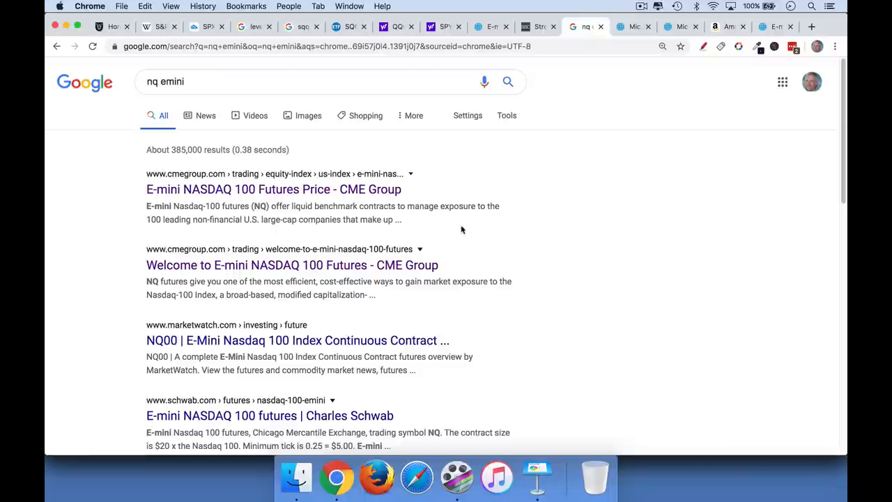
click(274, 189)
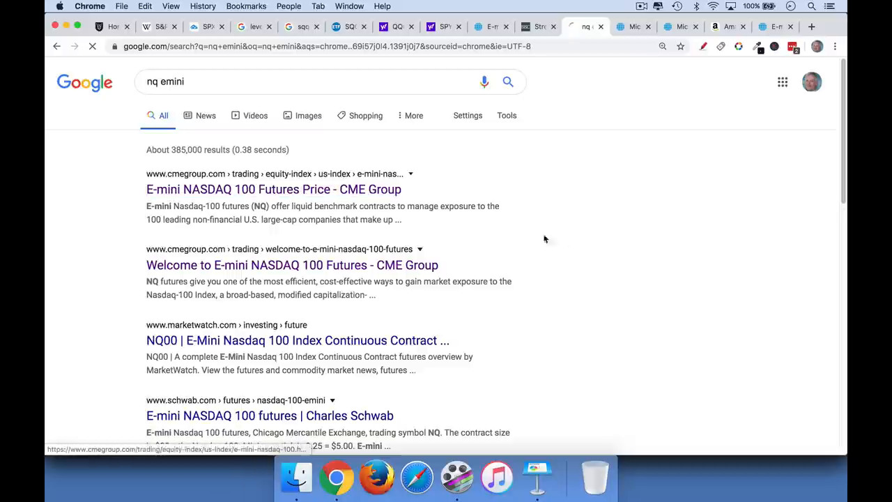
click(274, 190)
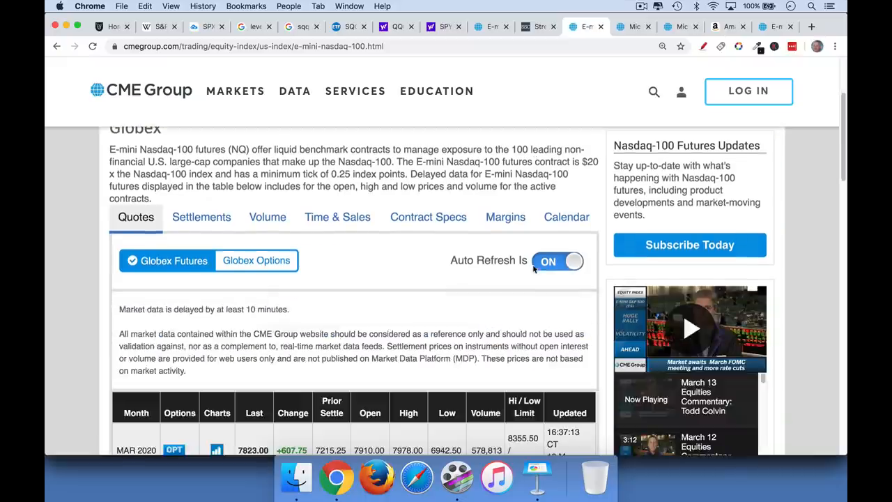
click(428, 218)
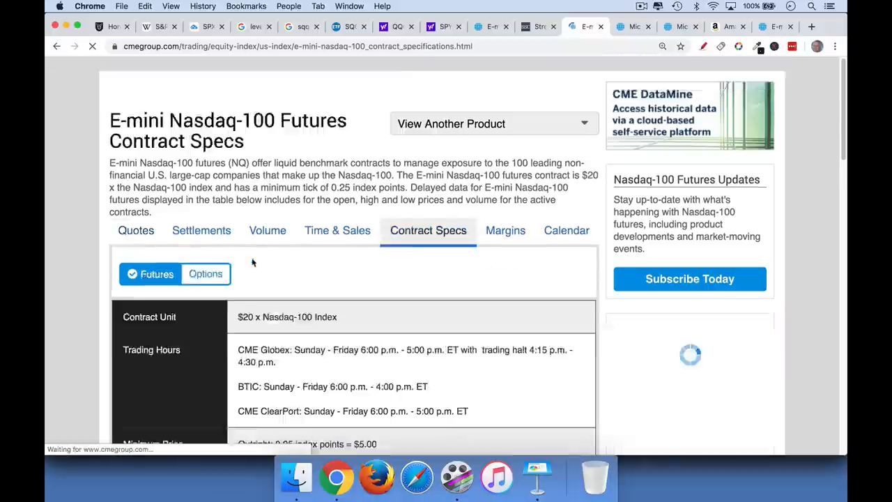
scroll(down, 3)
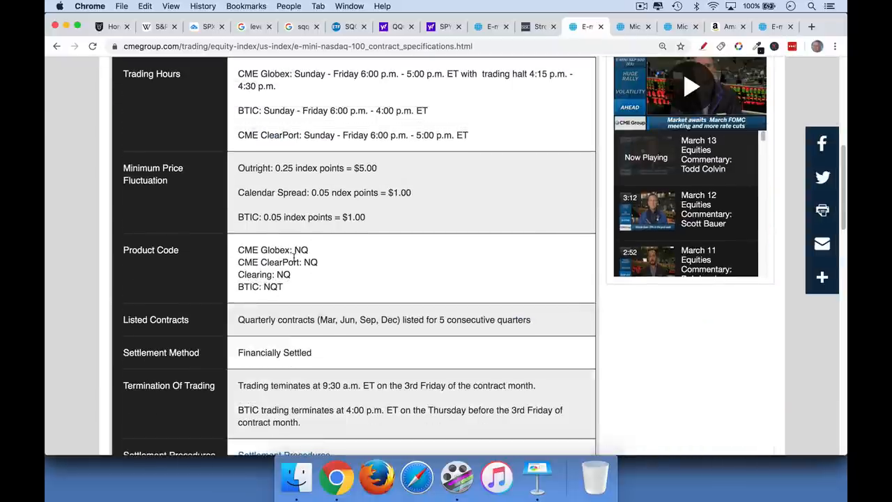
scroll(up, 3)
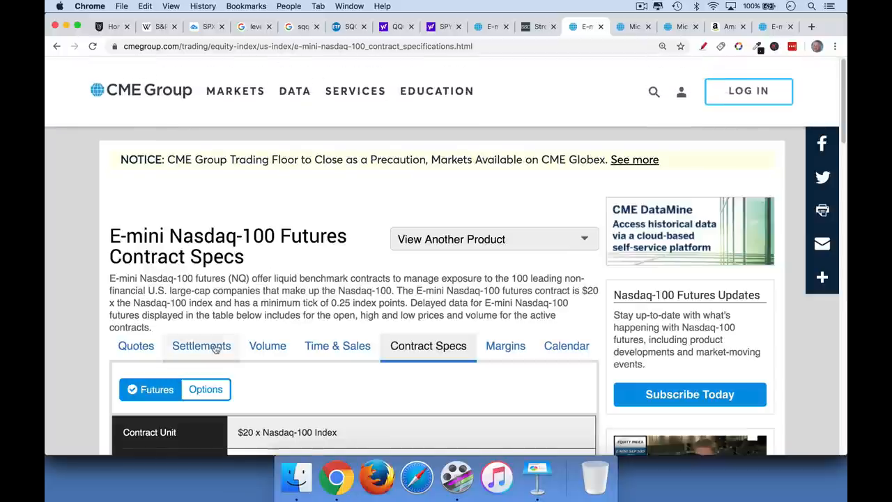
- Open the Nasdaq-100 settlements page and write NQ H20 in red above the title
click(201, 346)
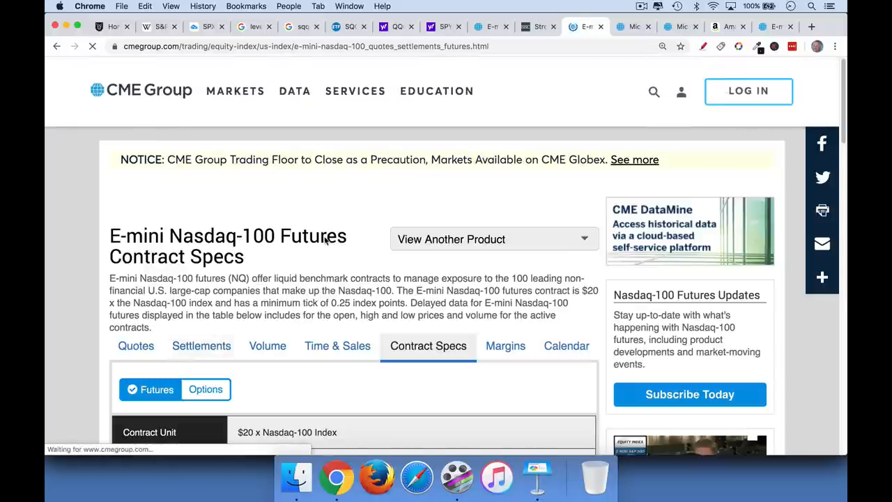
click(200, 346)
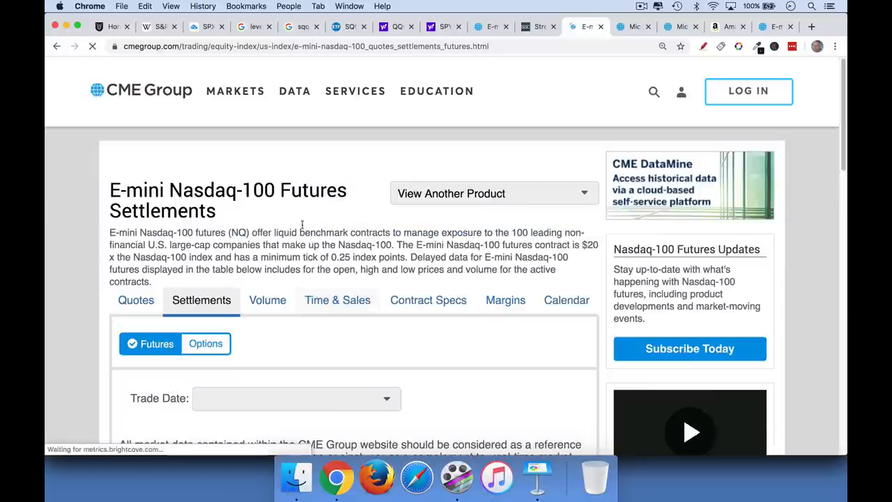
scroll(down, 3)
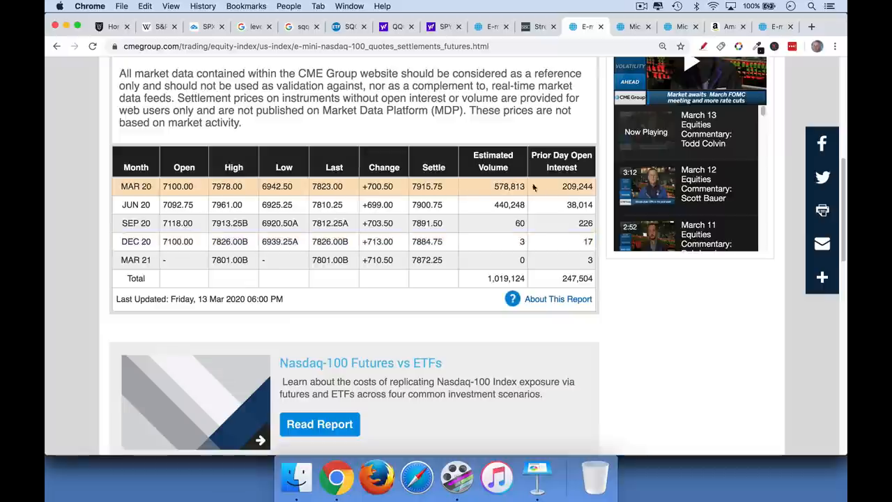
mouse_move(541, 190)
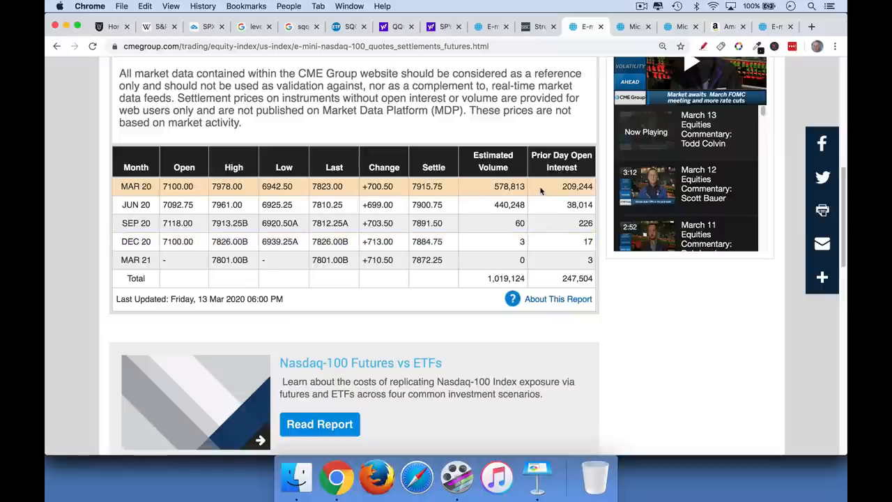
scroll(up, 3)
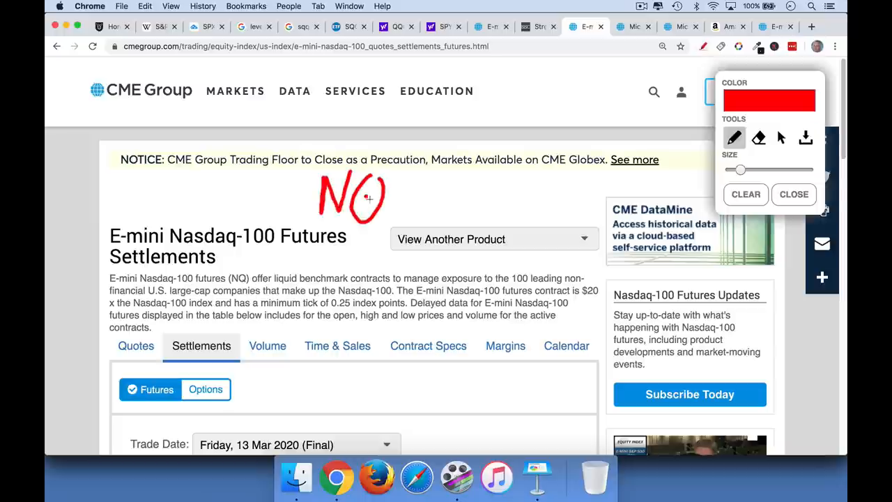
drag(365, 198, 384, 212)
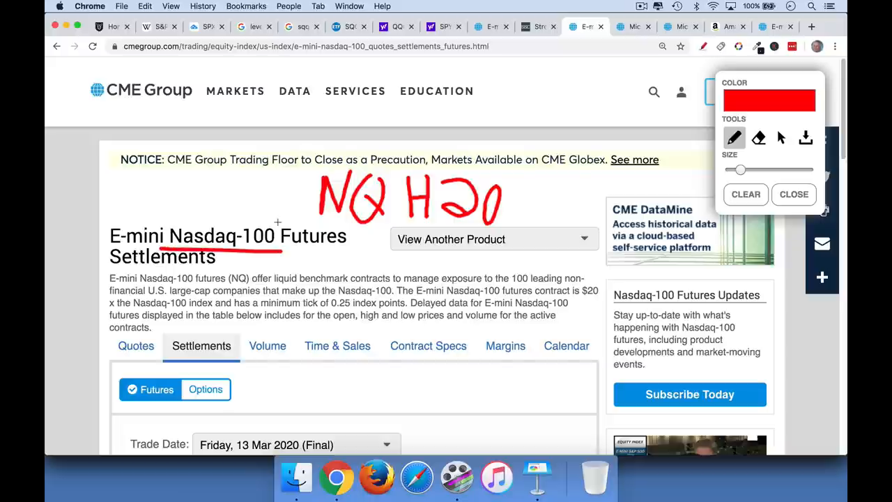
mouse_move(343, 221)
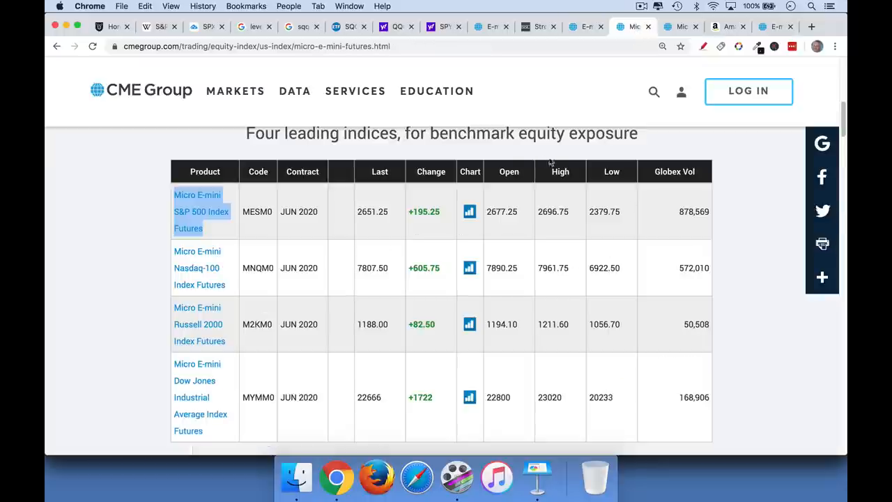
- Scroll the Micro E-mini futures page to the four leading indices product table
scroll(up, 3)
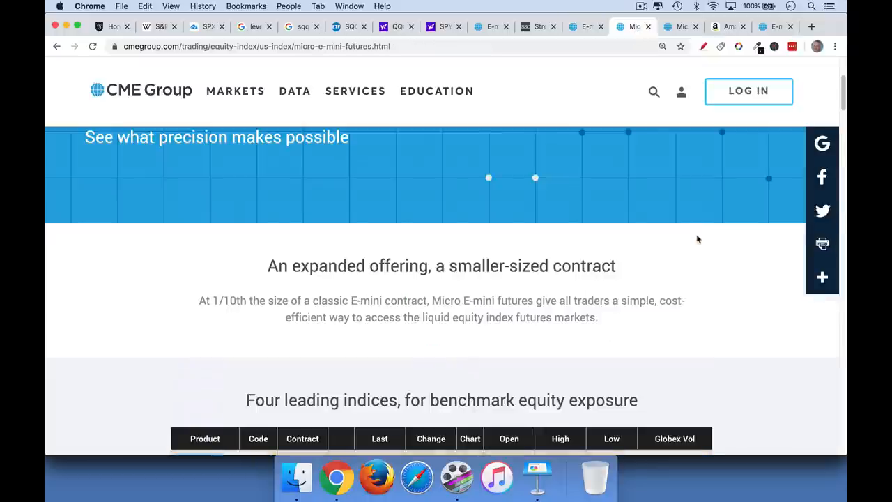
scroll(up, 3)
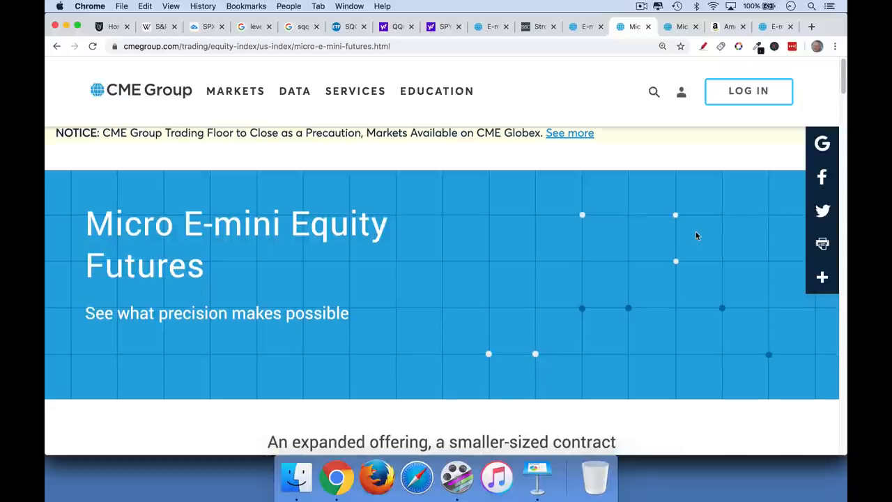
scroll(down, 3)
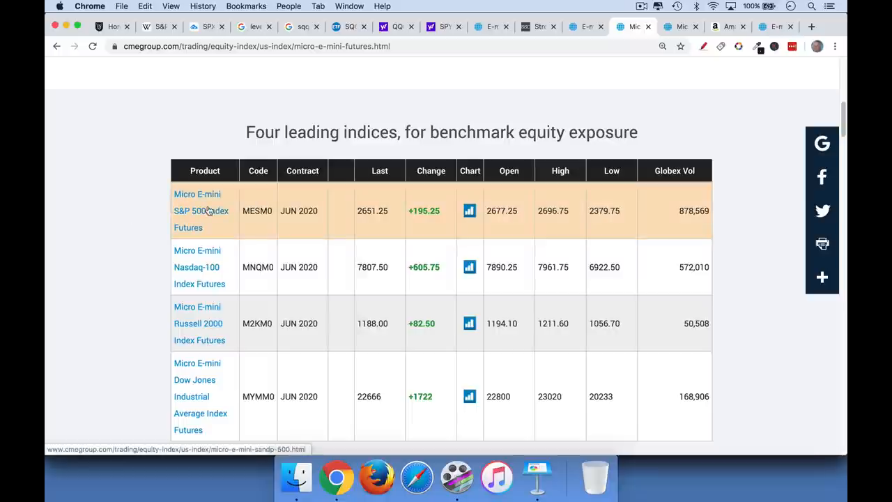
mouse_move(219, 272)
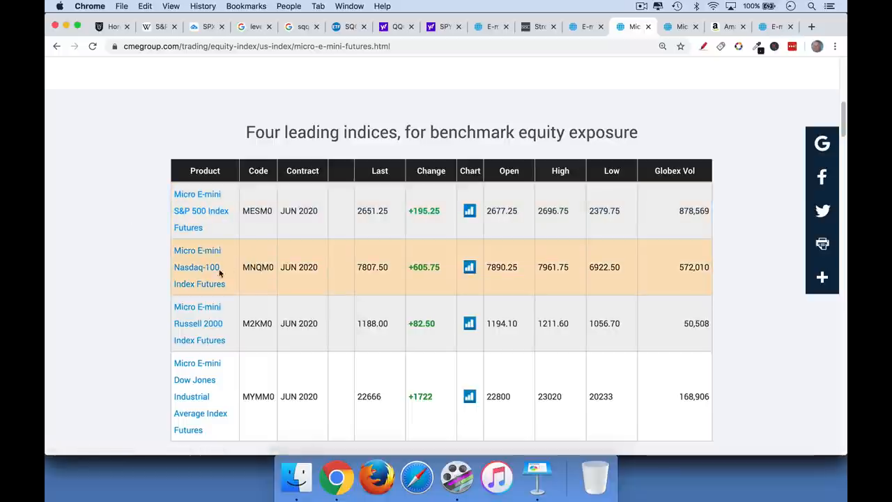
mouse_move(230, 278)
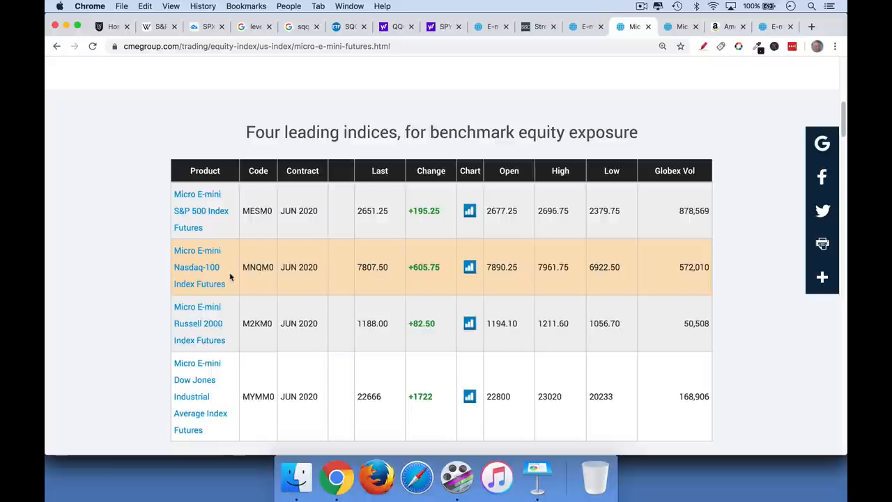
mouse_move(215, 396)
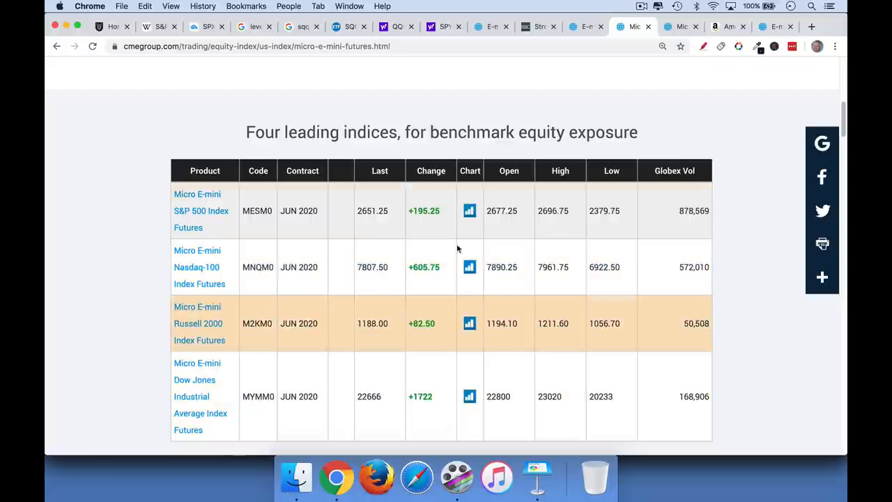
mouse_move(201, 210)
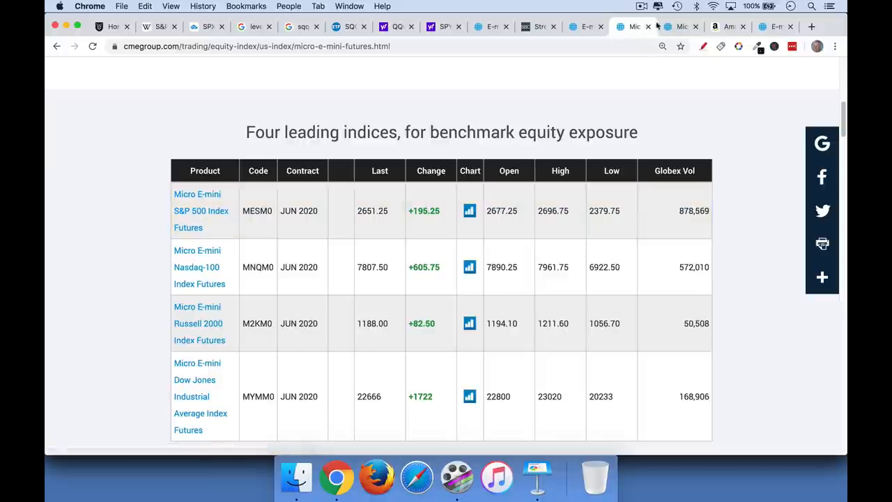
- Open Micro E-mini S&P 500 specs, write $50 in red and underline the $5 x S&P 500 Index unit
click(201, 211)
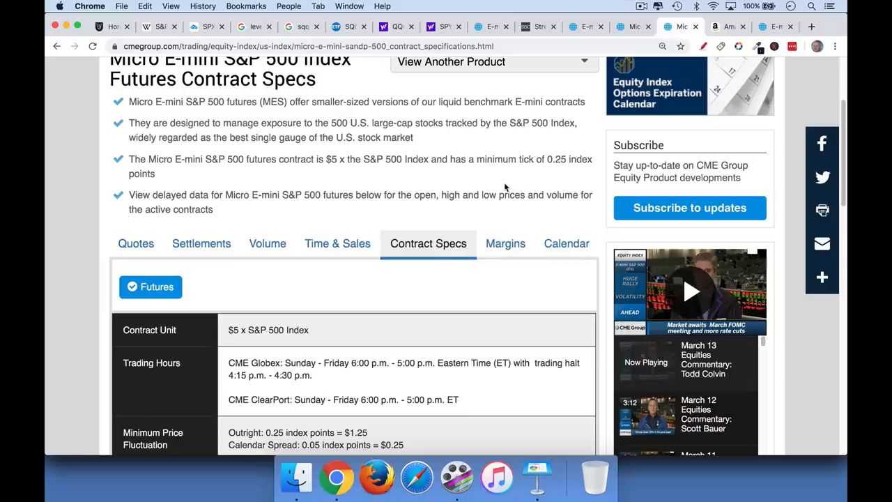
scroll(up, 3)
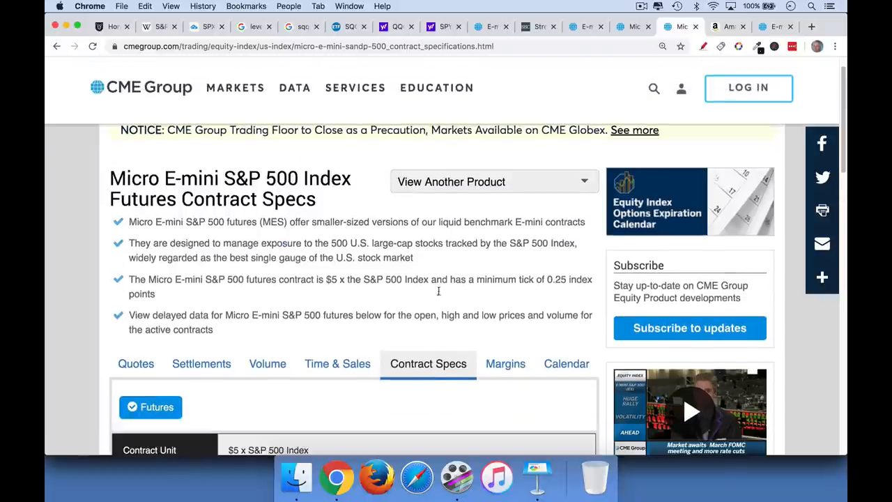
scroll(down, 3)
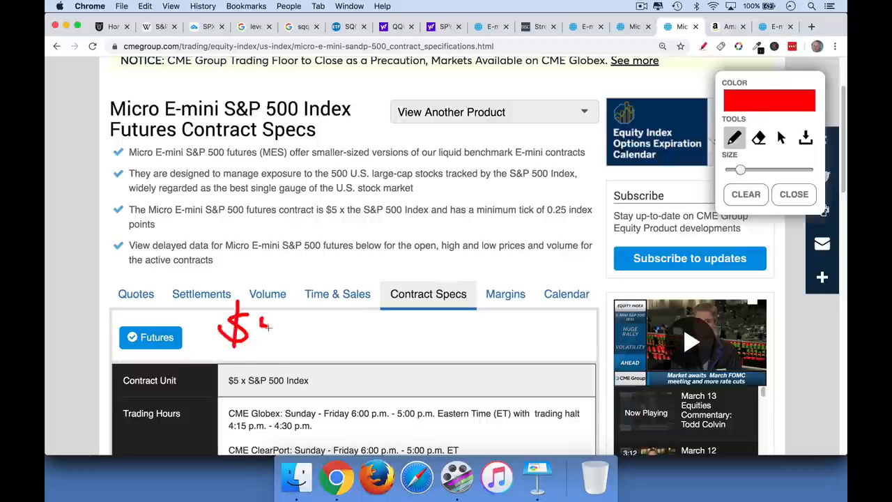
drag(258, 328, 293, 328)
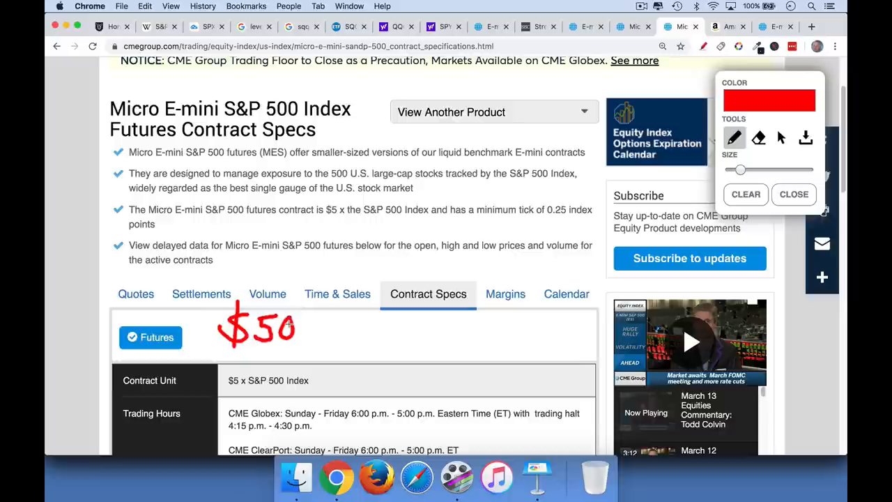
drag(229, 390, 253, 391)
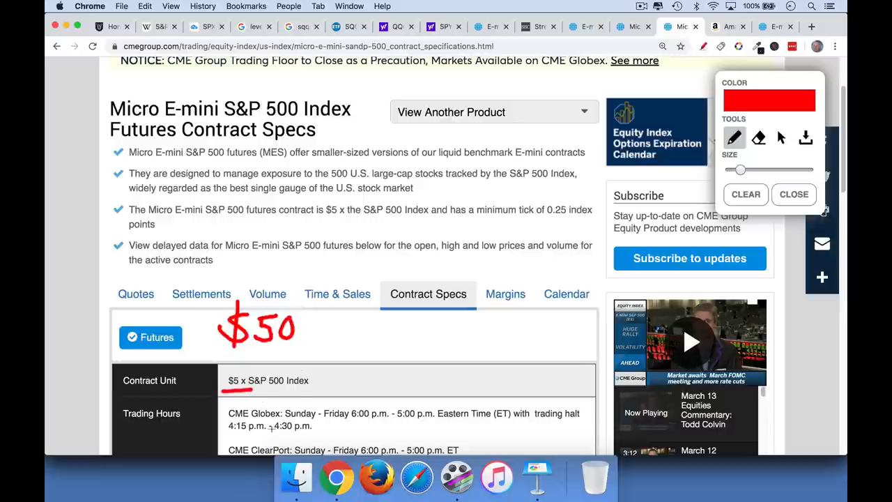
mouse_move(368, 373)
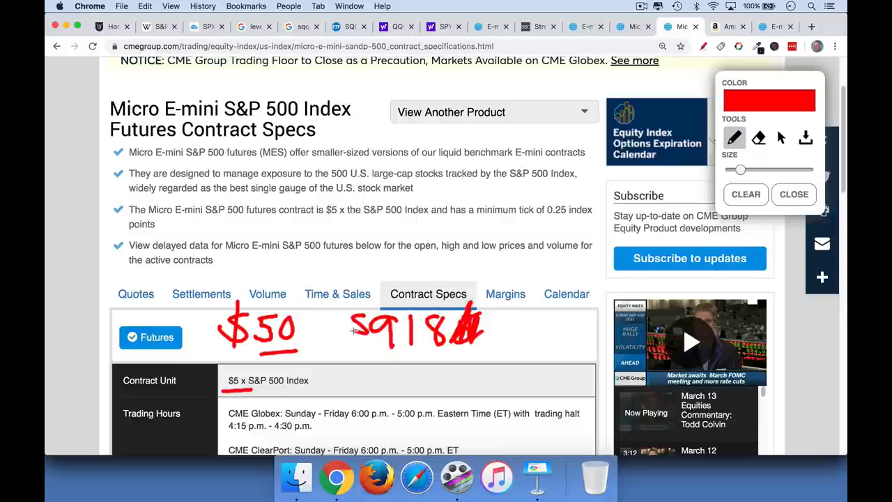
- Write '2700 → 2699' in red ink above the tab strip
drag(321, 259, 321, 284)
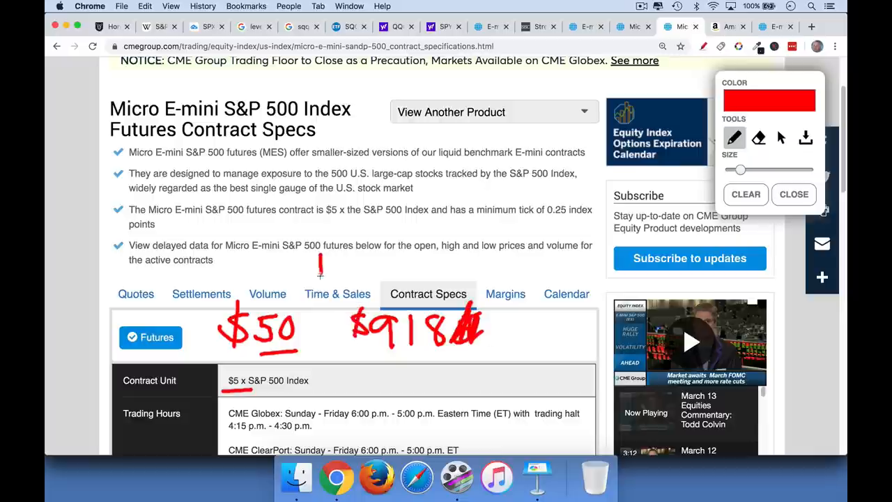
drag(320, 276, 327, 262)
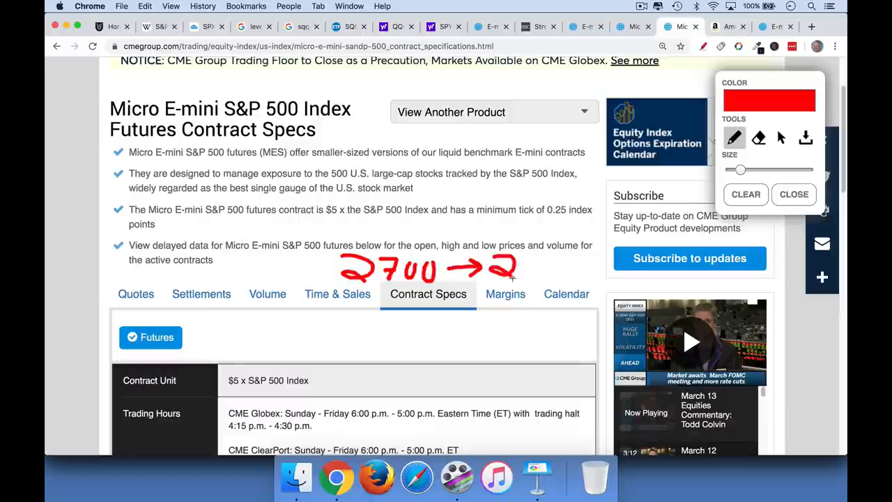
drag(519, 265, 557, 279)
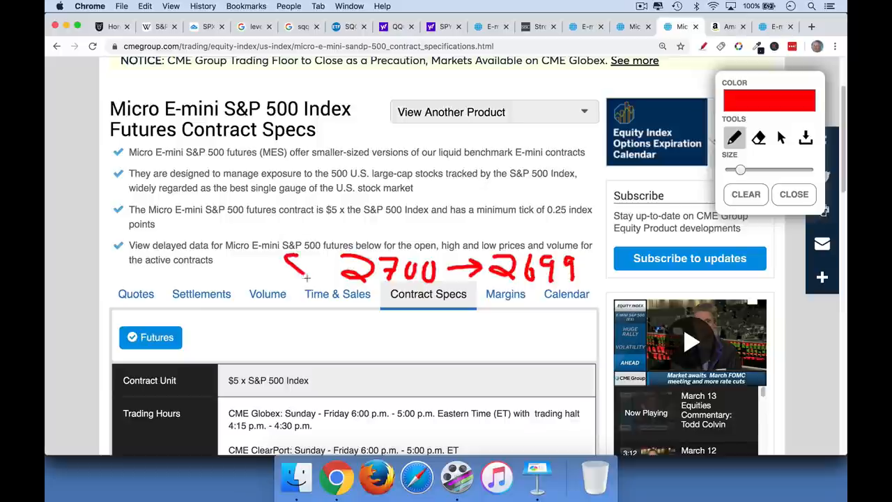
drag(401, 328, 429, 335)
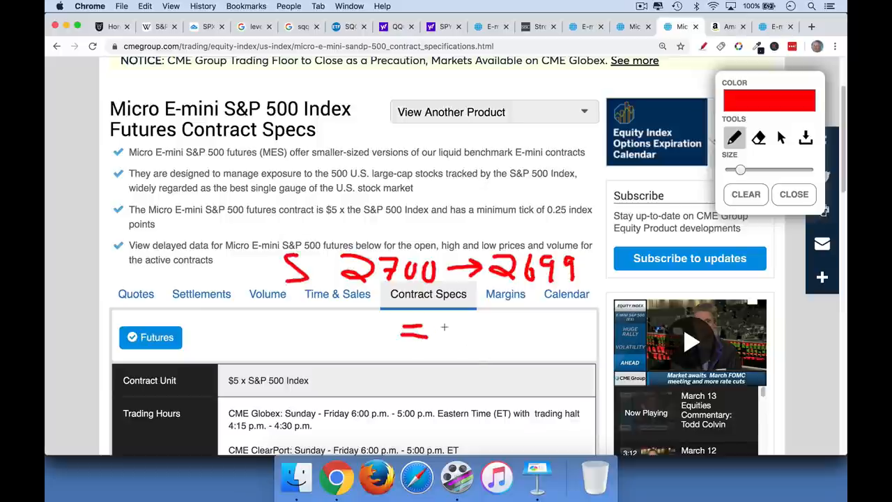
- Complete the note with '= 1 × $5', underline the $5 contract unit, and add '27' above
drag(435, 332, 495, 342)
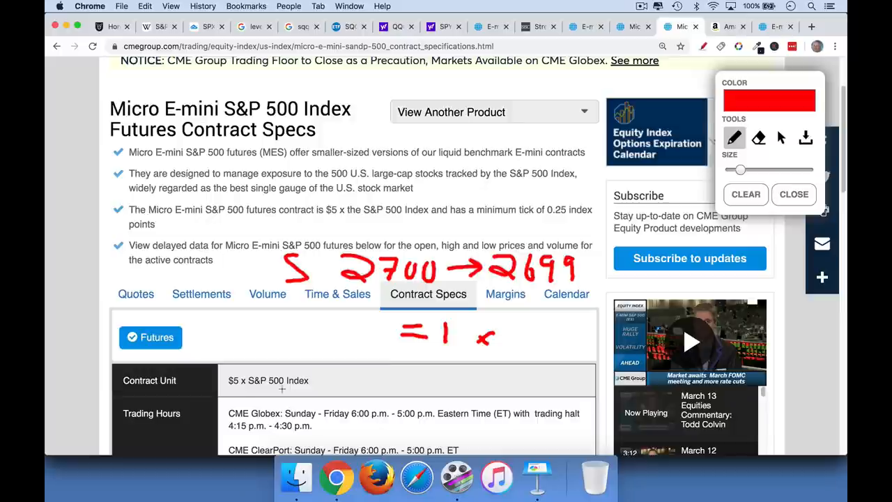
drag(516, 341, 541, 335)
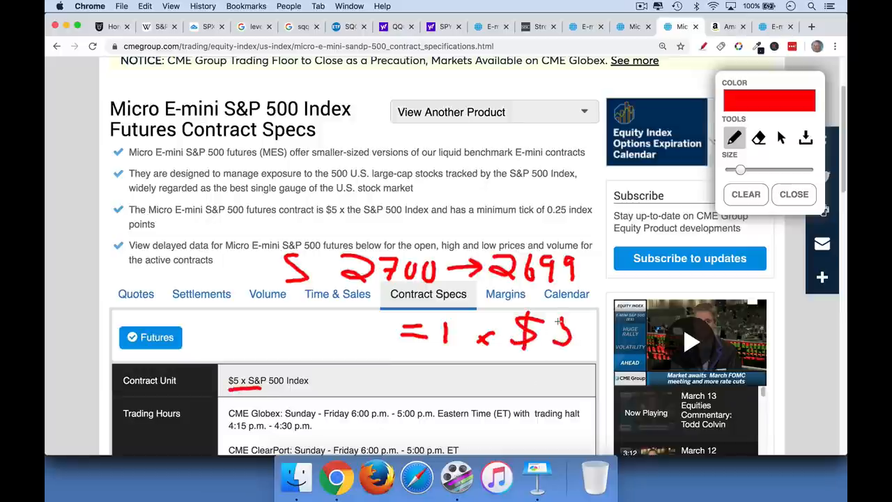
drag(537, 373, 593, 365)
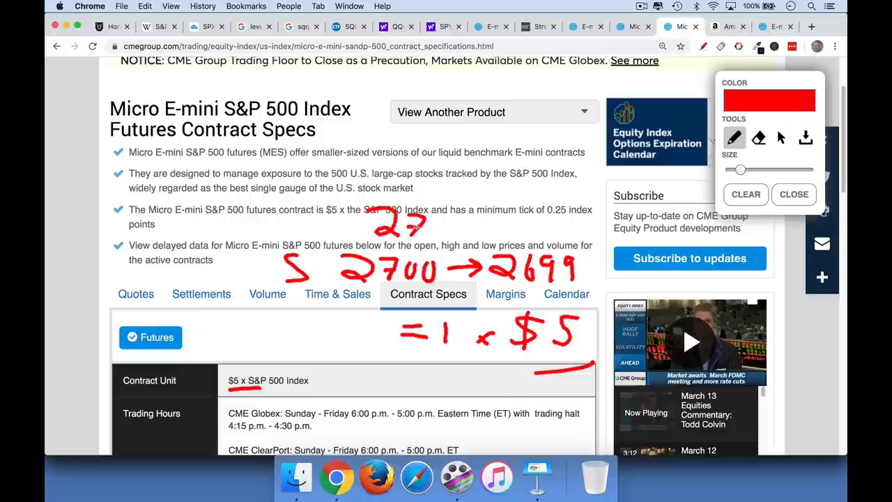
drag(432, 225, 460, 226)
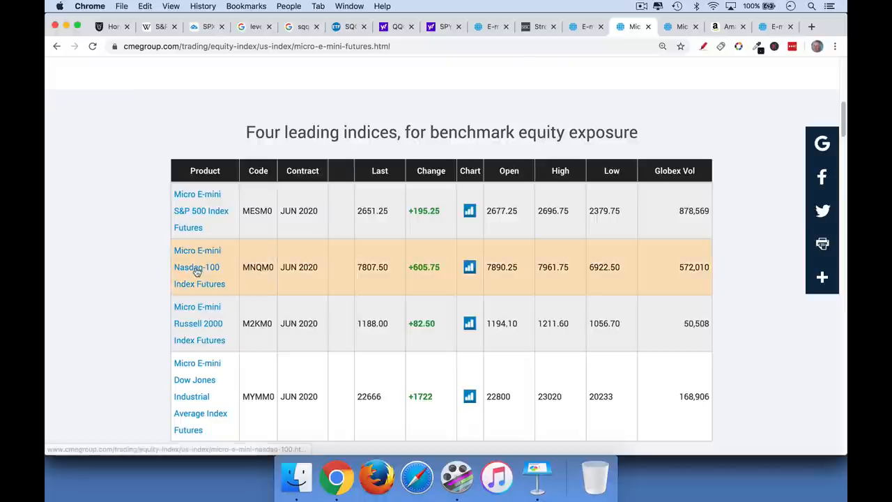
- Show the Micro E-mini Nasdaq-100 Contract Specs with its $2 x Nasdaq-100 Index contract unit
click(196, 267)
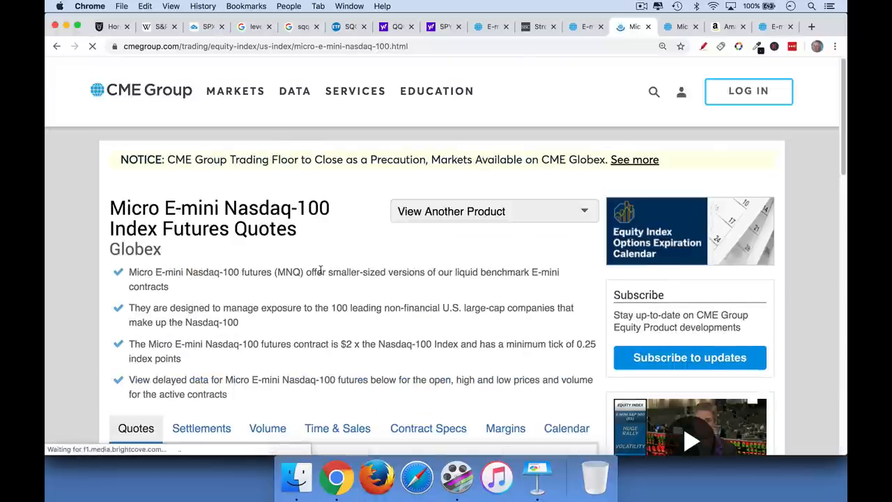
click(428, 428)
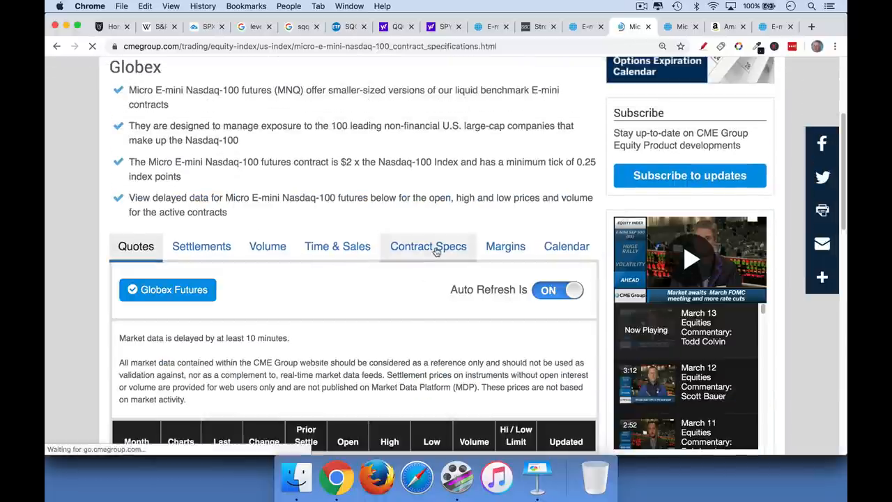
click(428, 246)
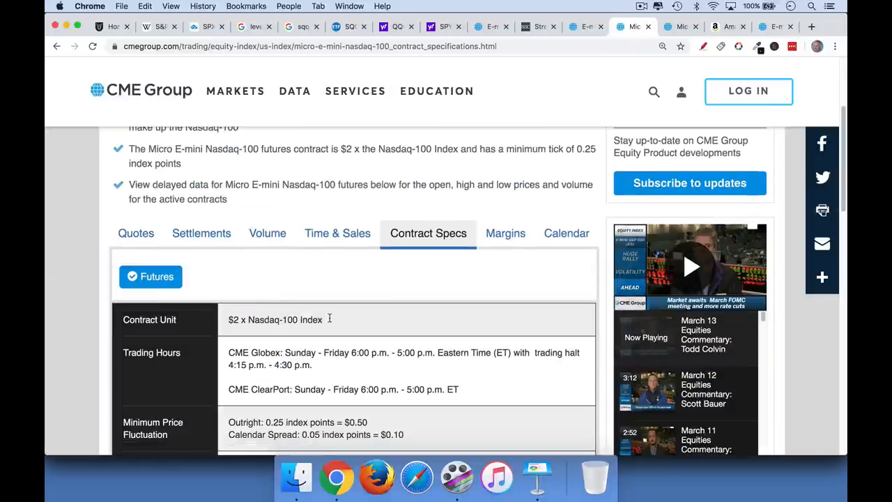
scroll(up, 3)
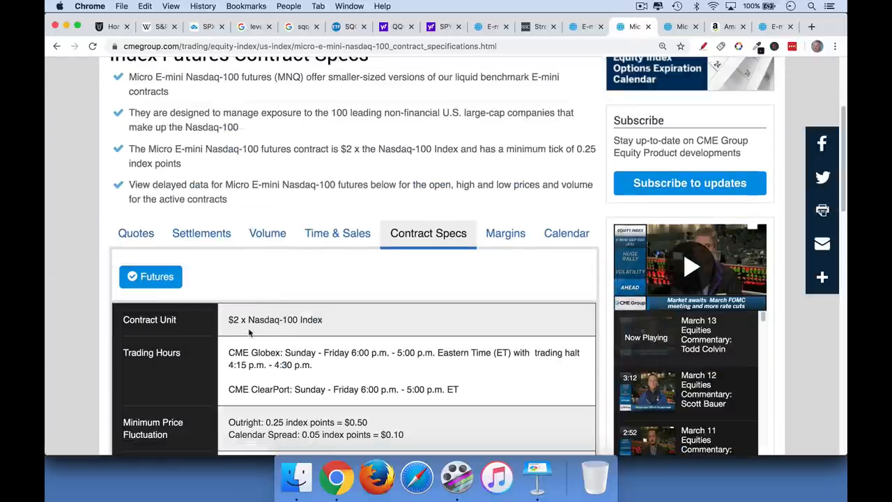
scroll(up, 3)
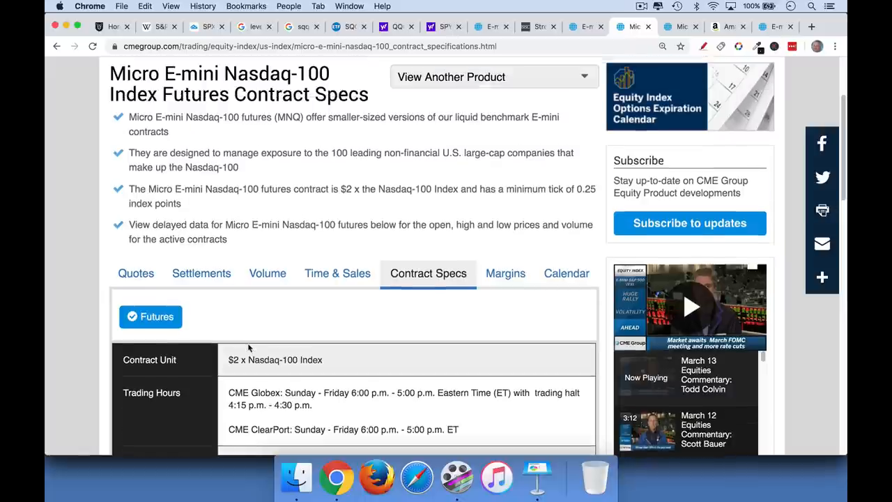
scroll(up, 3)
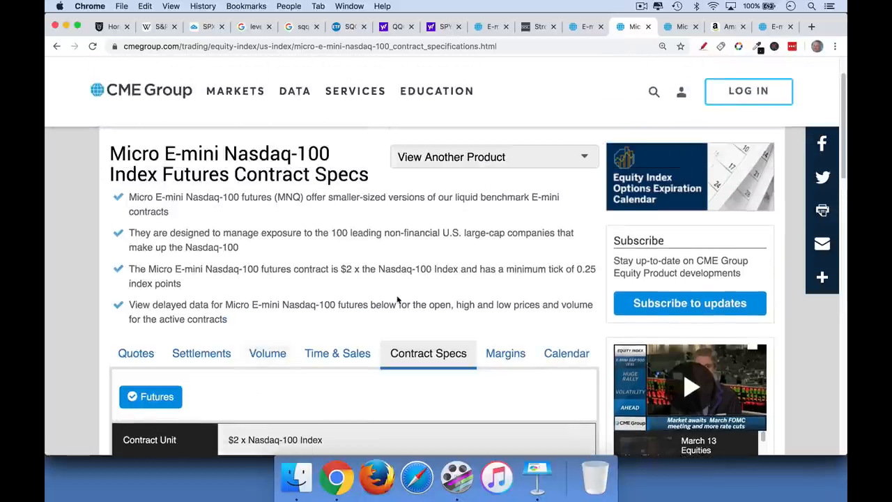
mouse_move(583, 189)
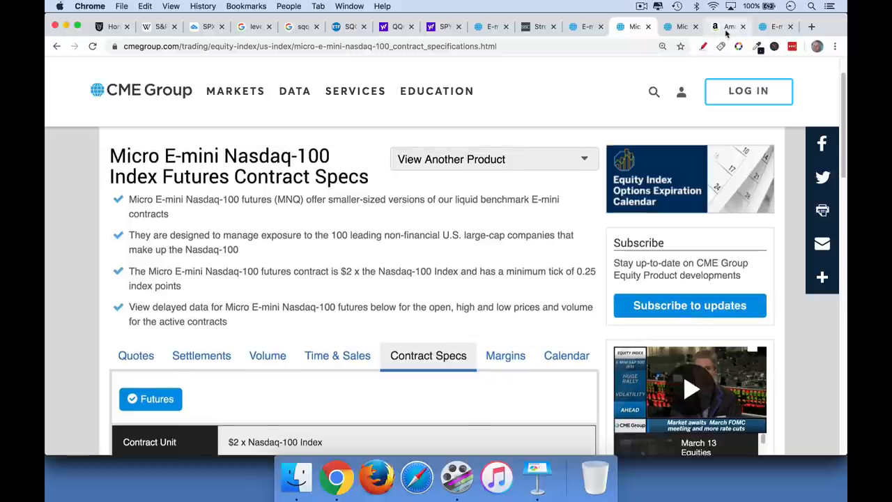
mouse_move(731, 26)
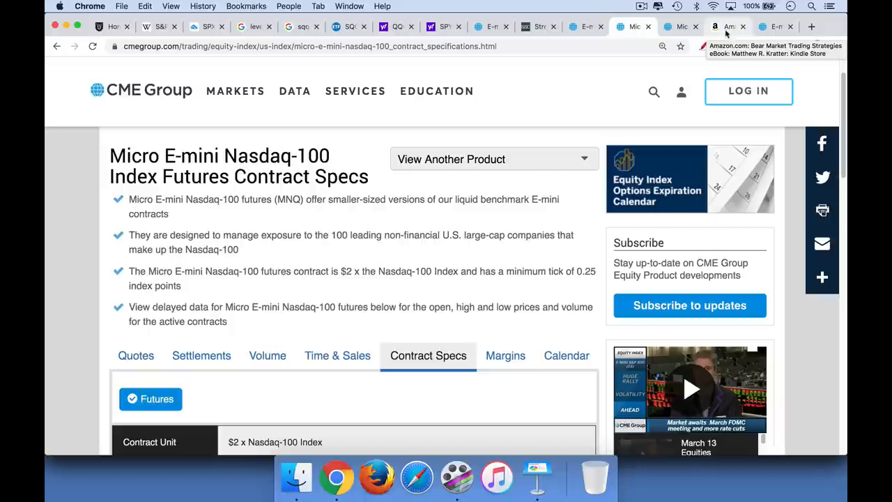
mouse_move(736, 59)
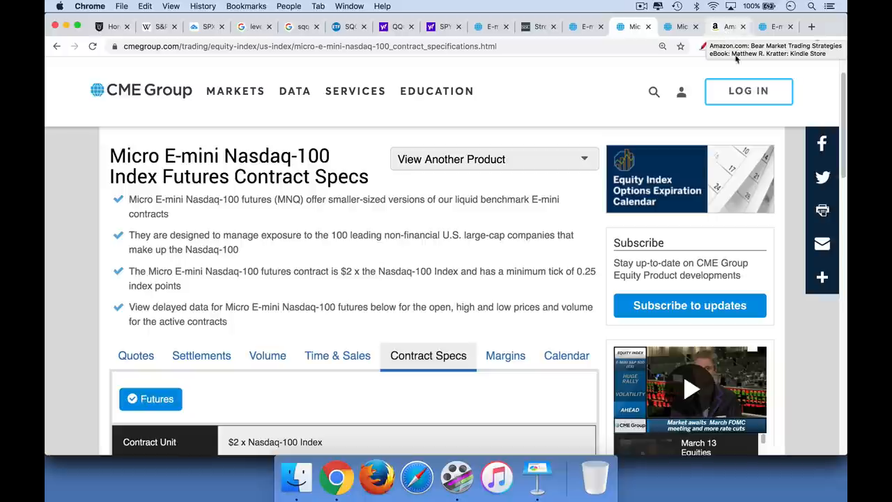
- Switch to the Amazon Kindle page for 'Bear Market Trading Strategies'
click(728, 27)
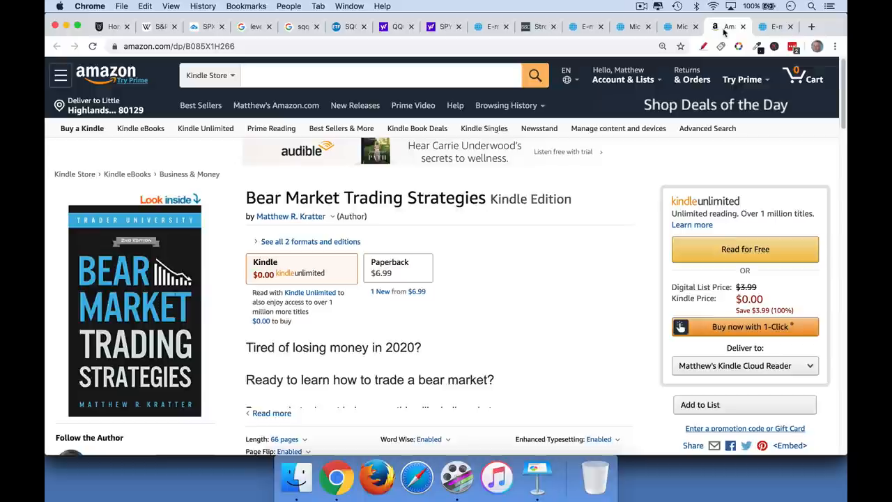
mouse_move(424, 248)
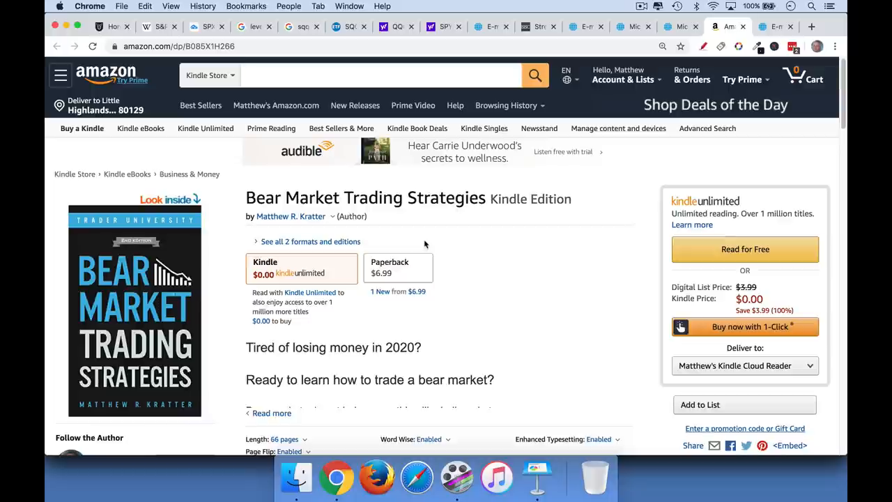
mouse_move(435, 249)
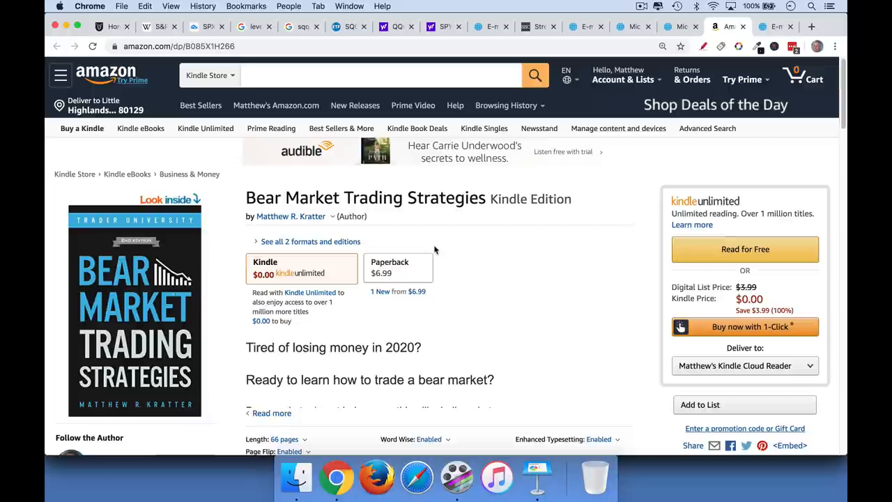